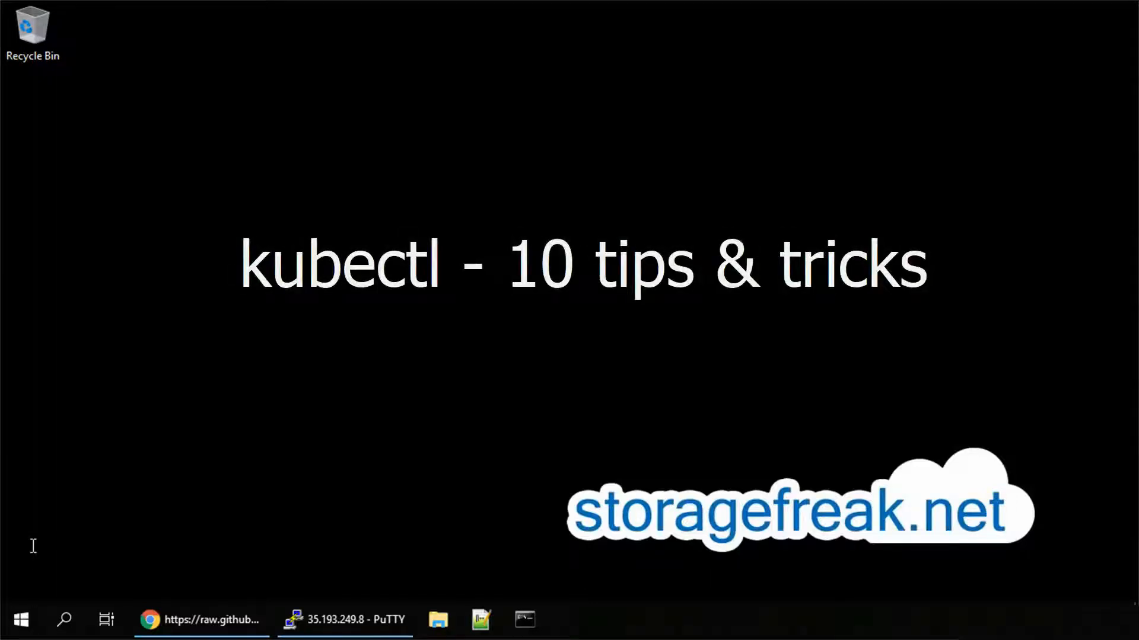
Describe the Pod resource and its fields such as apiVersion with 'kubectl explain pod'
left_click(343, 619)
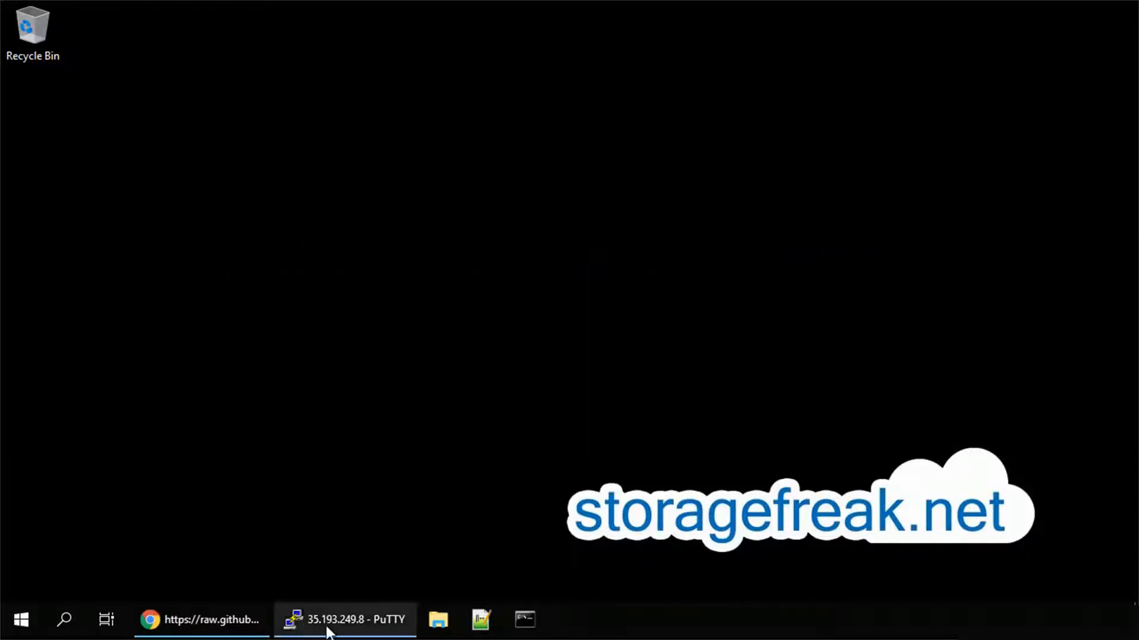
left_click(345, 619)
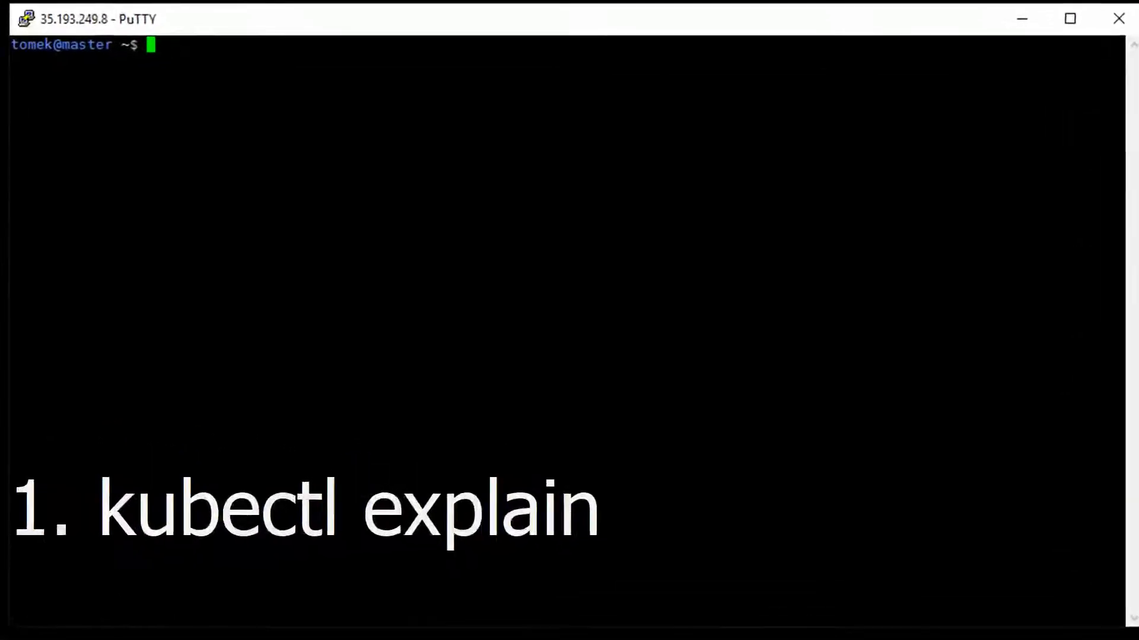
type("kubectl explain pod")
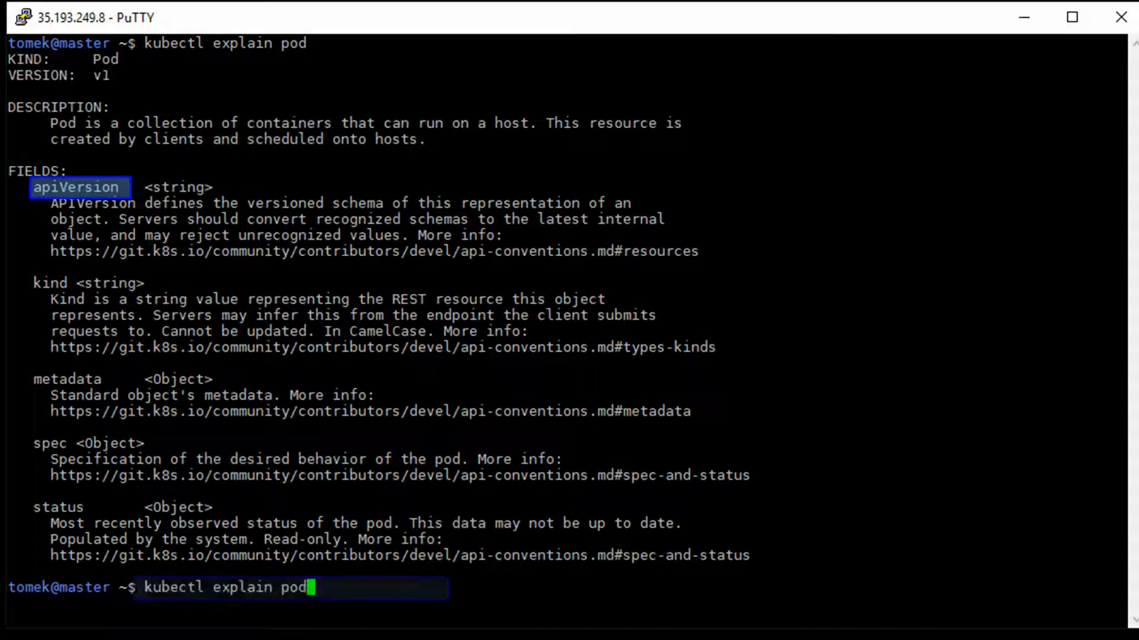
type(".apiVersi")
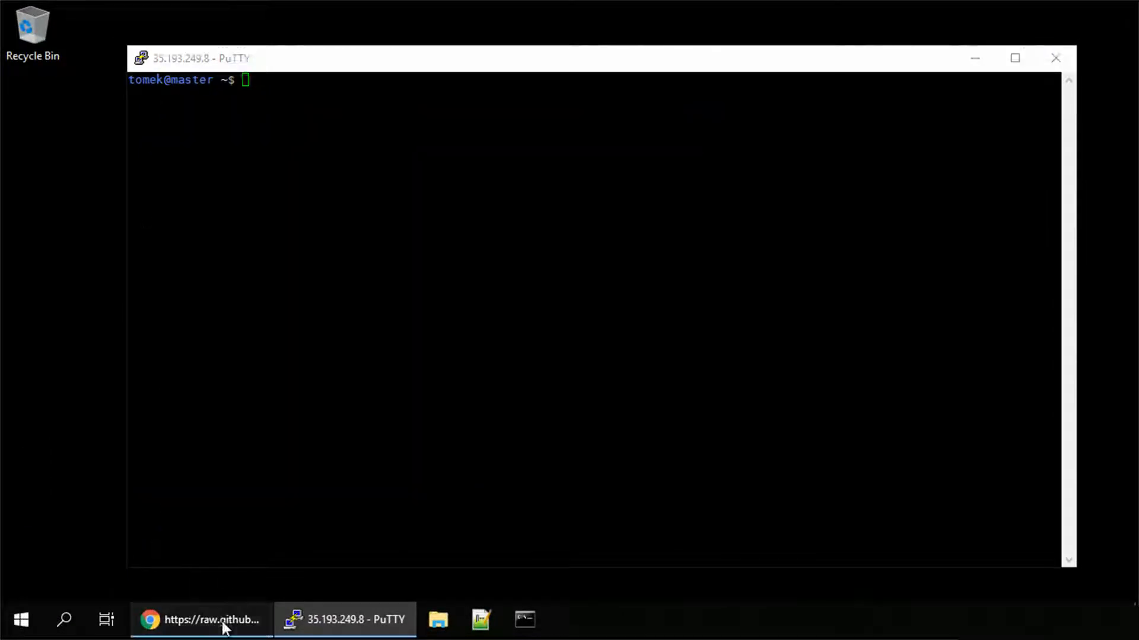
Highlight the resources limits and requests block in Chrome's memory-request-limit YAML example
left_click(201, 619)
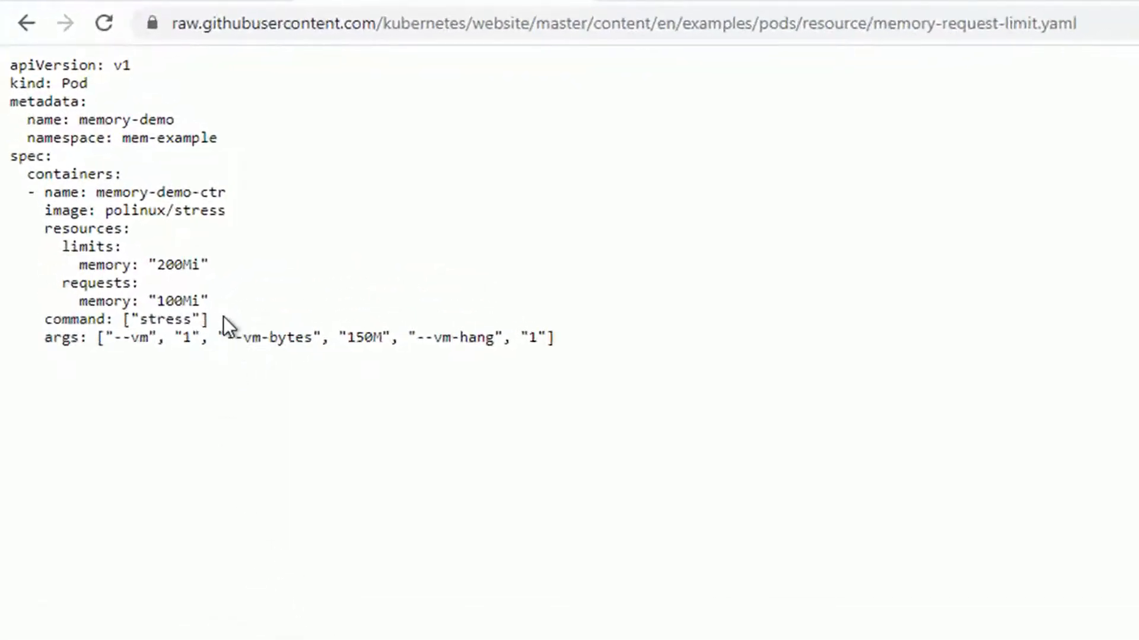
left_click_drag(45, 229, 207, 305)
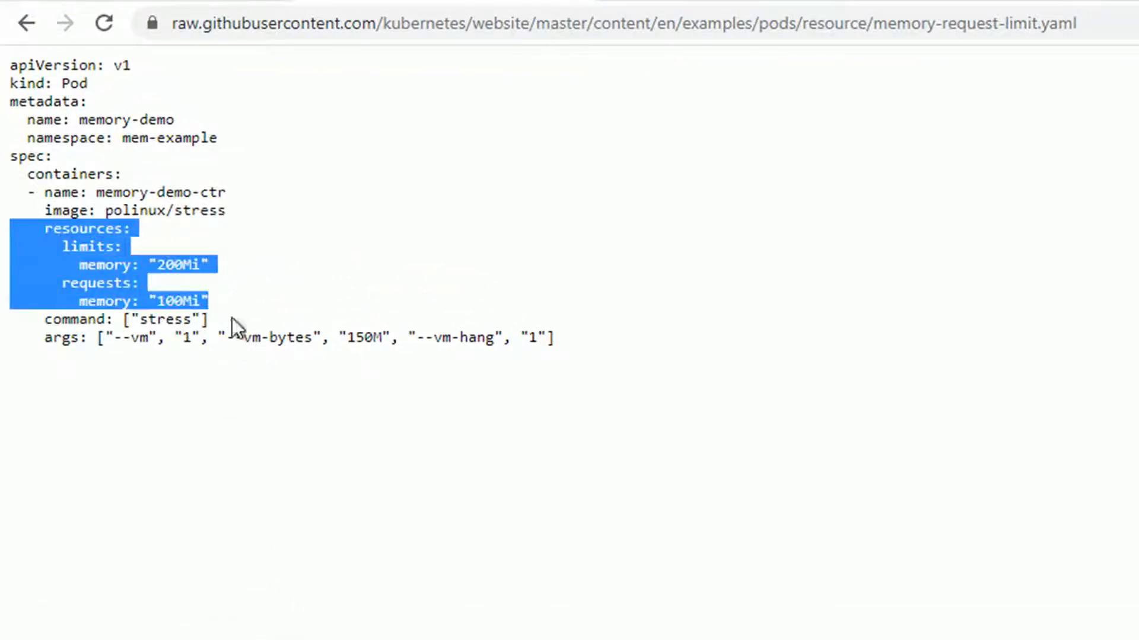
left_click(52, 97)
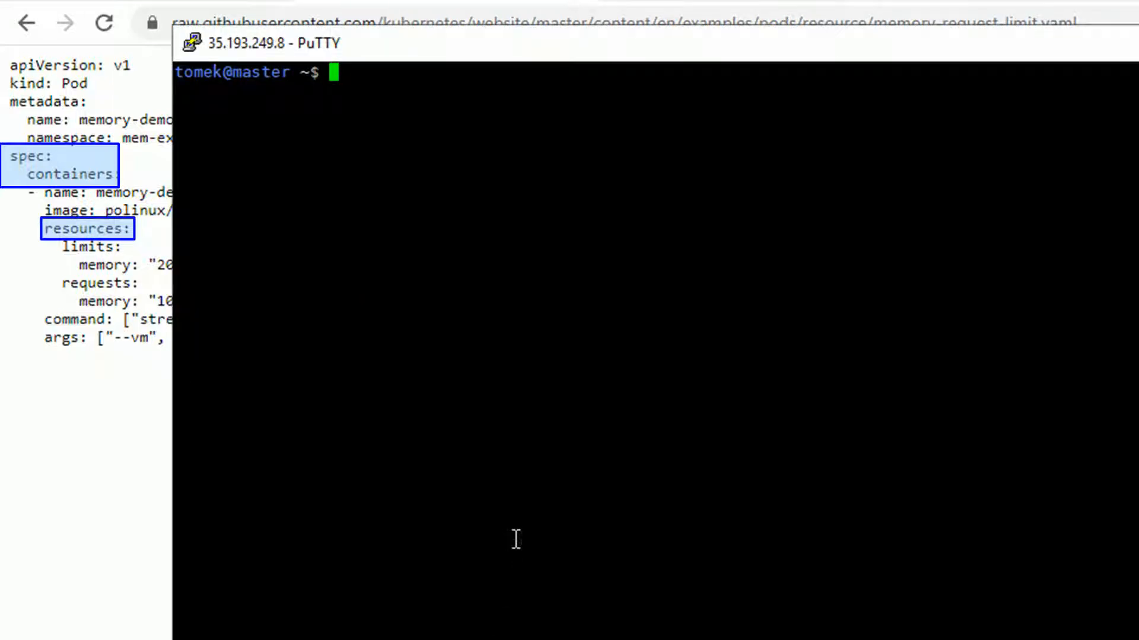
Explain pod.spec.containers.resources to show its limits and requests fields
type("kubectl e")
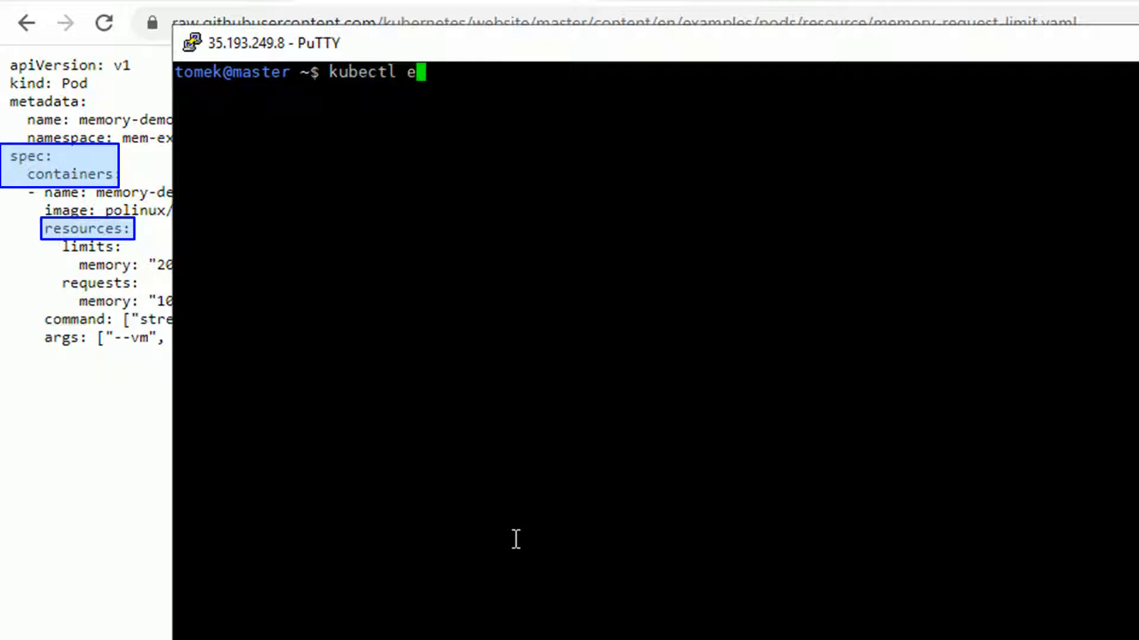
type("xplain")
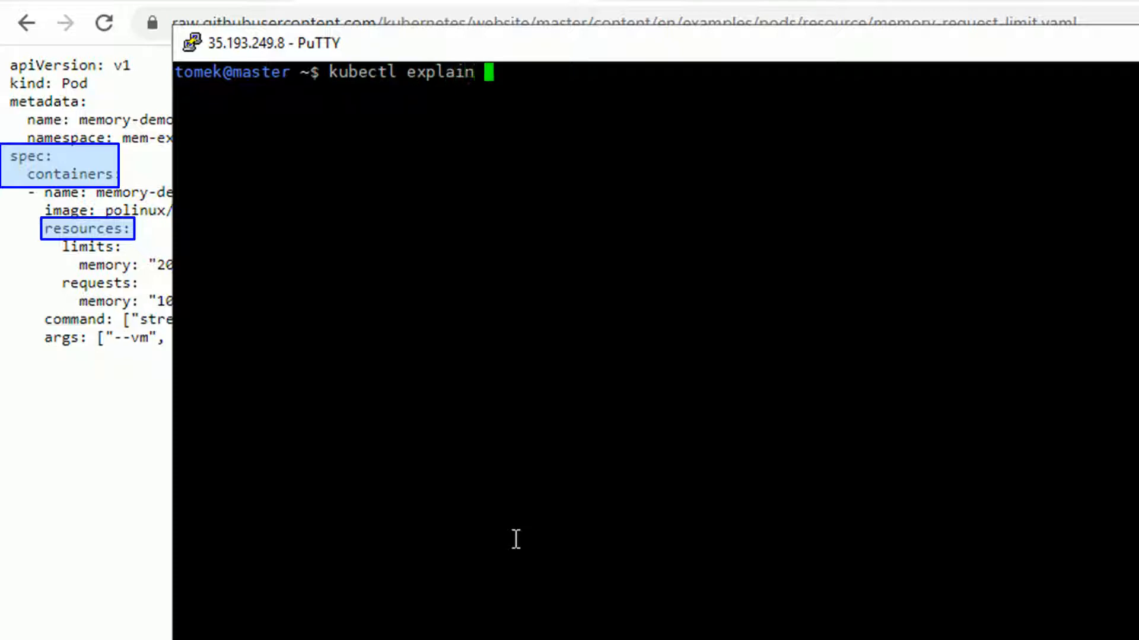
type("pod.")
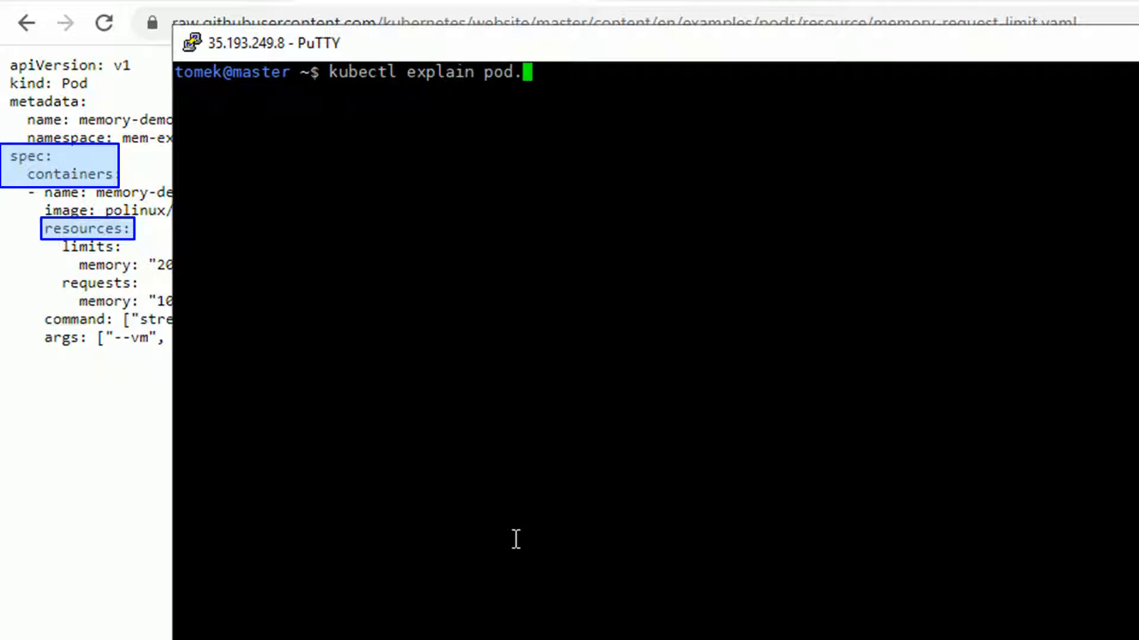
type("spec.contai")
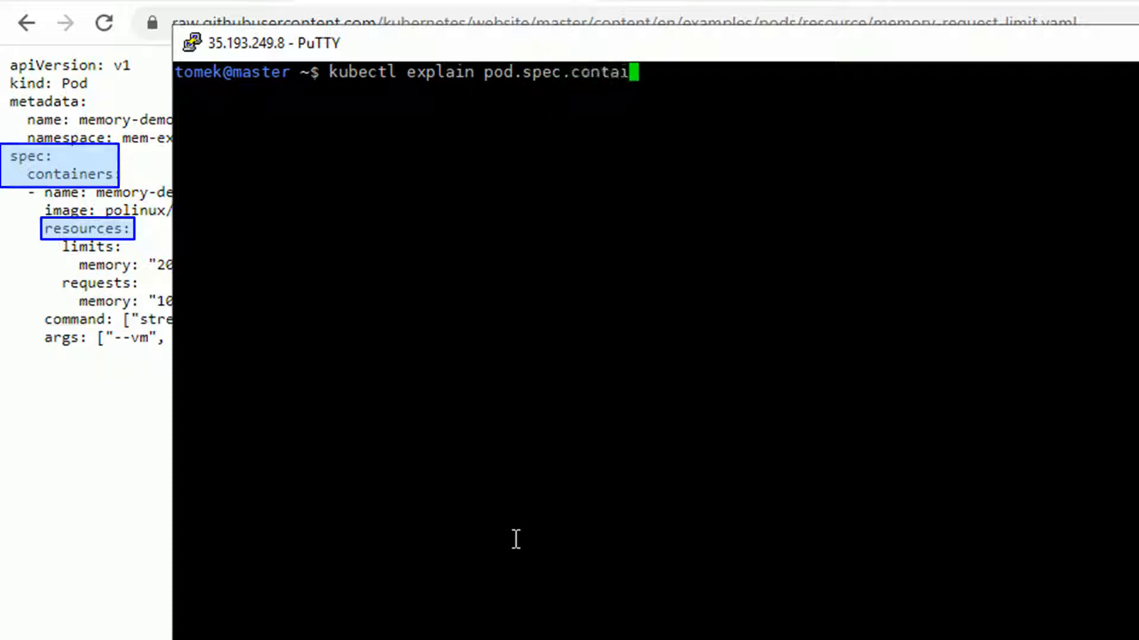
type("ners.reso")
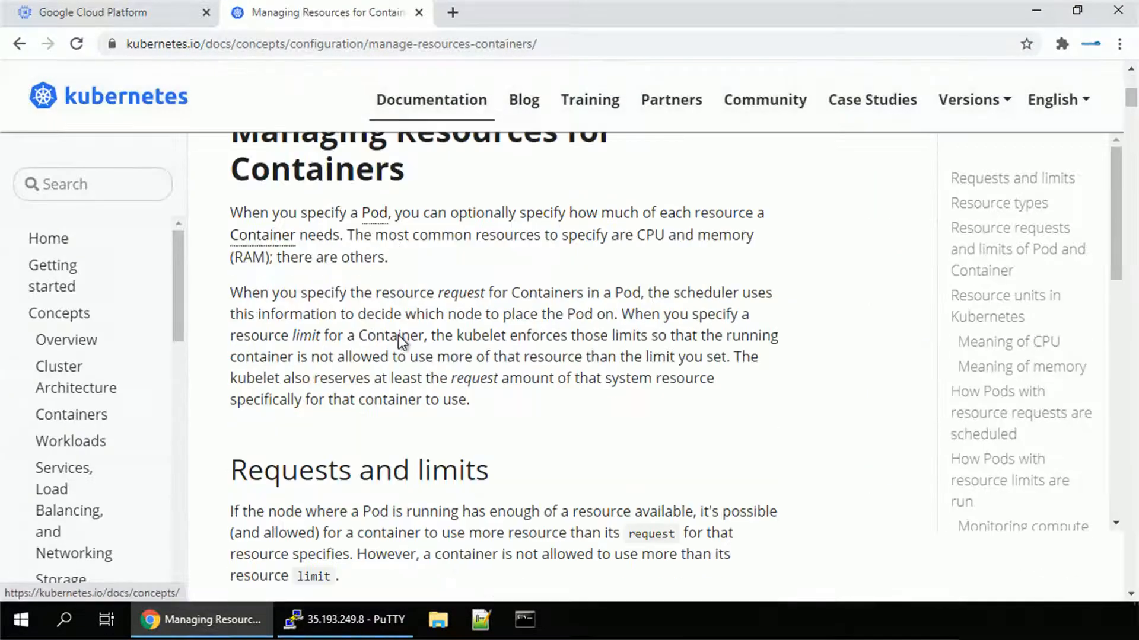
scroll("down", 3)
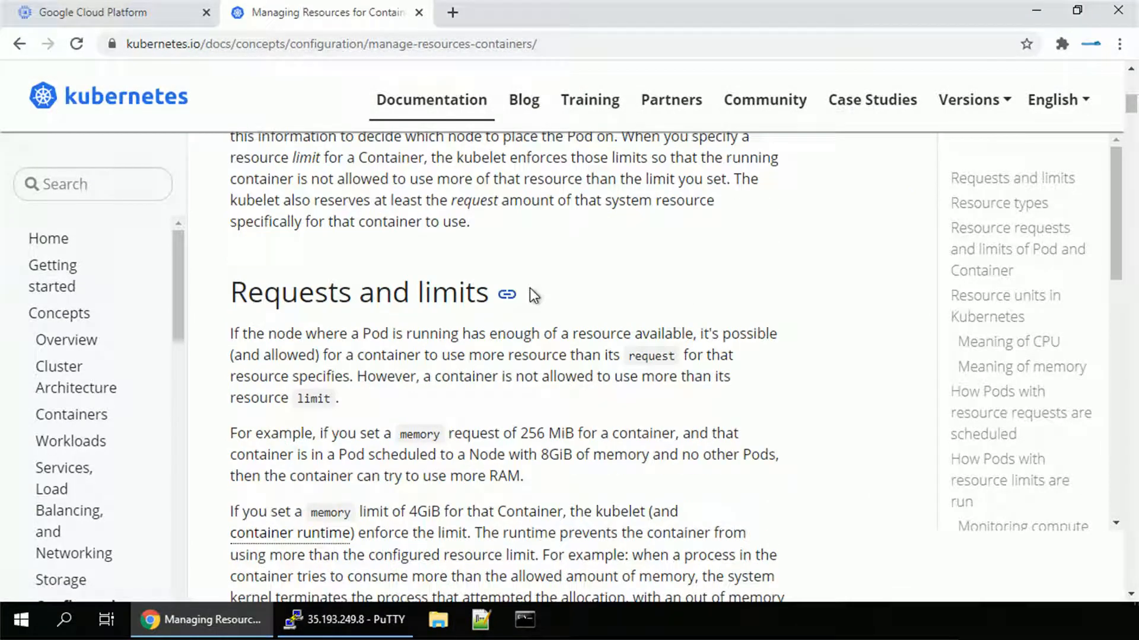
left_click(342, 620)
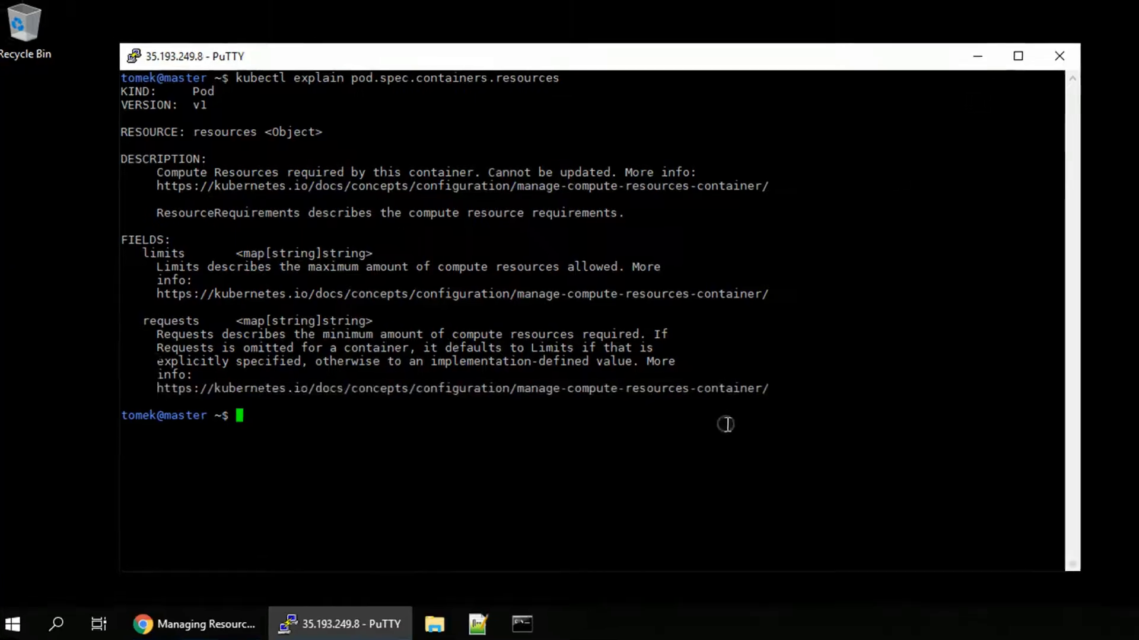
Maximize PuTTY, show 'kubectl completion -h', select the bash source line, and clear
left_click(1017, 56)
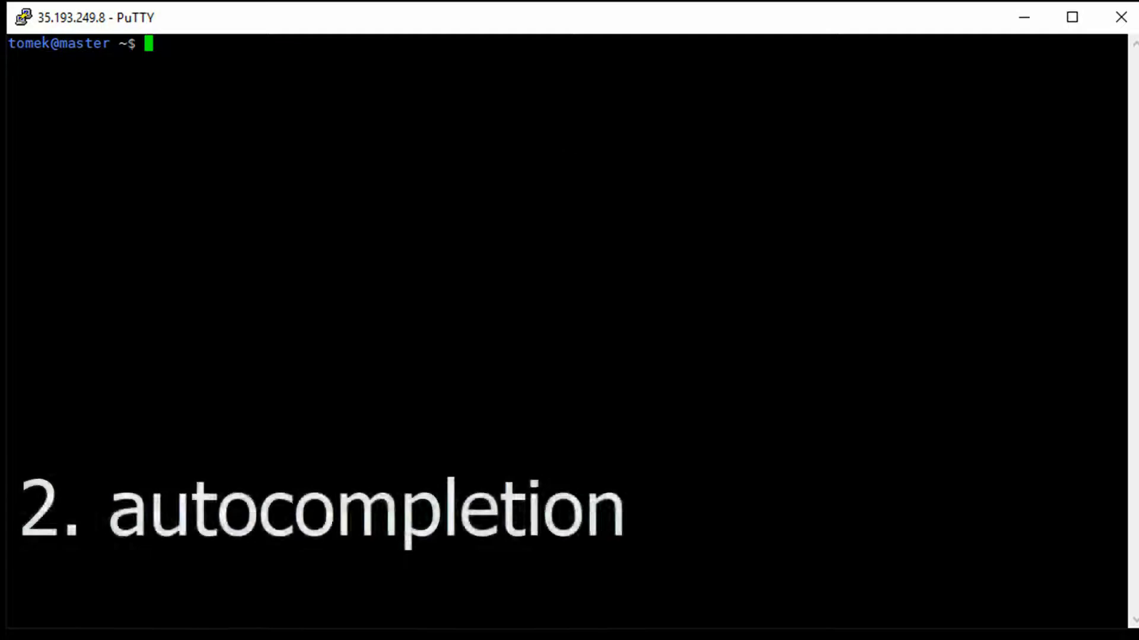
type("kubectl")
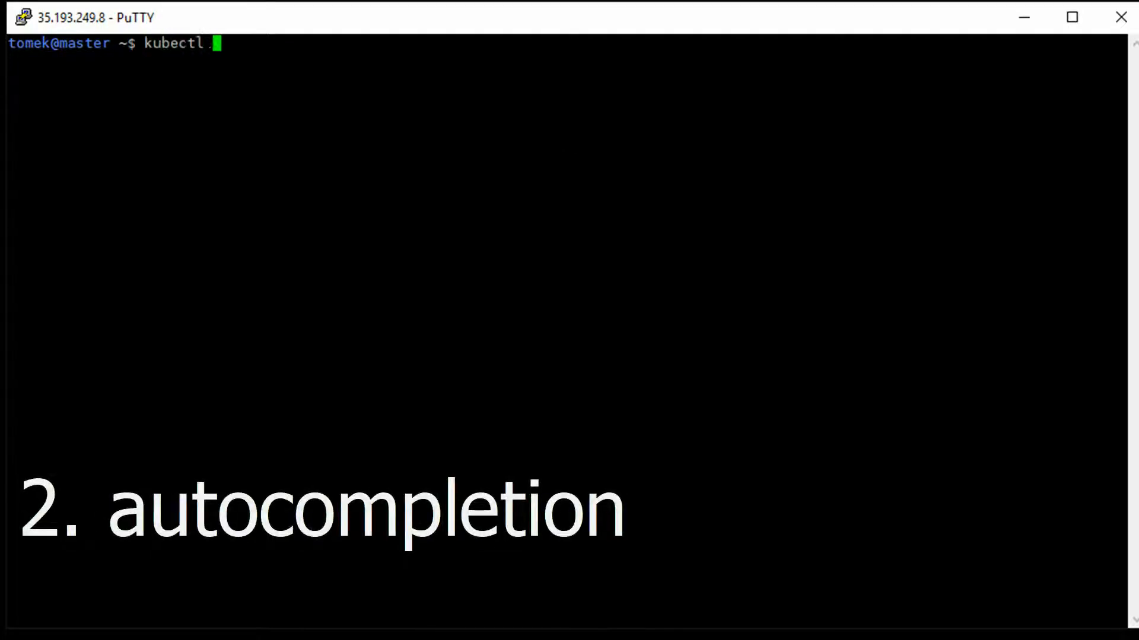
type("completion -h")
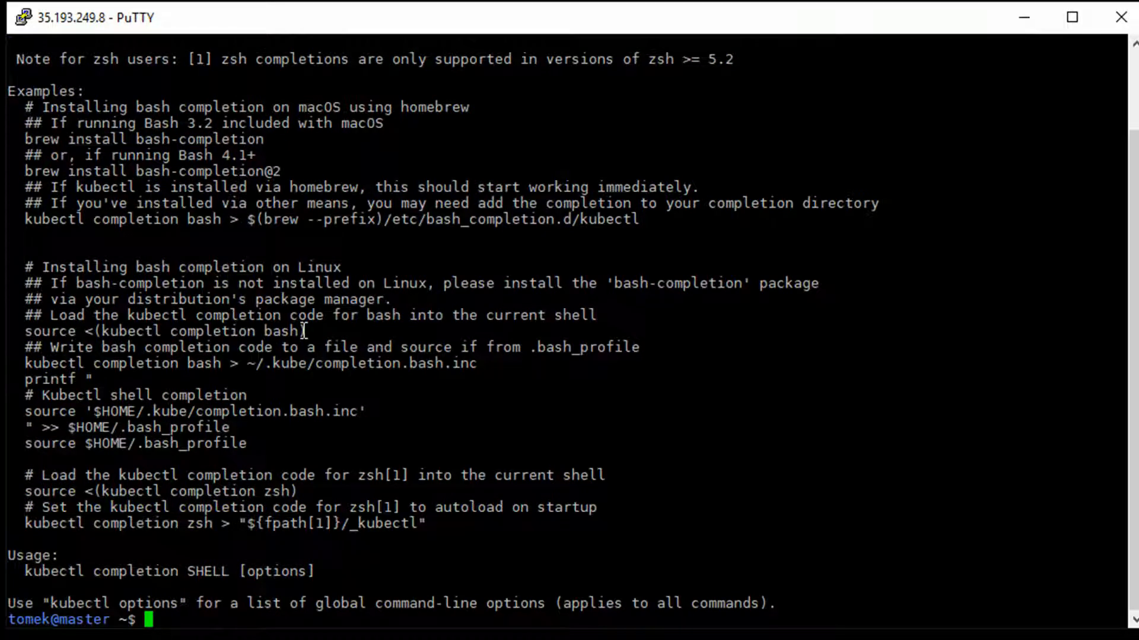
left_click_drag(93, 331, 306, 331)
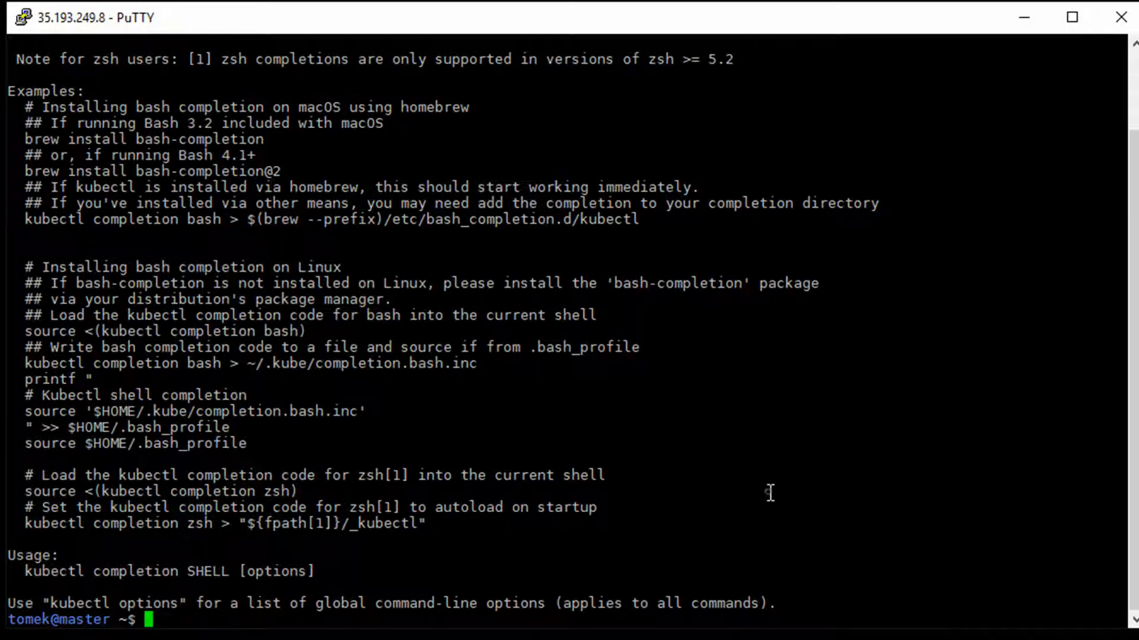
type("clear")
type("kubectl")
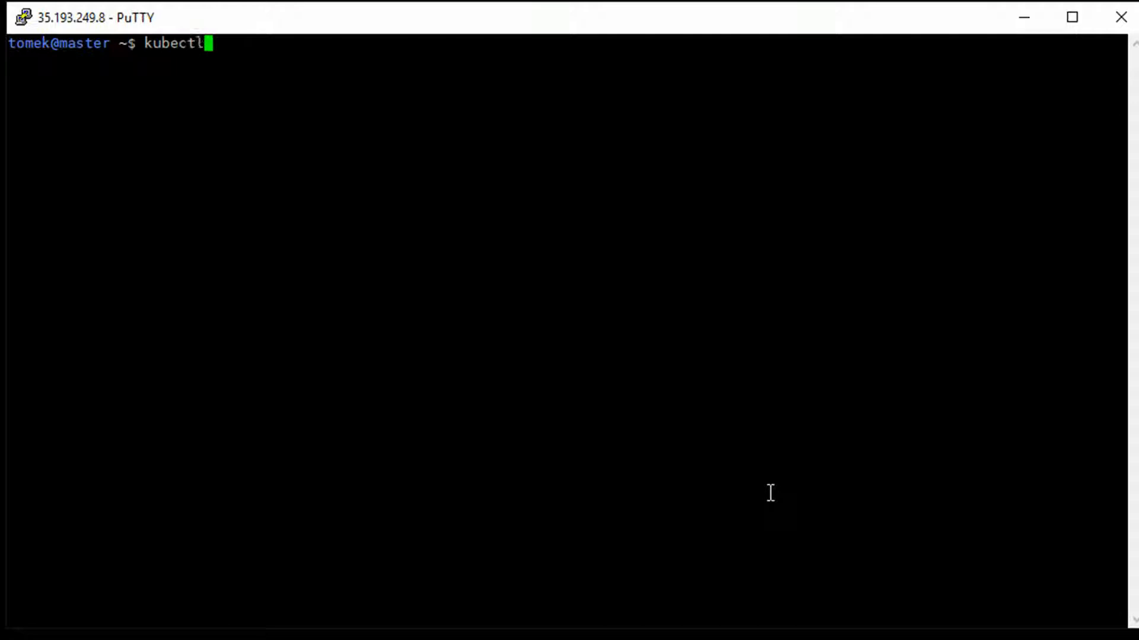
Create the namespace mynamespace, using tab completion for the create subcommands
type("create")
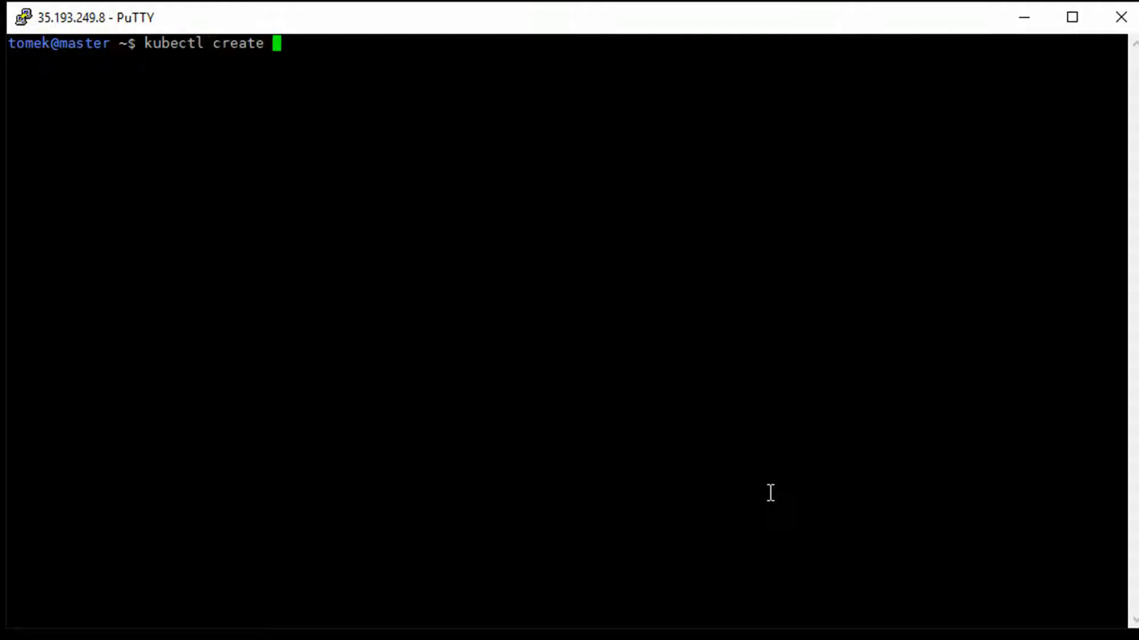
key("Tab")
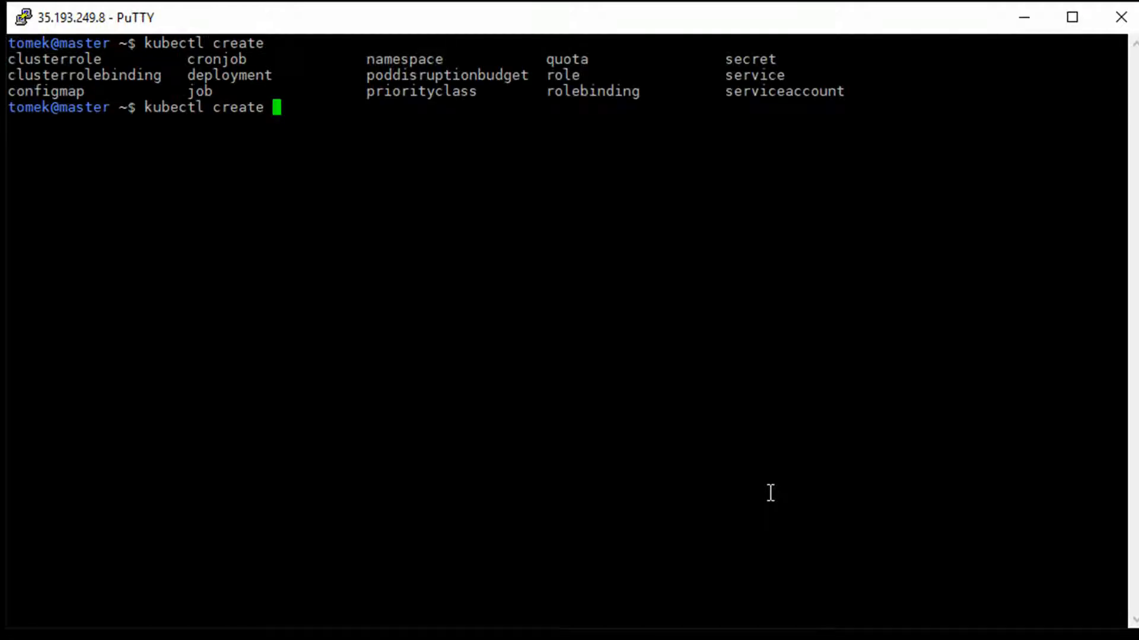
type("namespace")
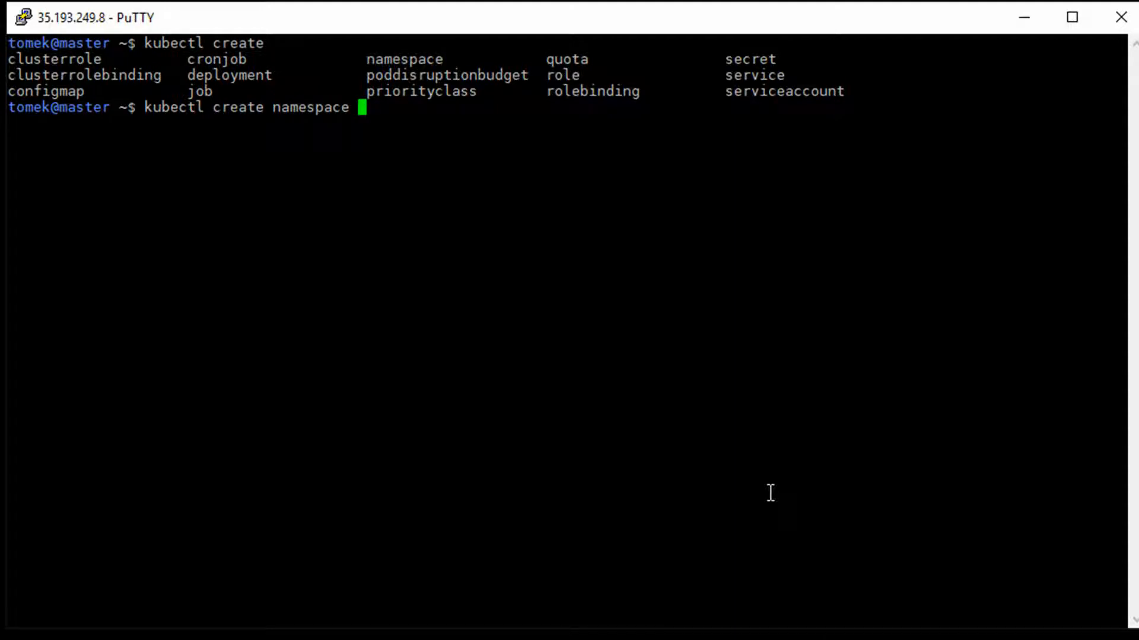
type("mynamespace")
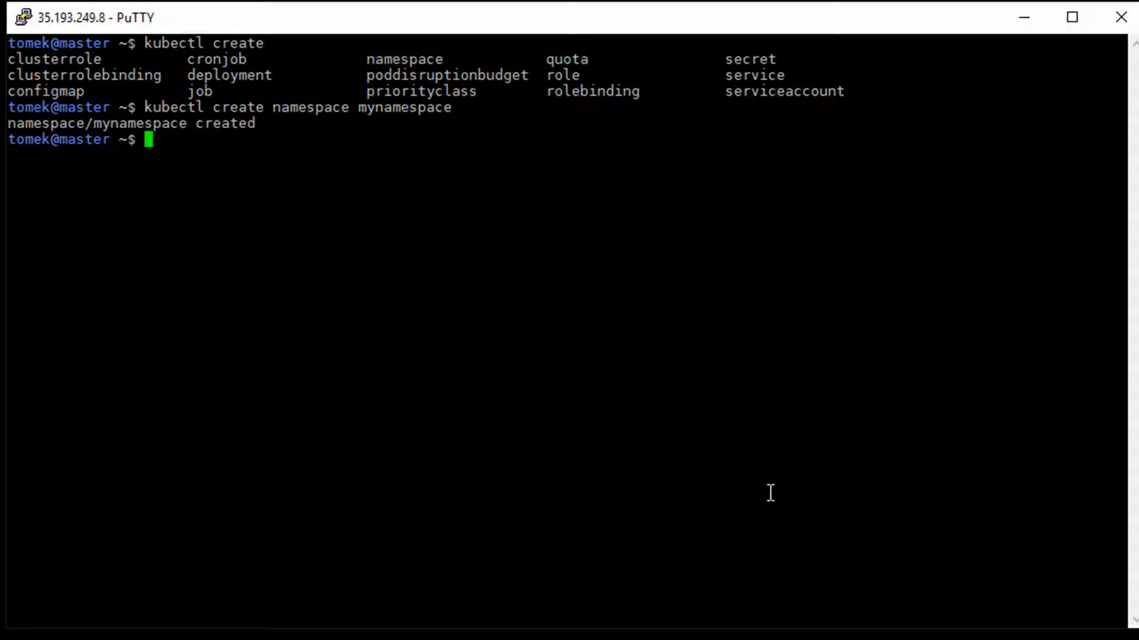
Tab-complete 'kubectl get pod -n' to list the six available namespaces
type("kubectl g")
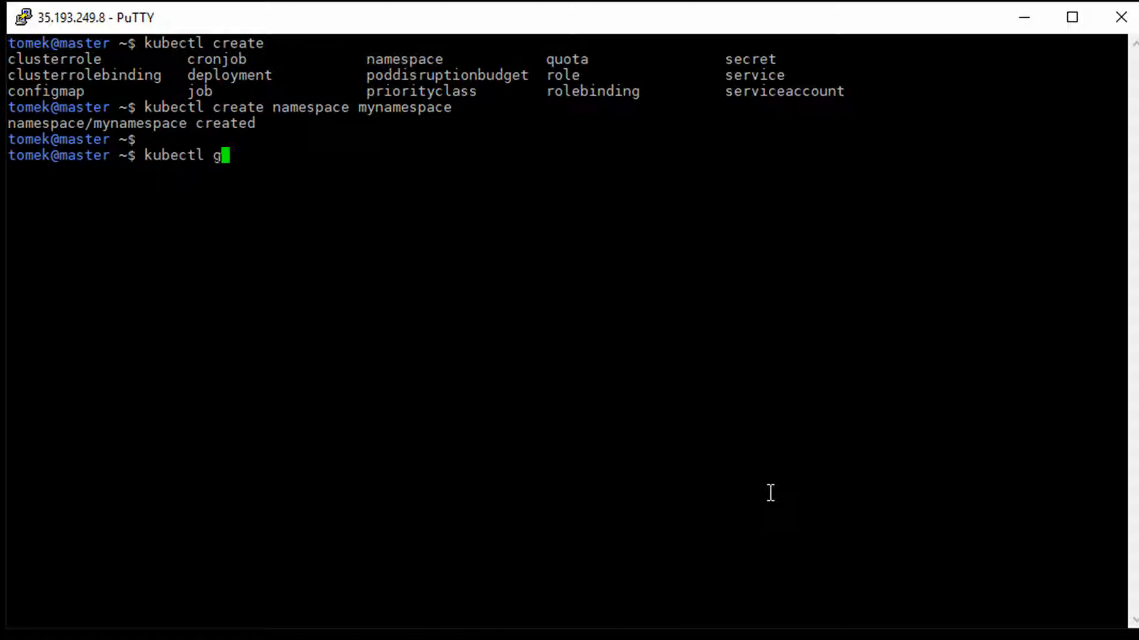
type("et pod")
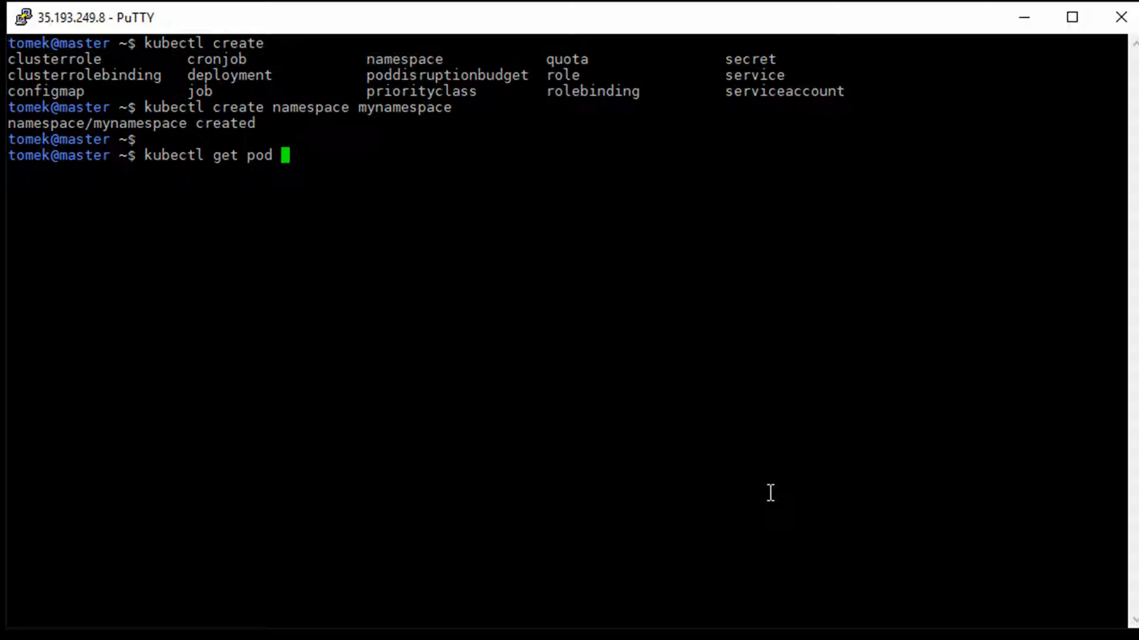
type("-n")
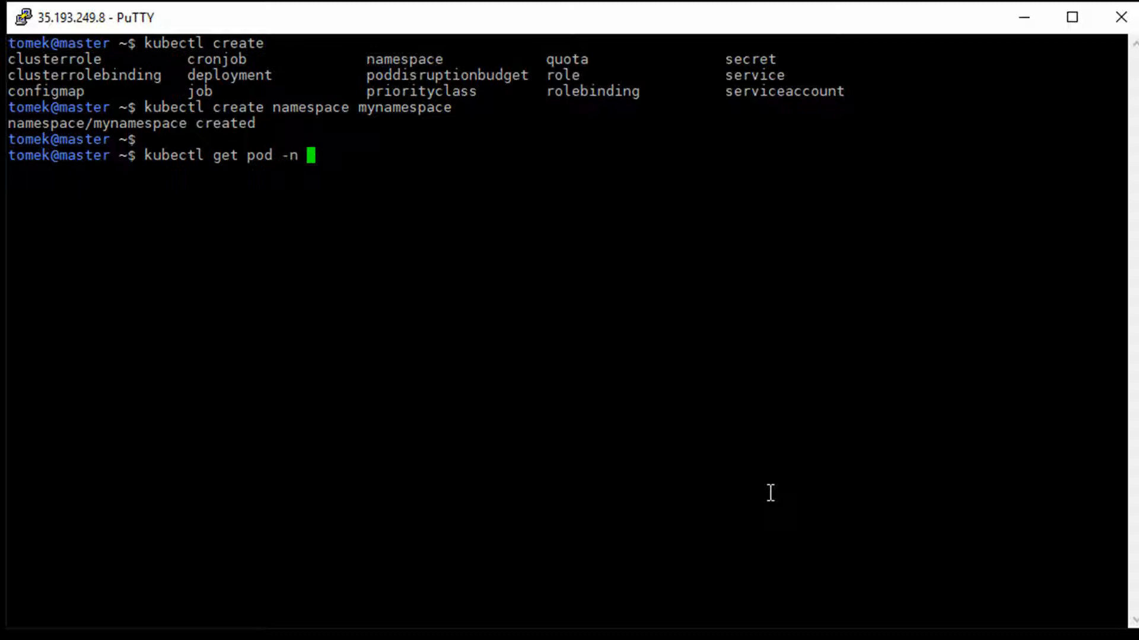
key("Tab")
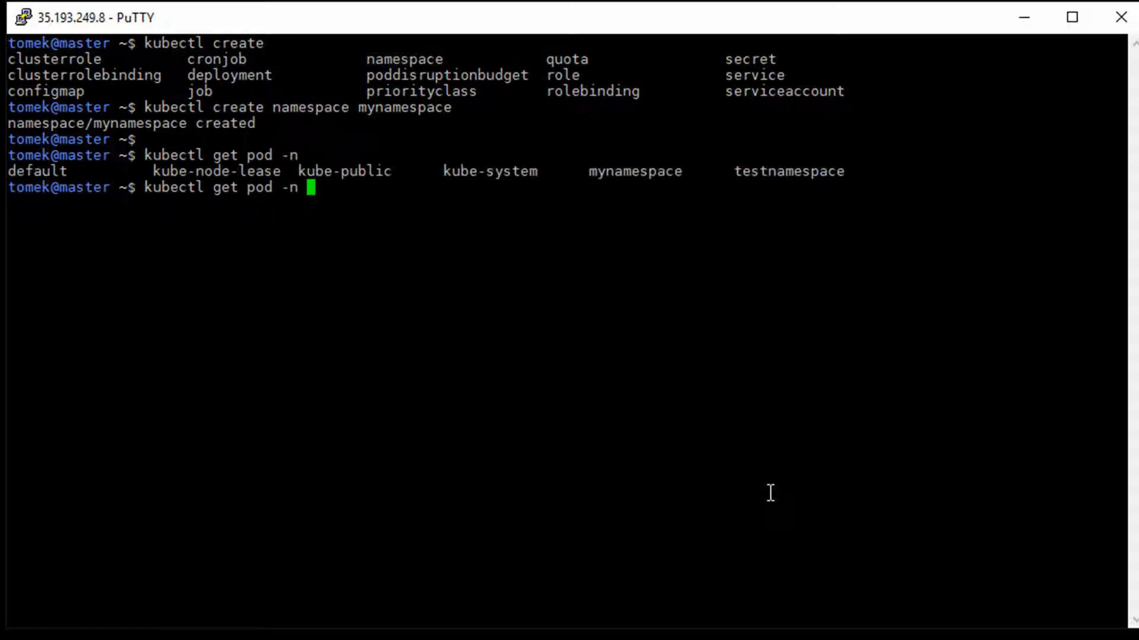
type("ku")
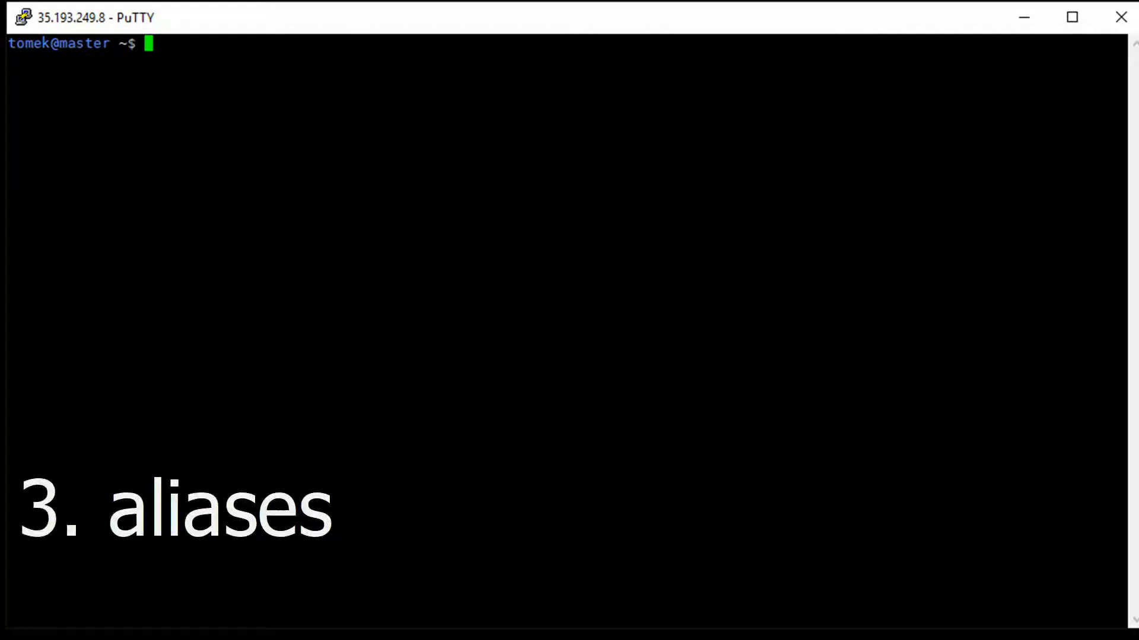
Define alias k='kubectl' and use it to list the nodes
type("alias k=")
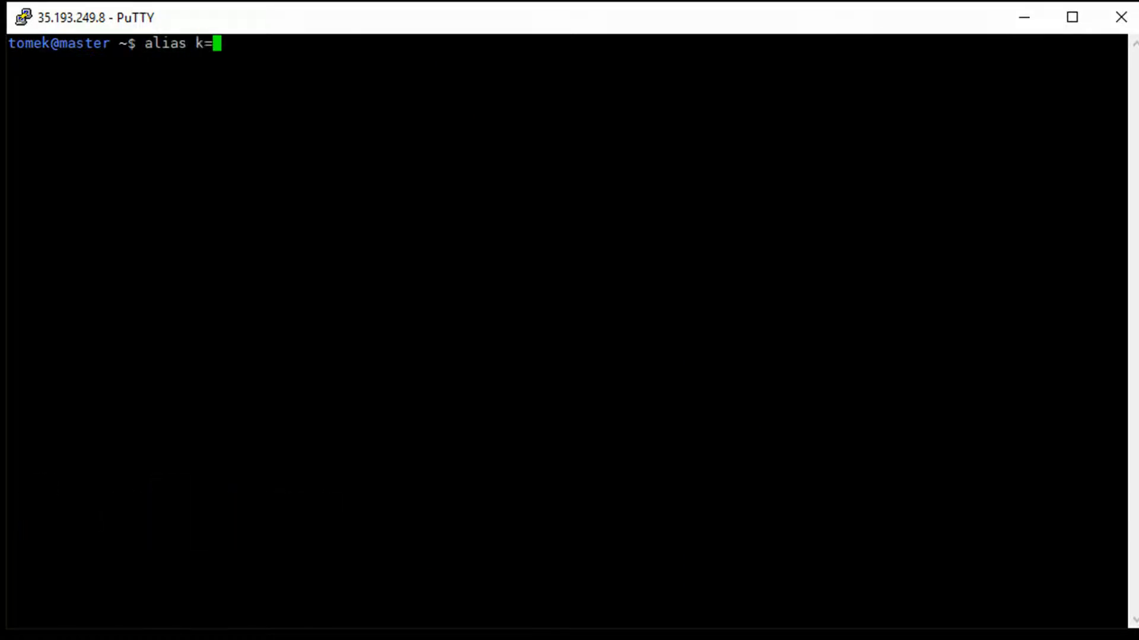
type("'kubectl'")
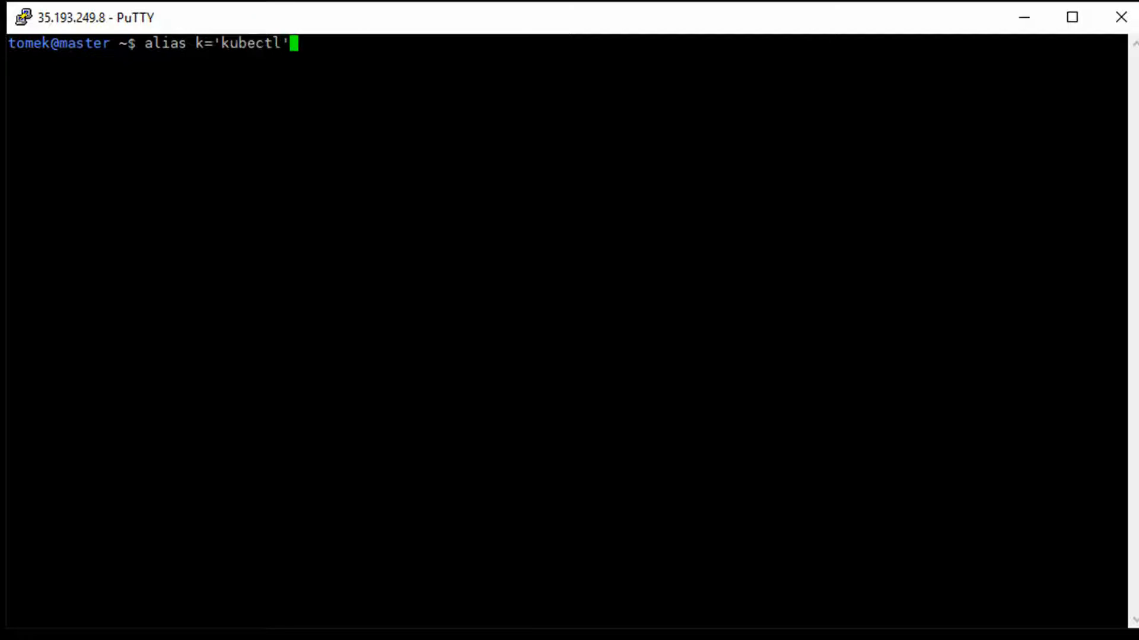
type("k g")
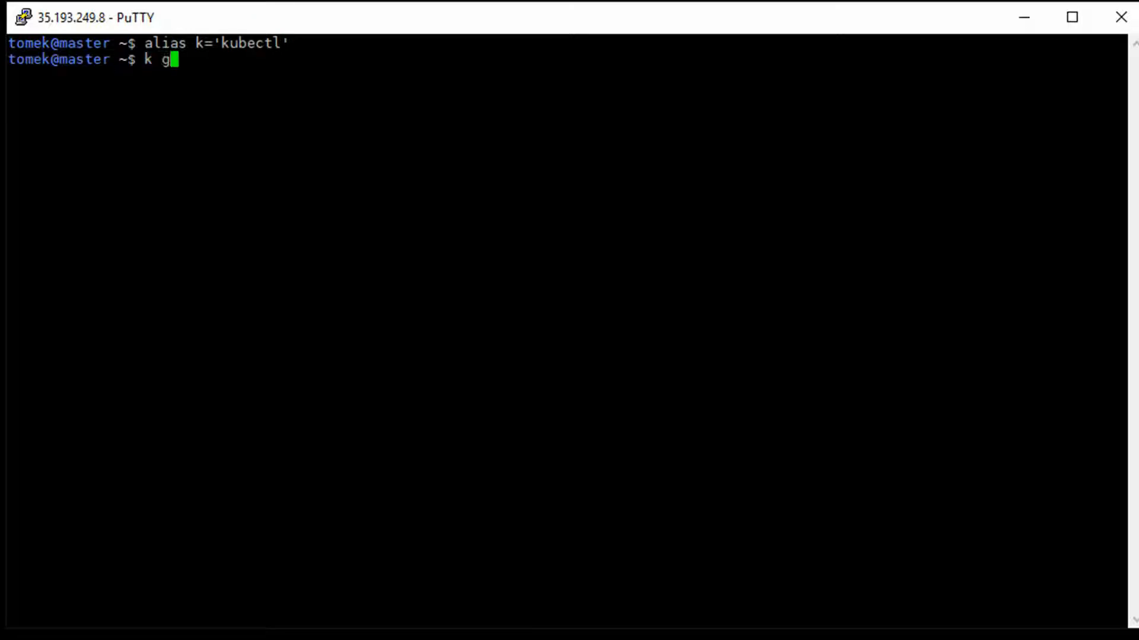
type("et nodes")
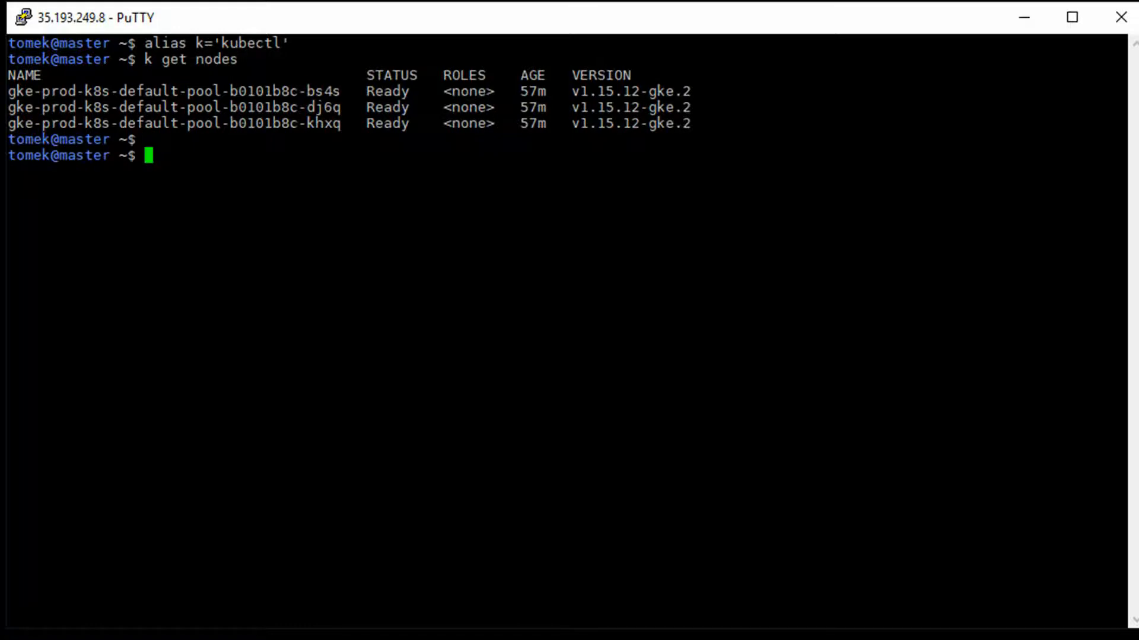
Define alias kpa='kubectl get pod --all-namespaces' and run it
type("alias")
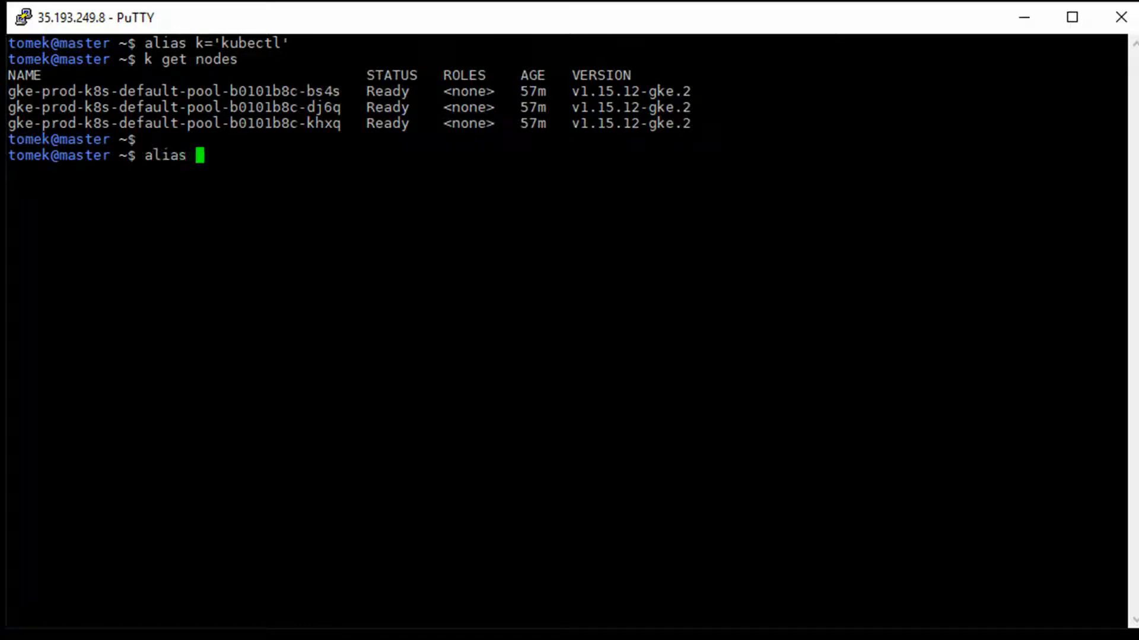
type("kpa='")
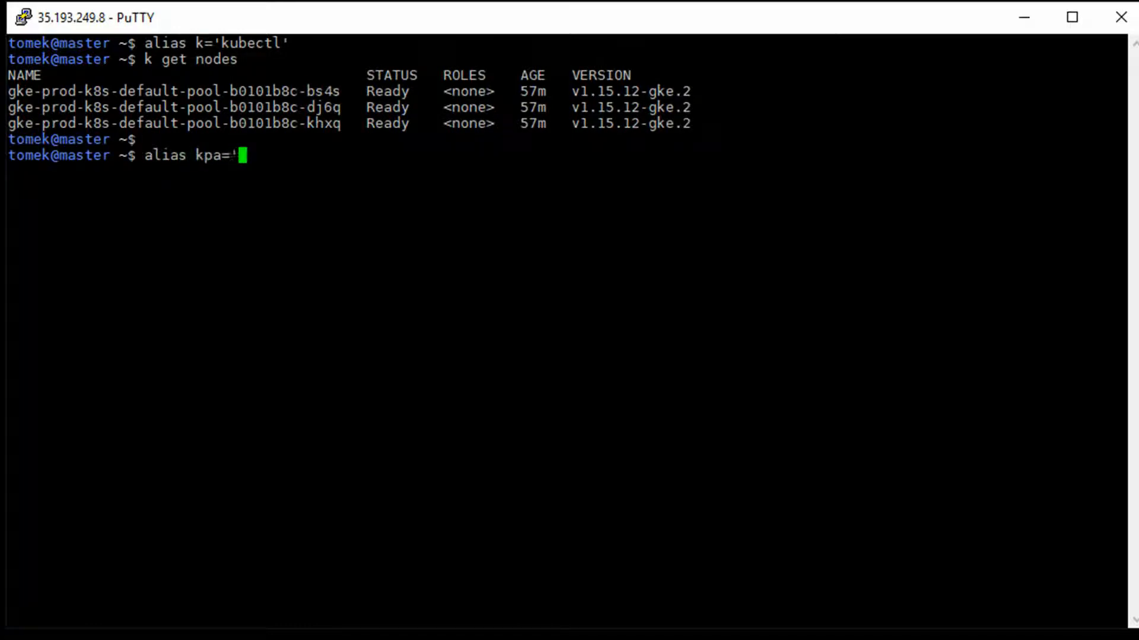
type("kubectl get pod")
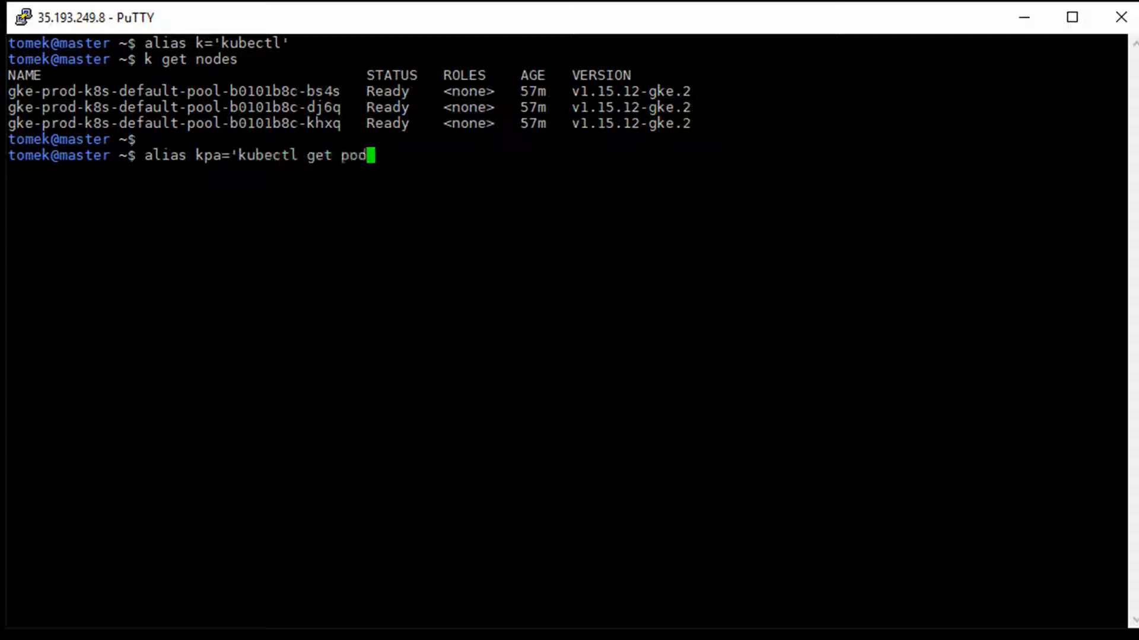
type("--all-name")
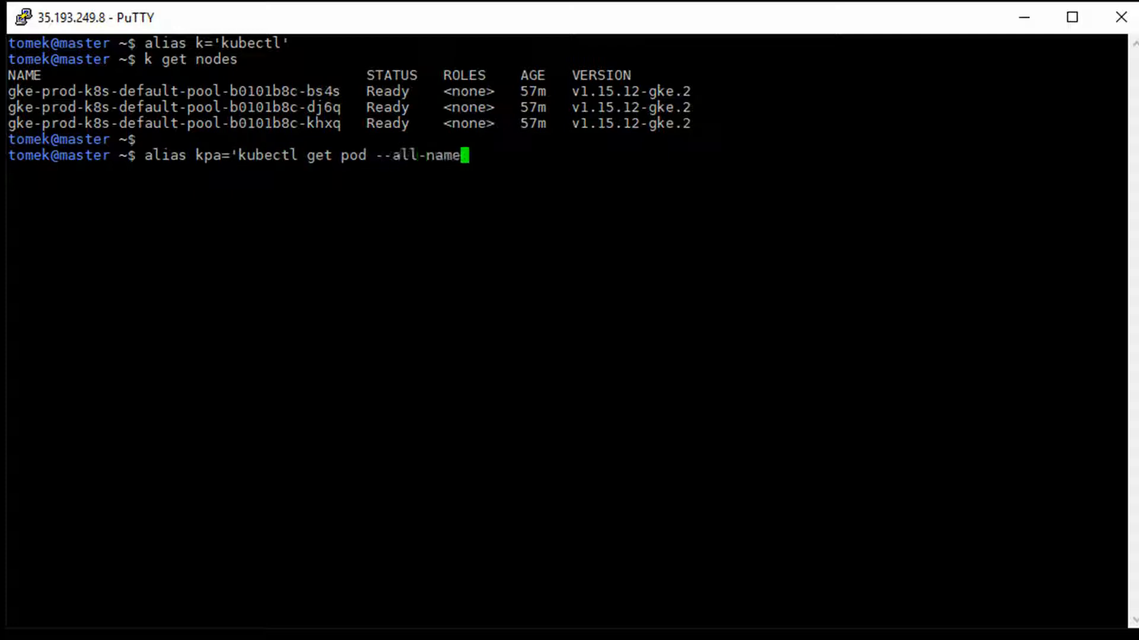
type("spaces'")
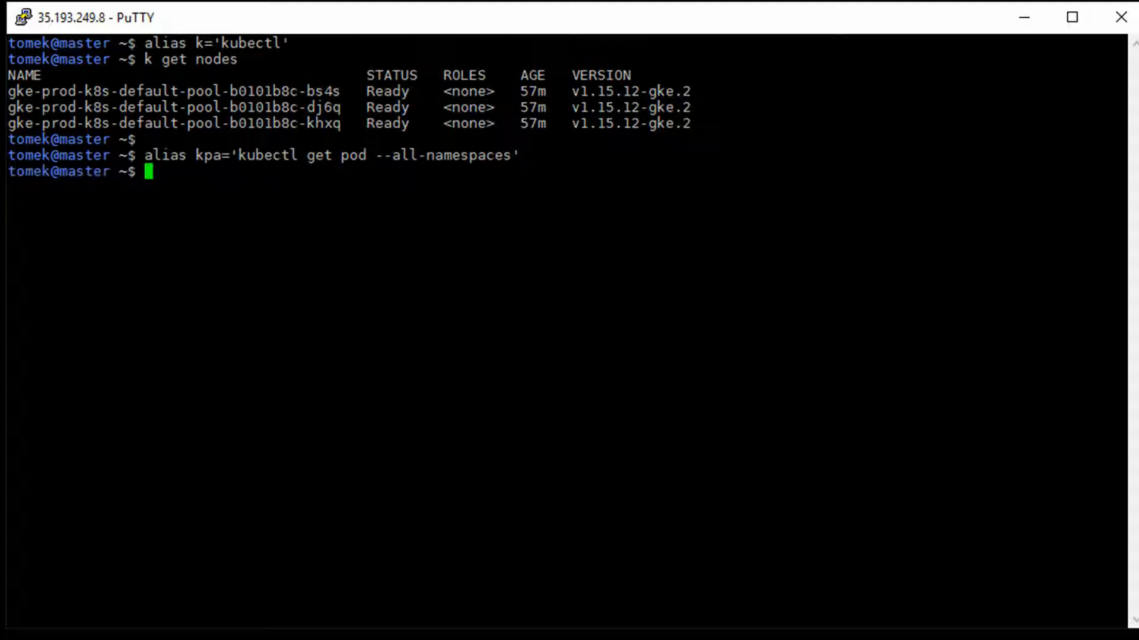
type("kpa")
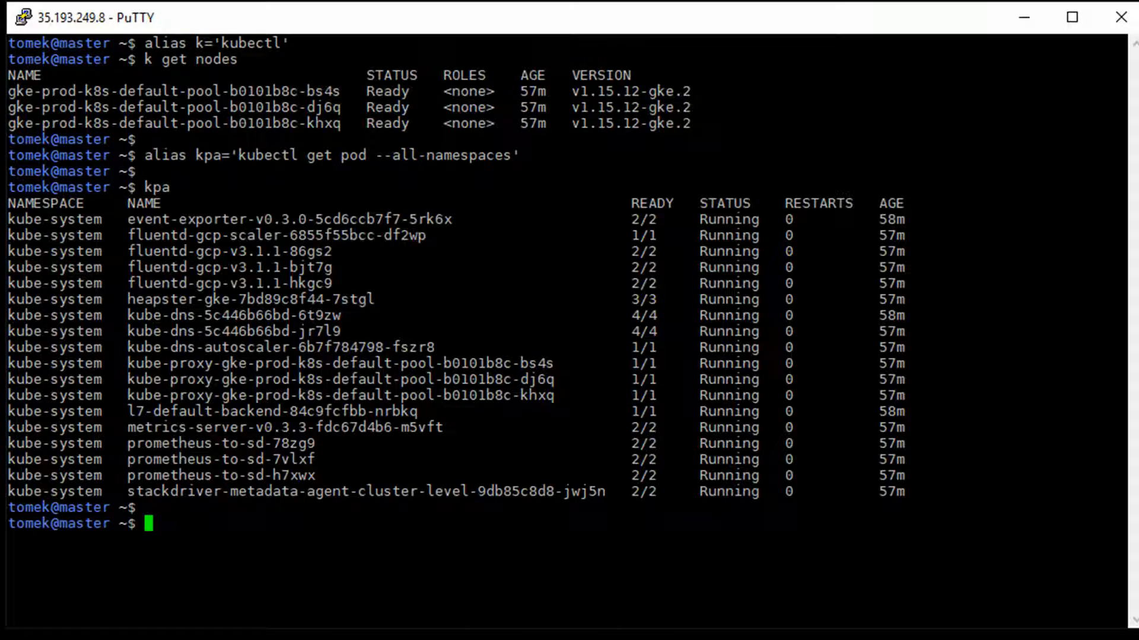
Display .bash_profile, then bring up the kubectx project page in Chrome
type("cat")
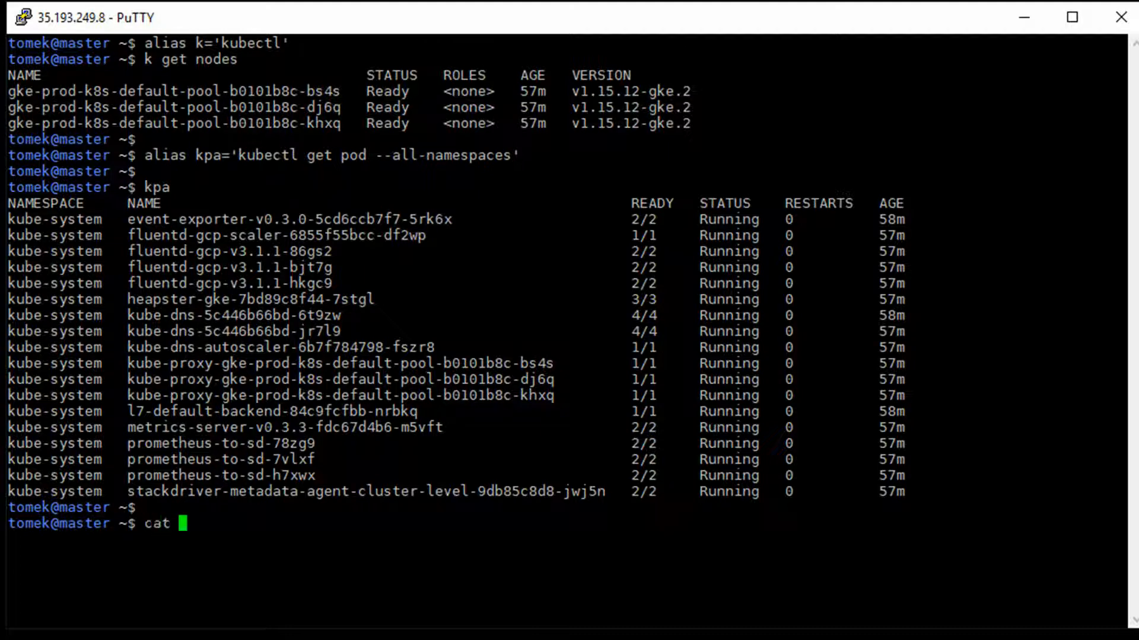
type(".bash_profile")
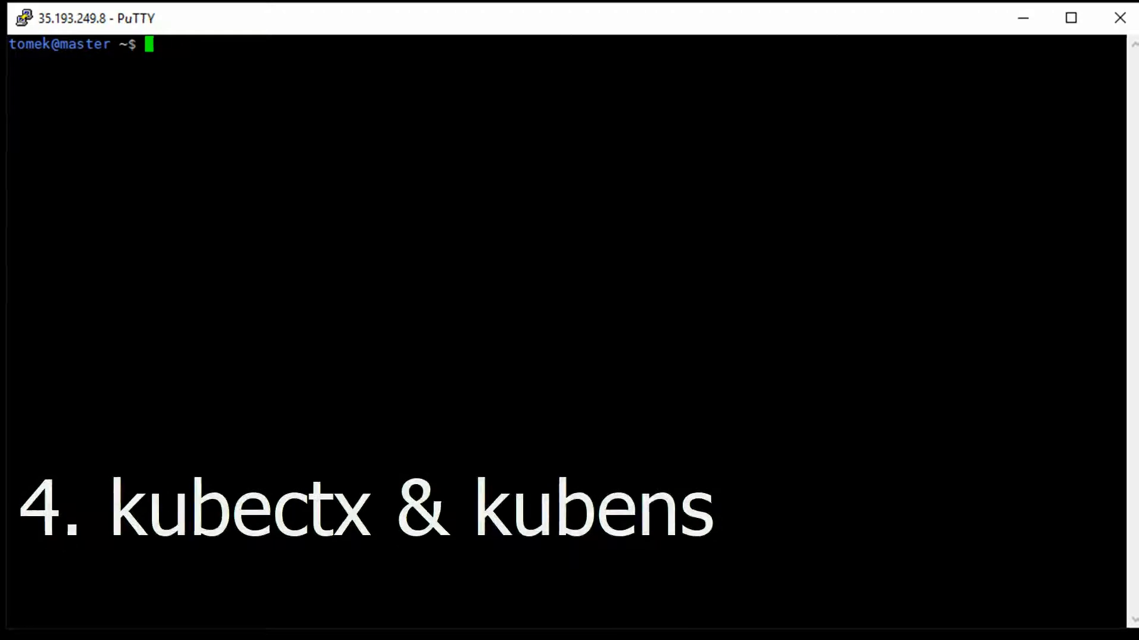
left_click(201, 620)
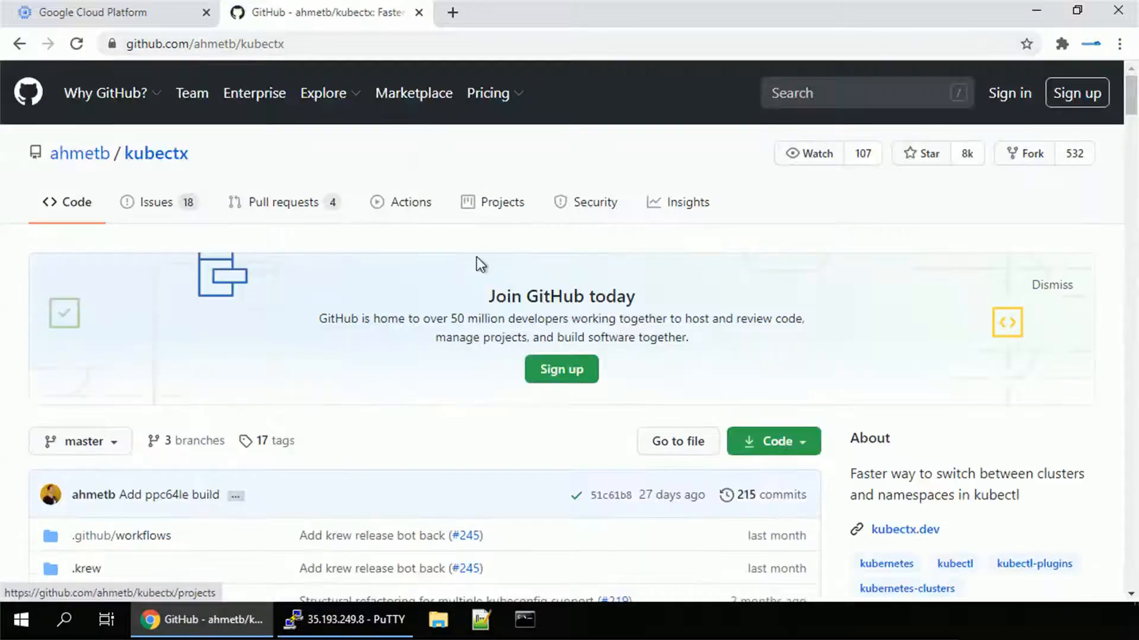
Scroll the kubectx README to its Installation options, then return to PuTTY
scroll("down", 3)
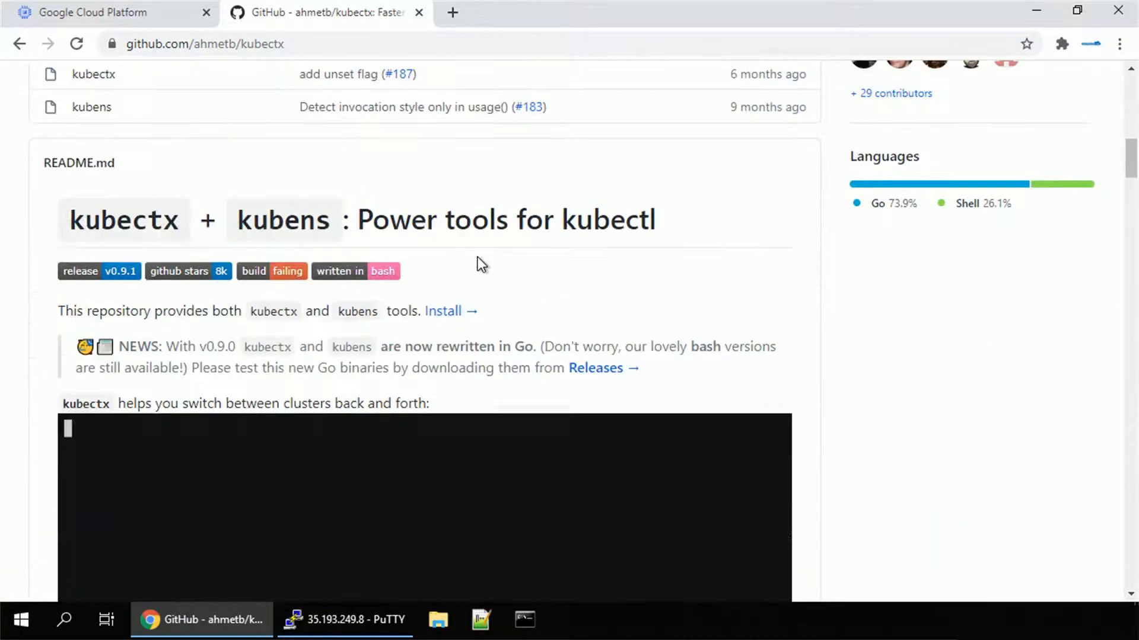
scroll("down", 3)
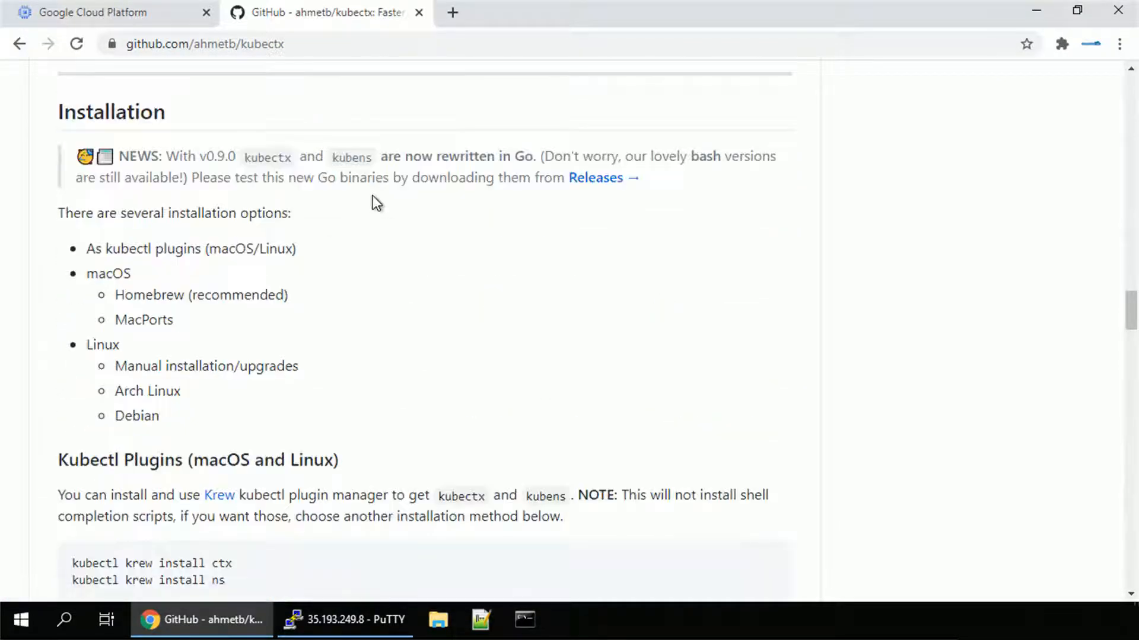
left_click(343, 619)
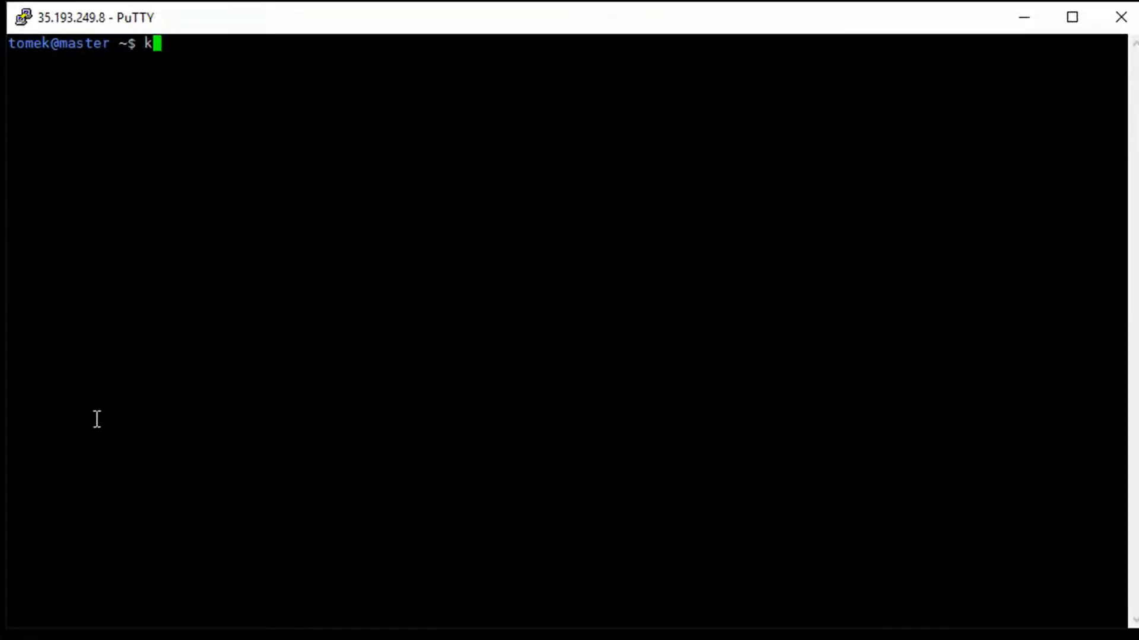
Switch contexts between dev-k8s (one node) and prod-k8s (three nodes), then list namespaces with kubens
type("ubectx")
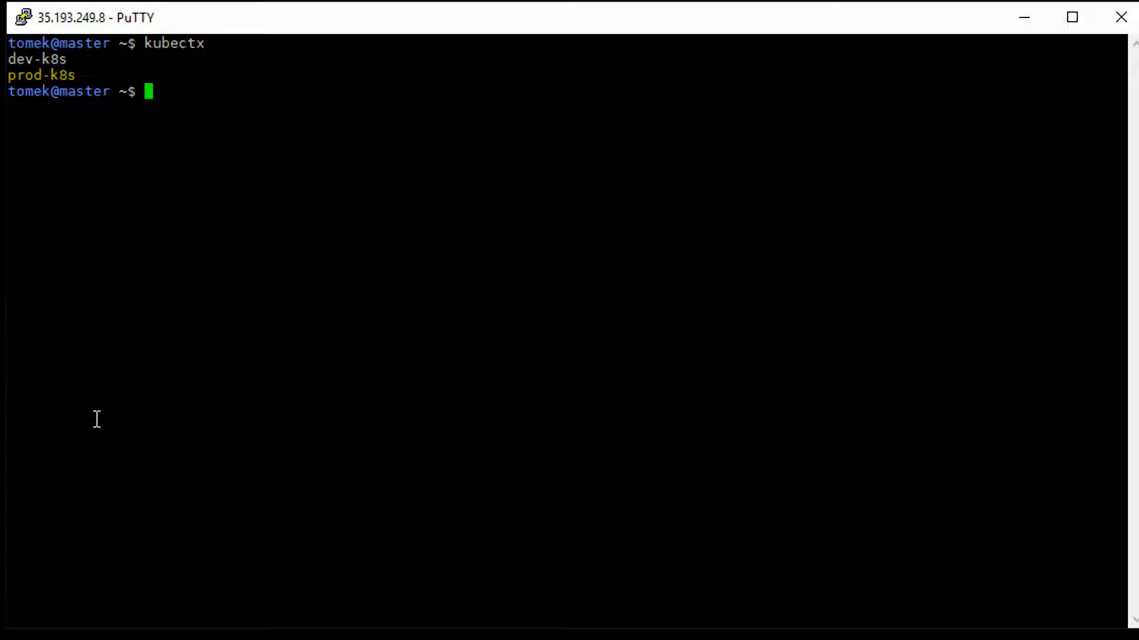
type("kubectx")
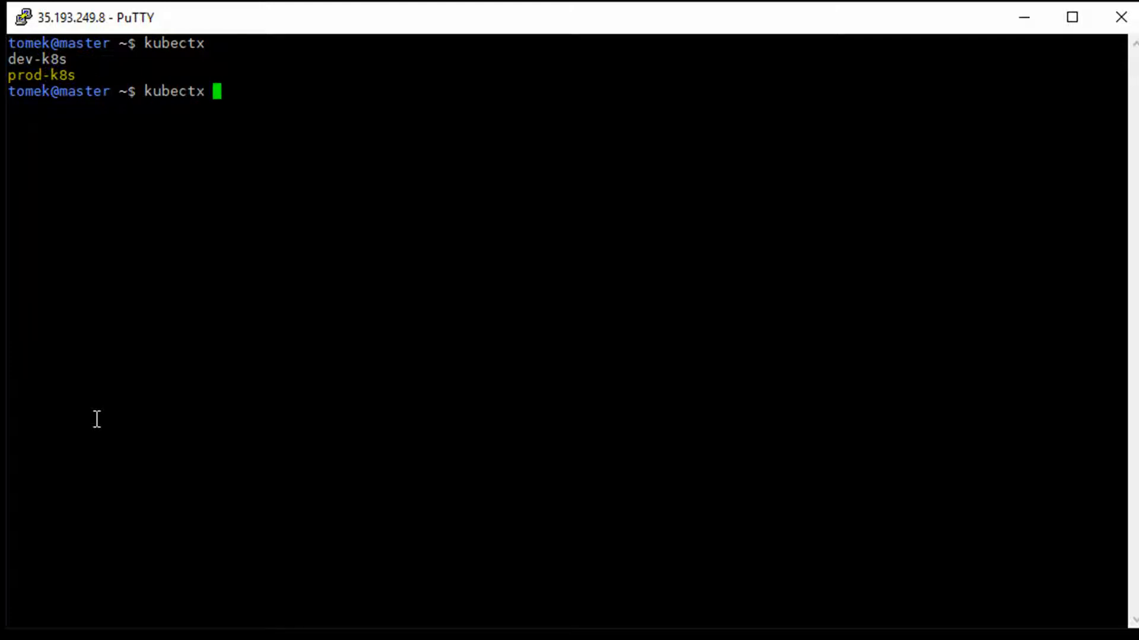
type("dev-k8s")
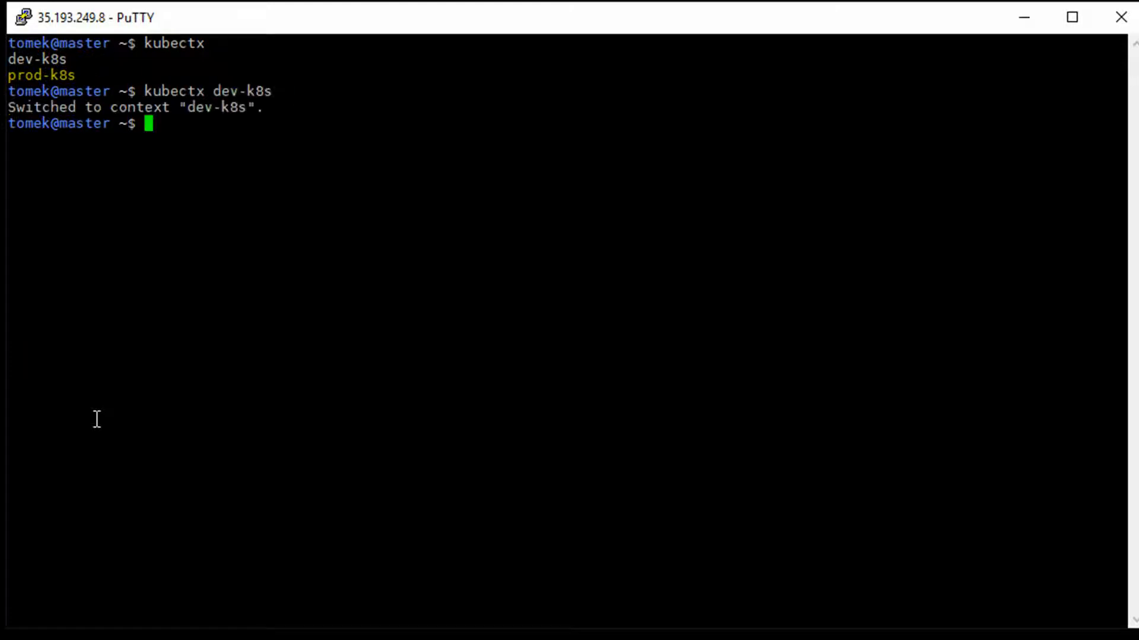
type("kubectl get nodes")
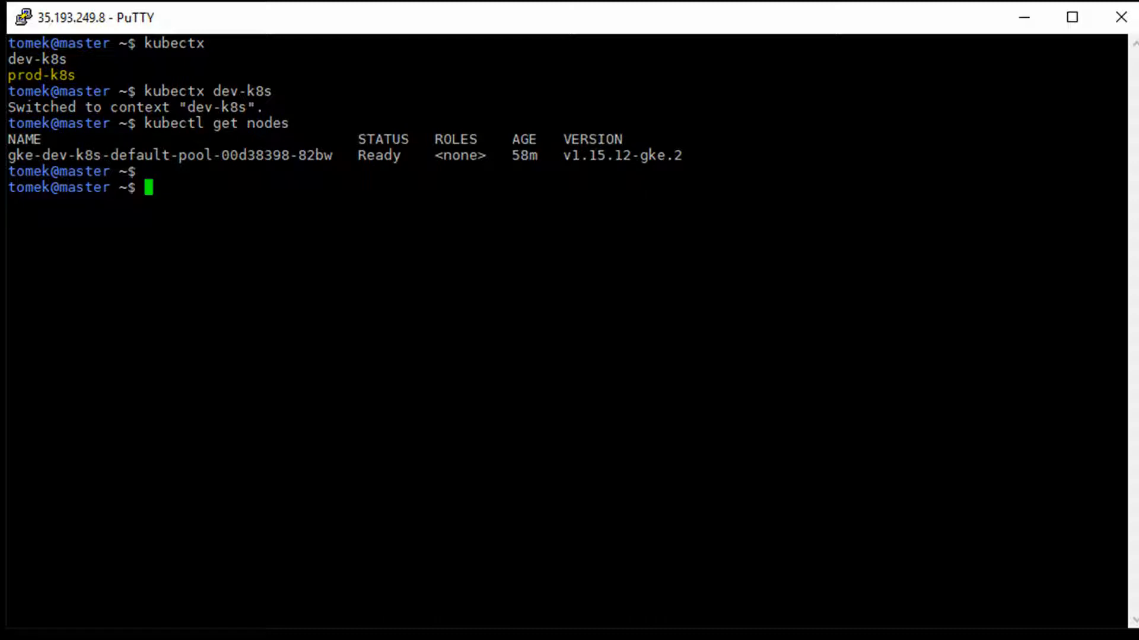
type("kubectx prod-k8s")
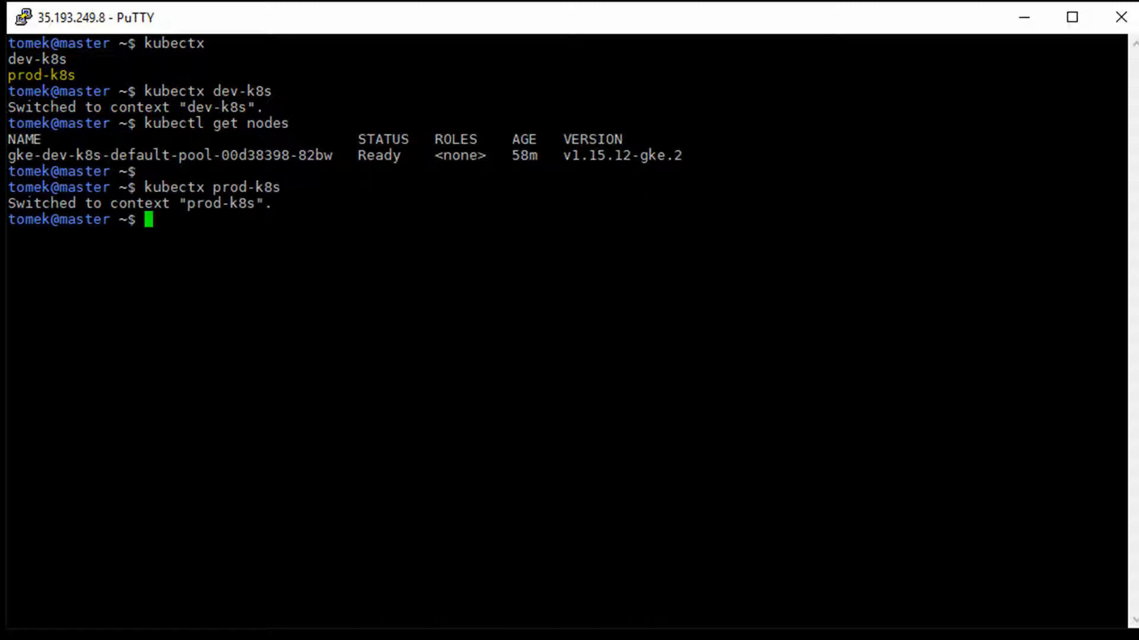
type("kubectl get nodes")
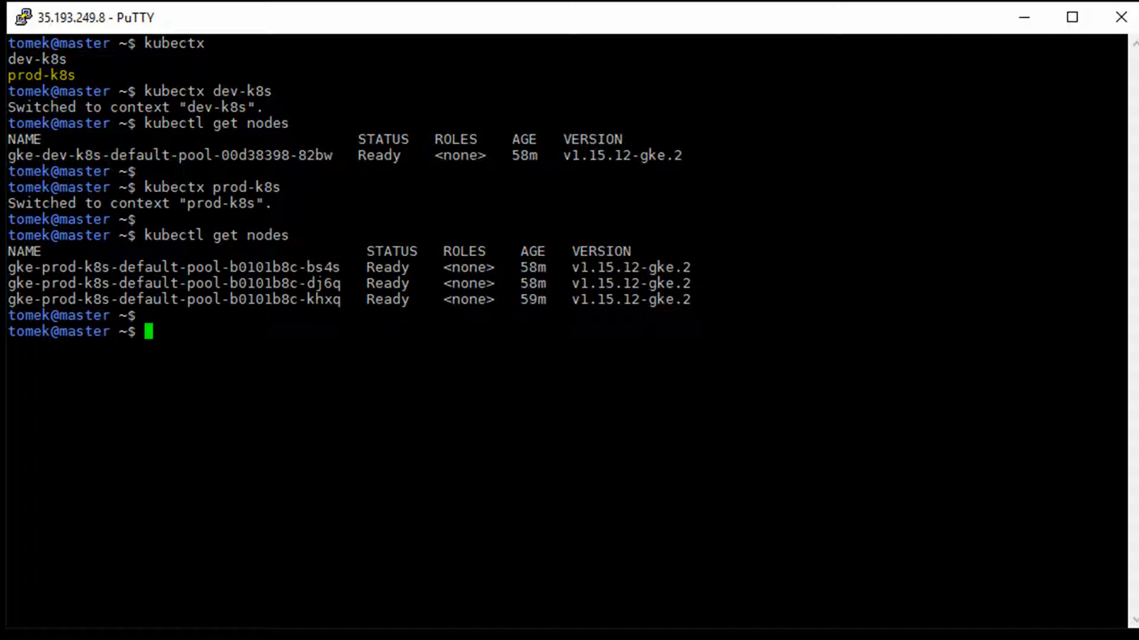
type("kubens")
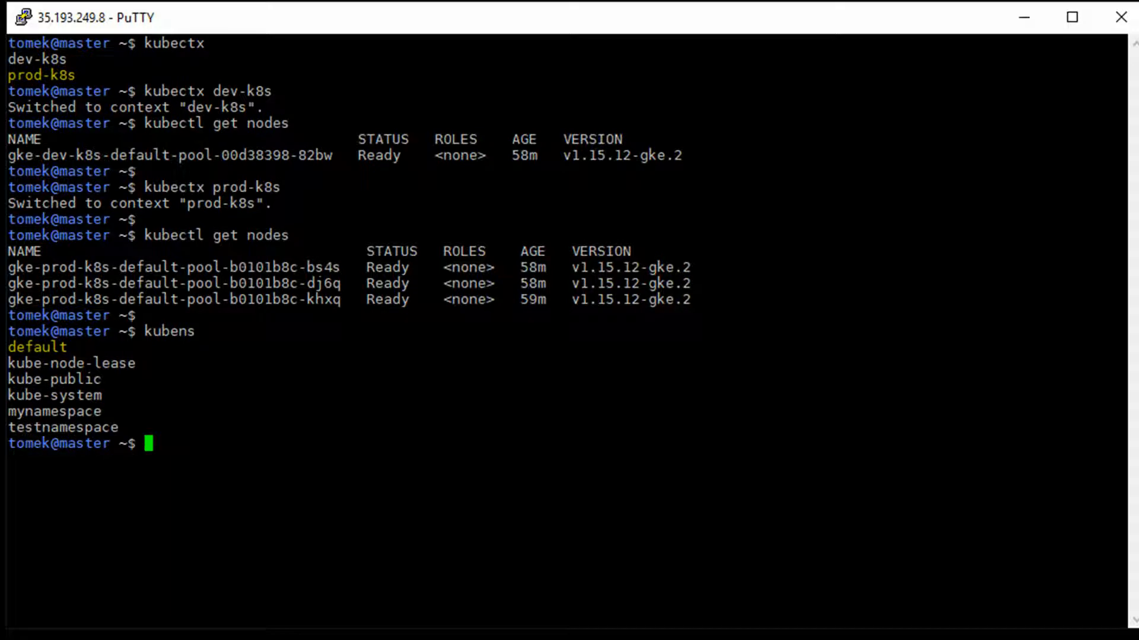
Switch to the kube-system namespace with kubens and list its pods
type("kubens")
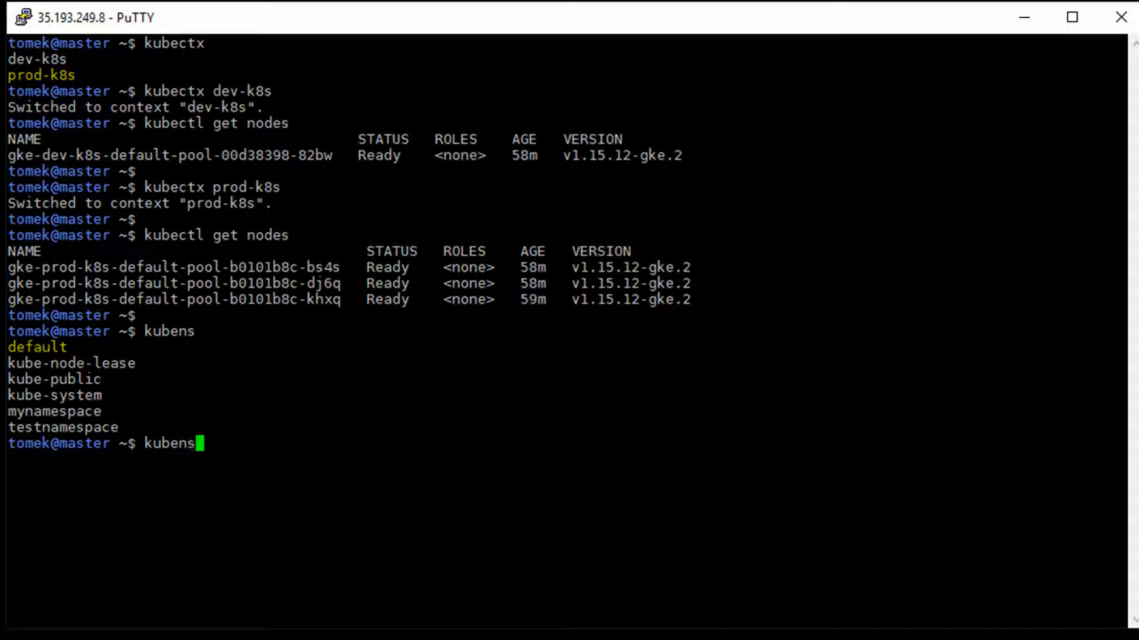
type("kube-")
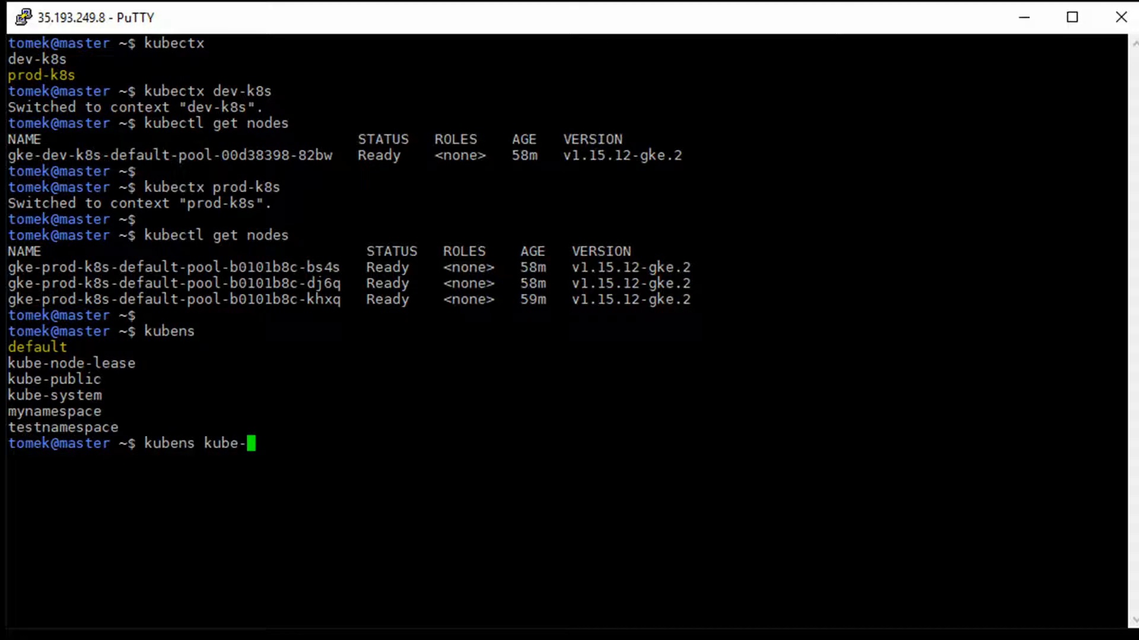
type("system")
type("kubens")
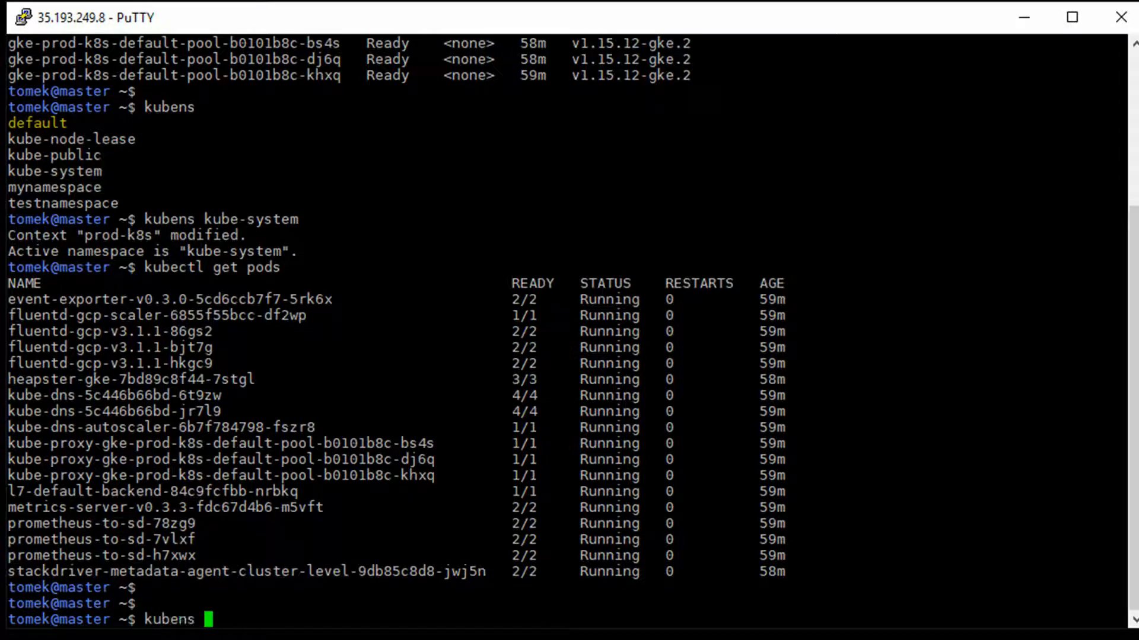
Switch back to default, confirm it has no pods, clear the screen, and switch to Chrome
type("default")
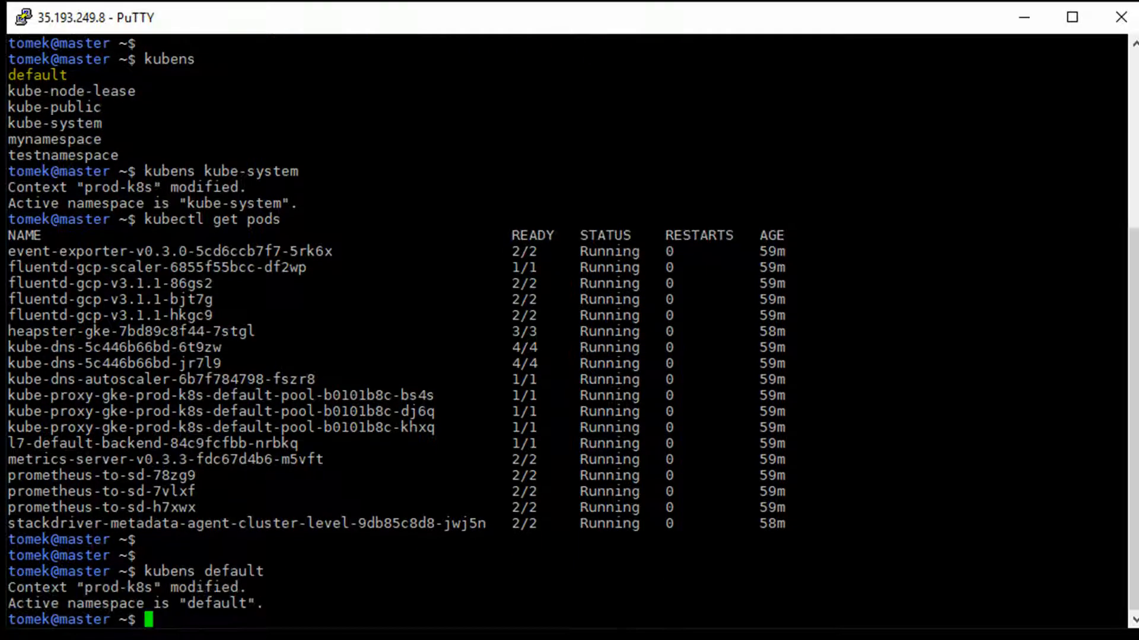
type("kubectl get pods")
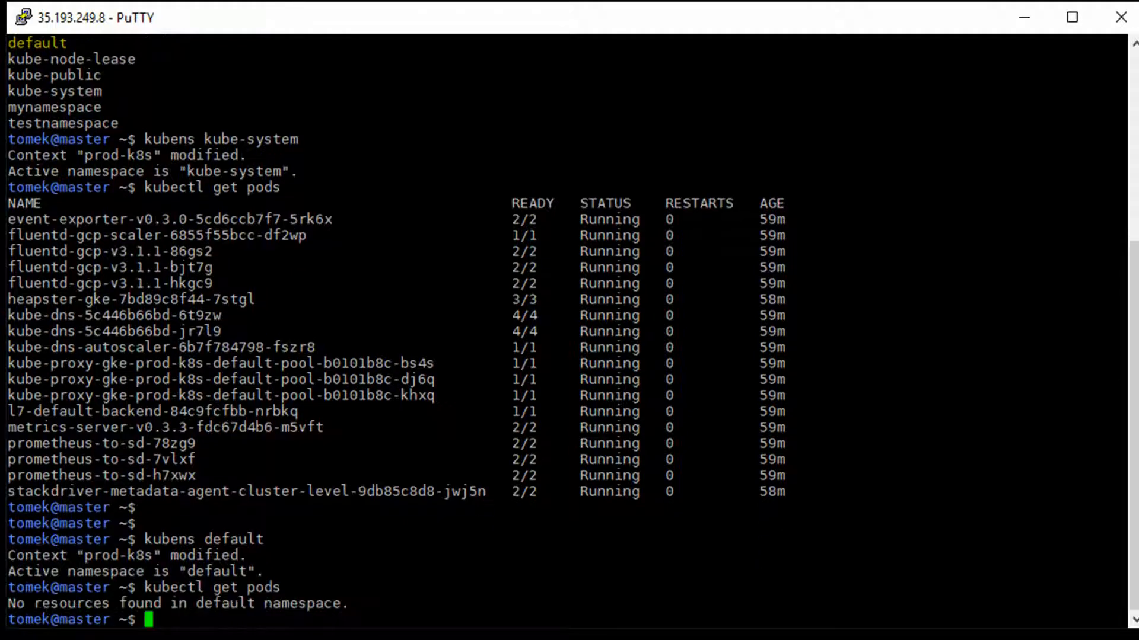
type("cle")
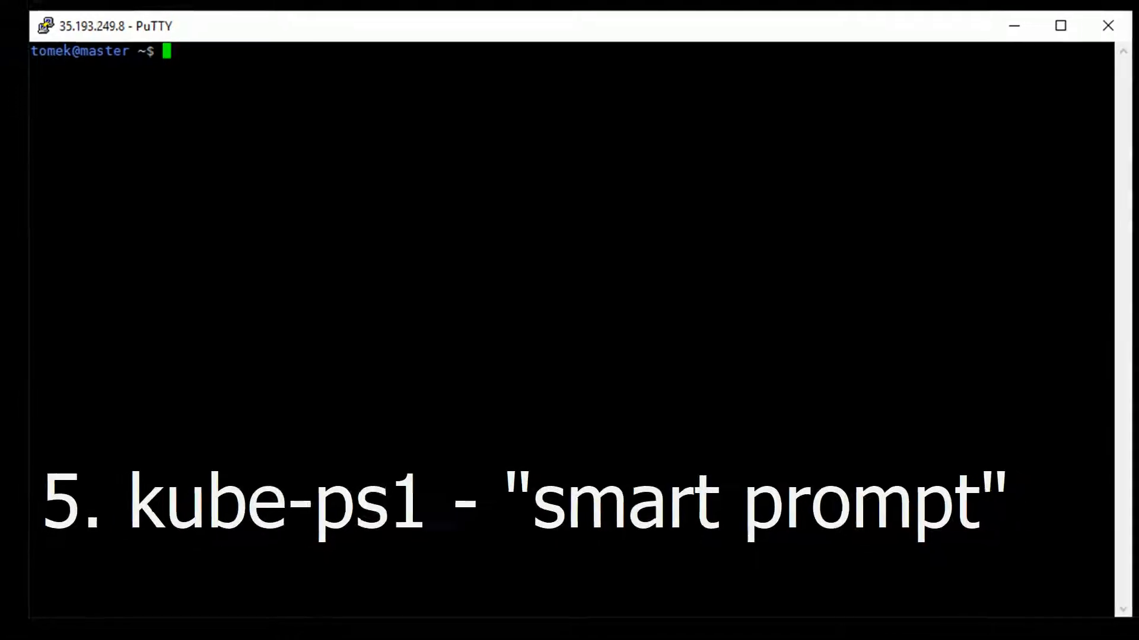
left_click(201, 620)
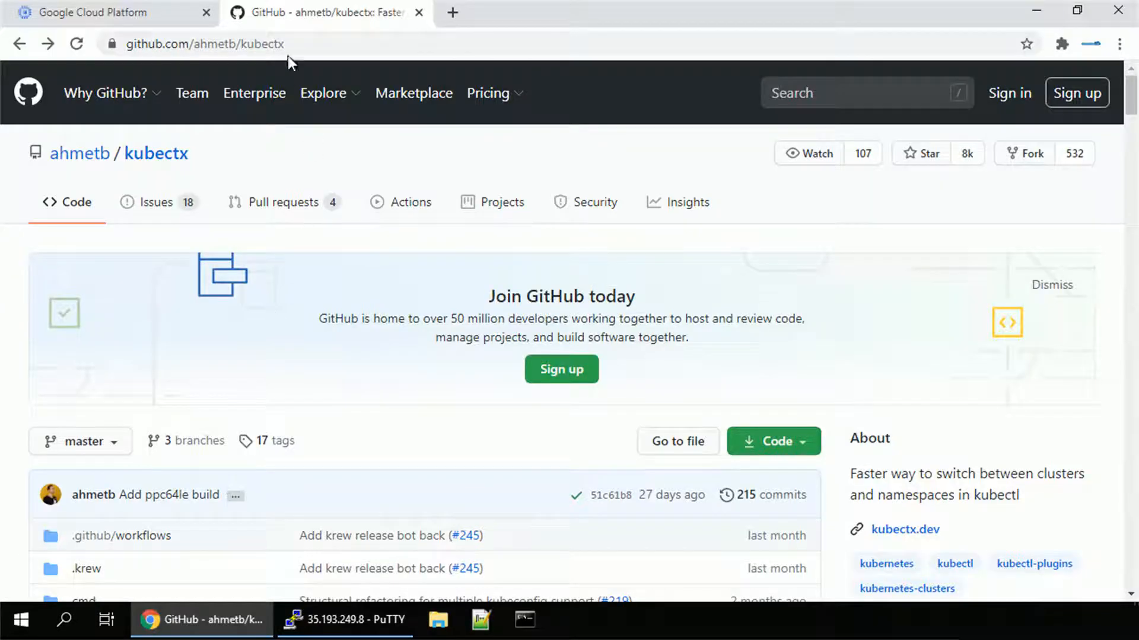
Open github.com/jonmosco/kube-ps1, copy its HTTPS clone address, and scroll to the installing steps
type("github.com/jonmosco/kube-ps1")
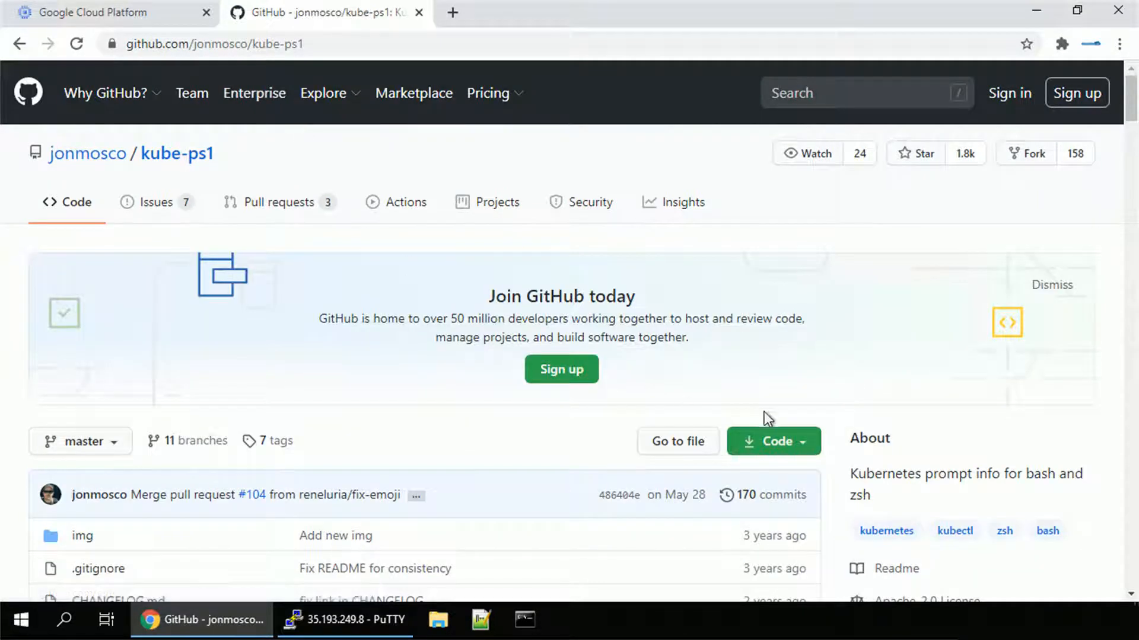
left_click(768, 440)
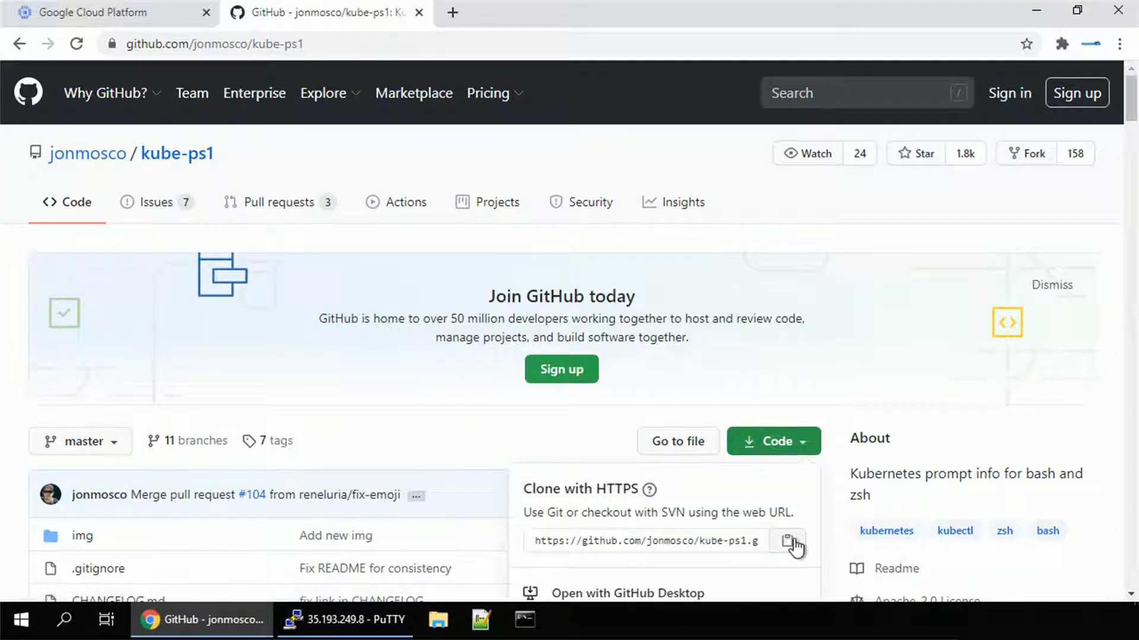
left_click(344, 619)
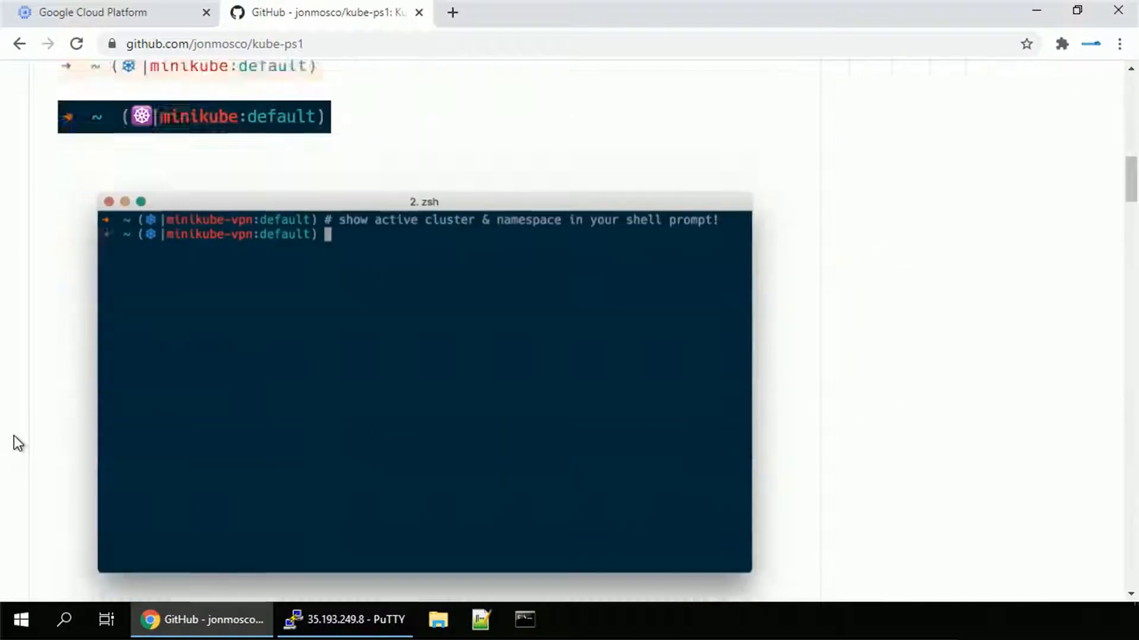
scroll("down", 3)
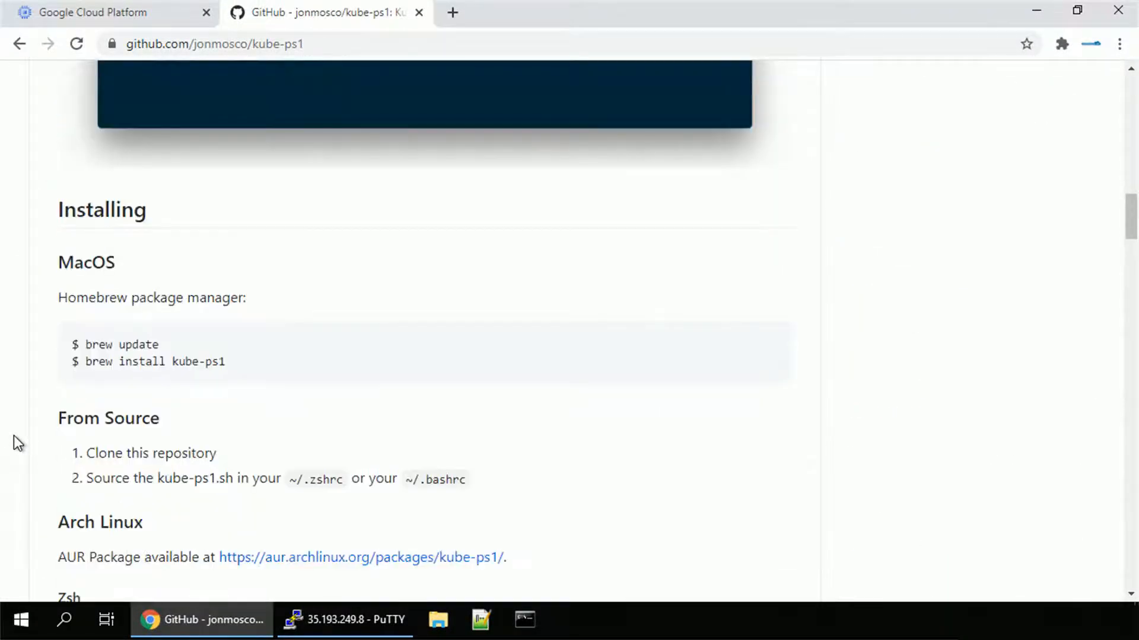
scroll("down", 3)
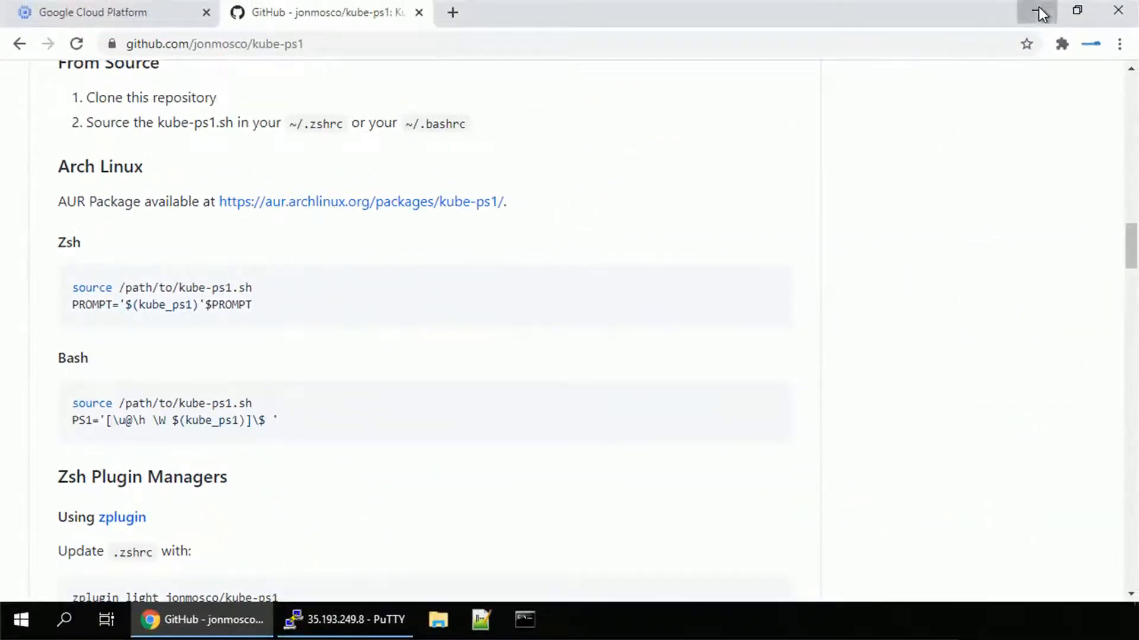
Source kube-ps1/kube-ps1.sh, set PS1 to include $(kube_ps1), and clear the screen
left_click(343, 620)
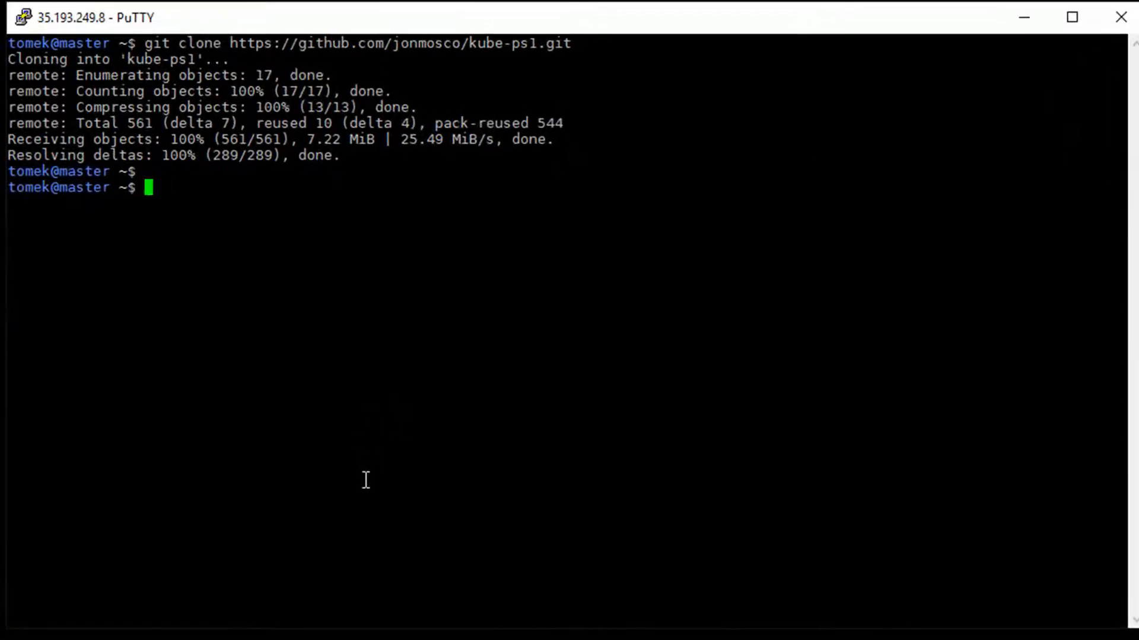
type("source kube-ps1/")
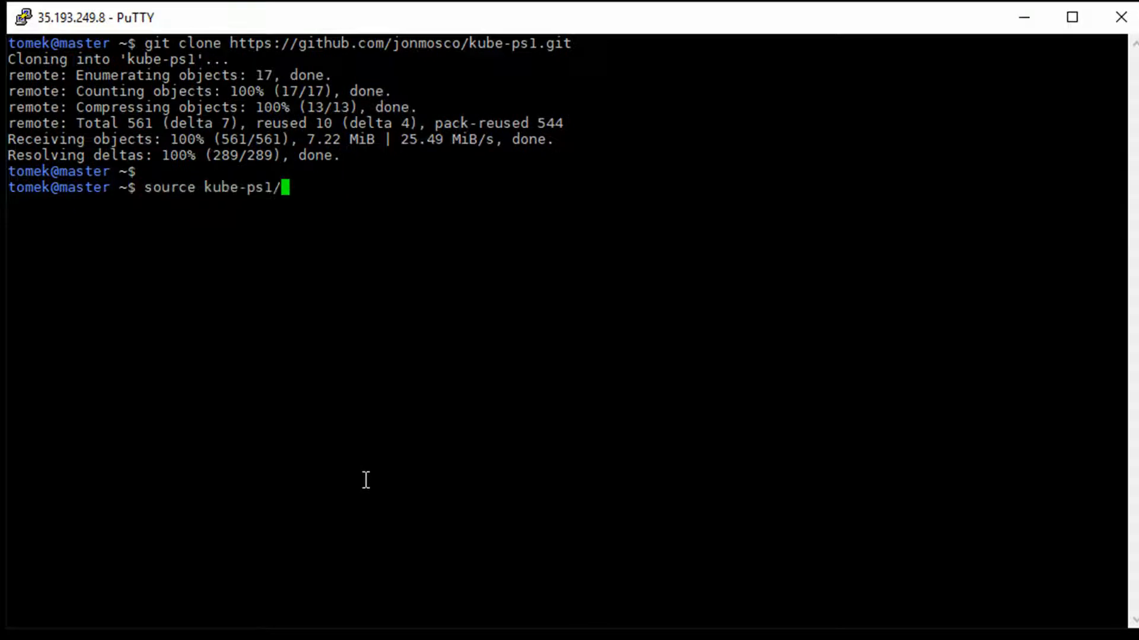
type("kube-ps1.sh")
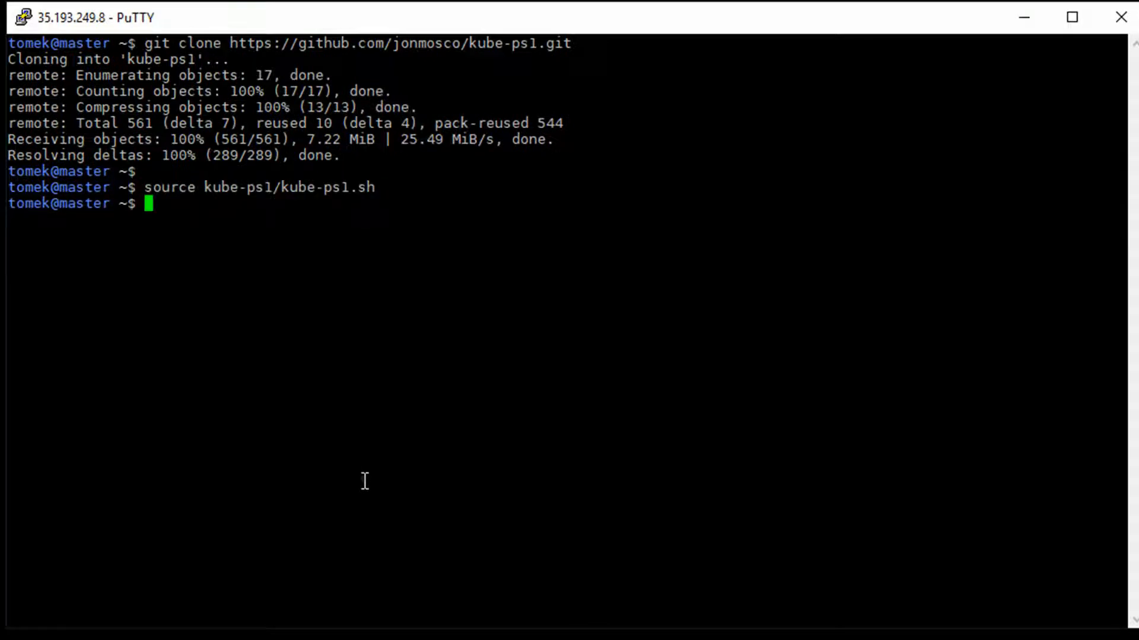
type("PS1='[\\u@\\h \\W $(kube_ps1)]\\$ '")
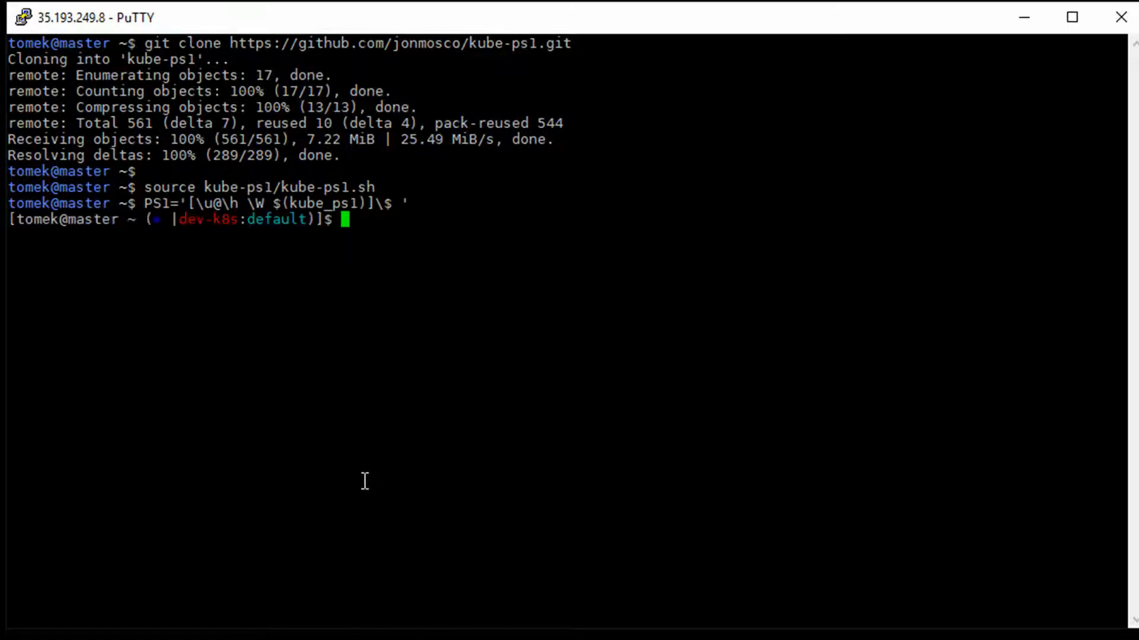
type("c")
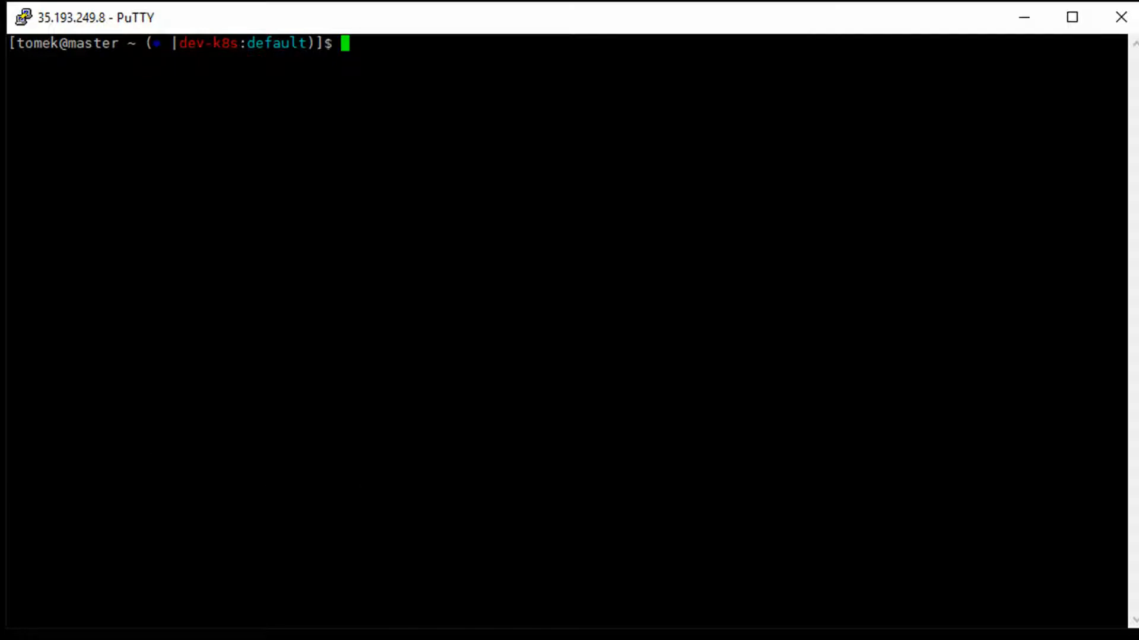
Switch to the kube-system namespace with kubens and list its pods
type("kubens")
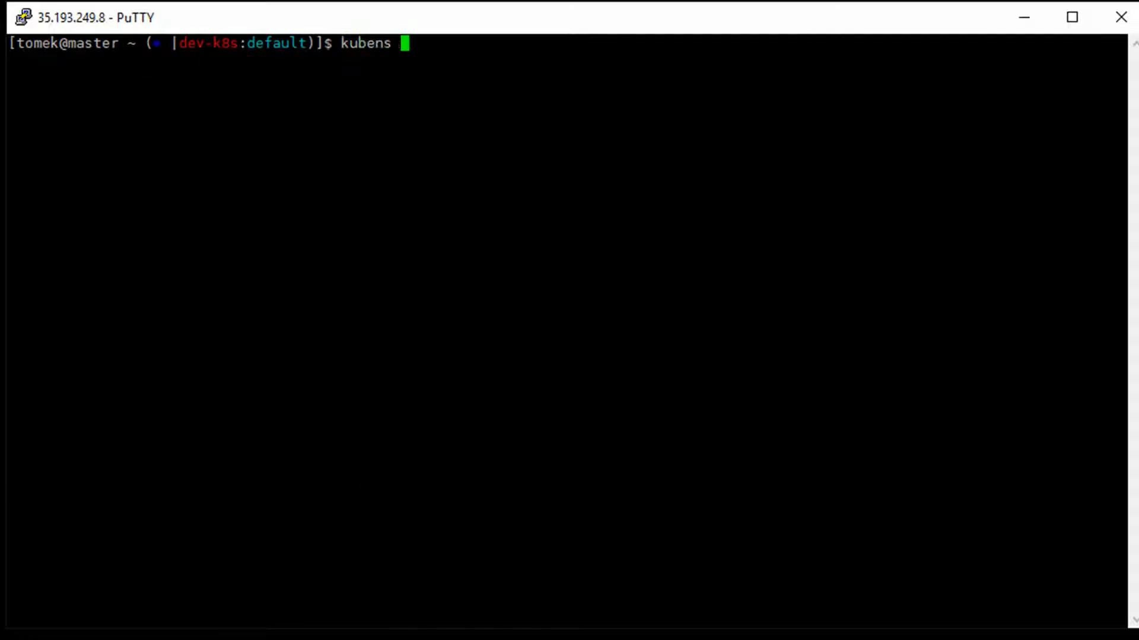
type("kube")
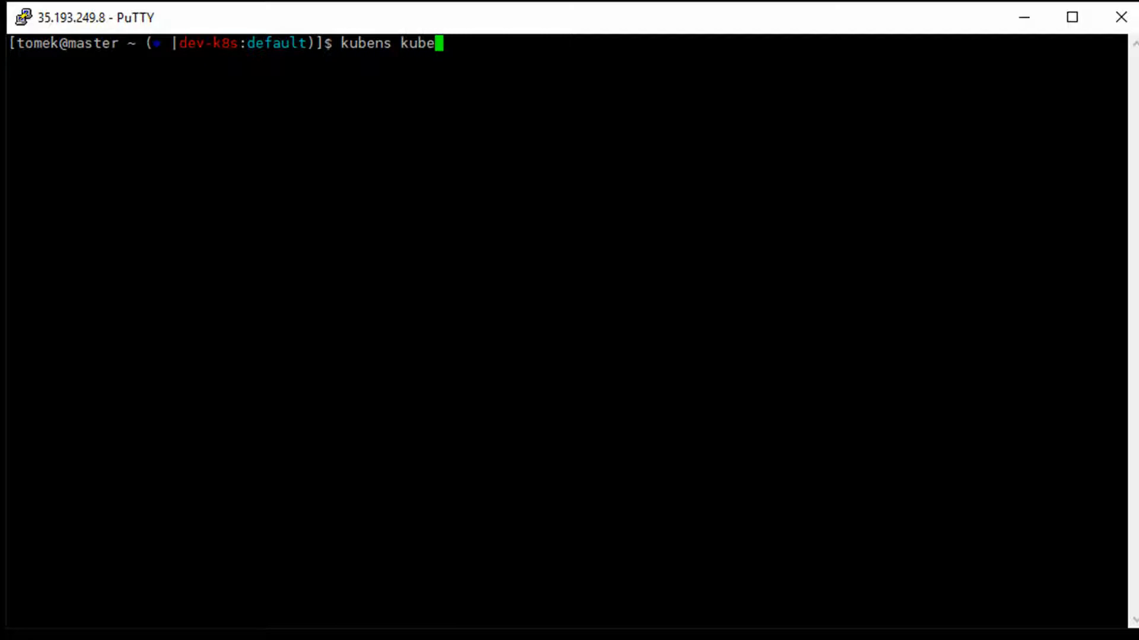
type("-system")
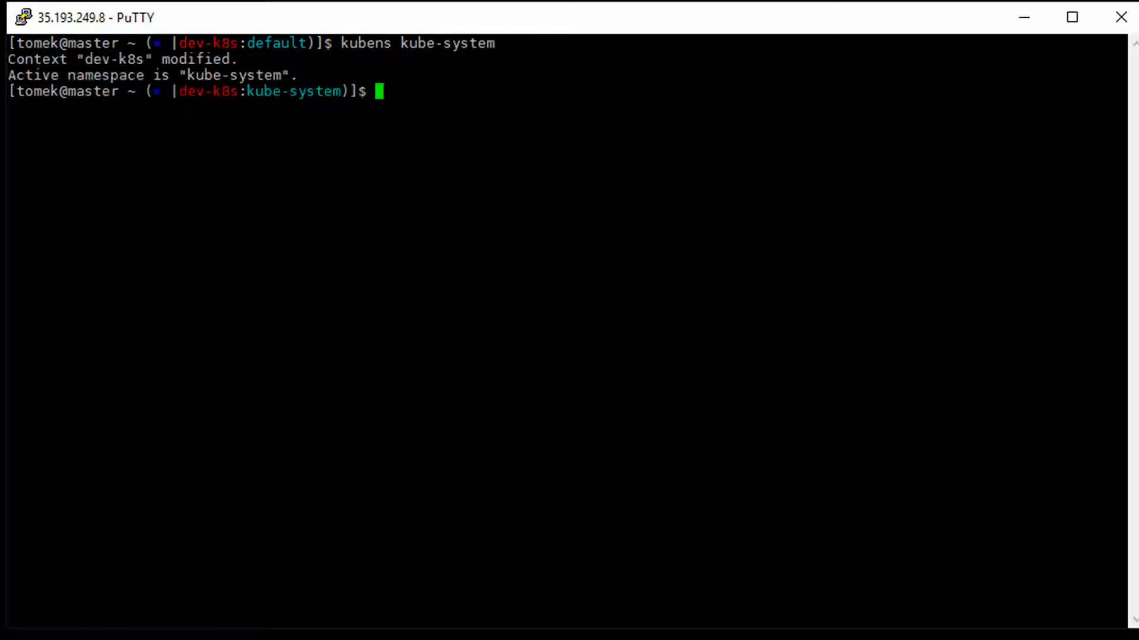
type("kubectl get pods")
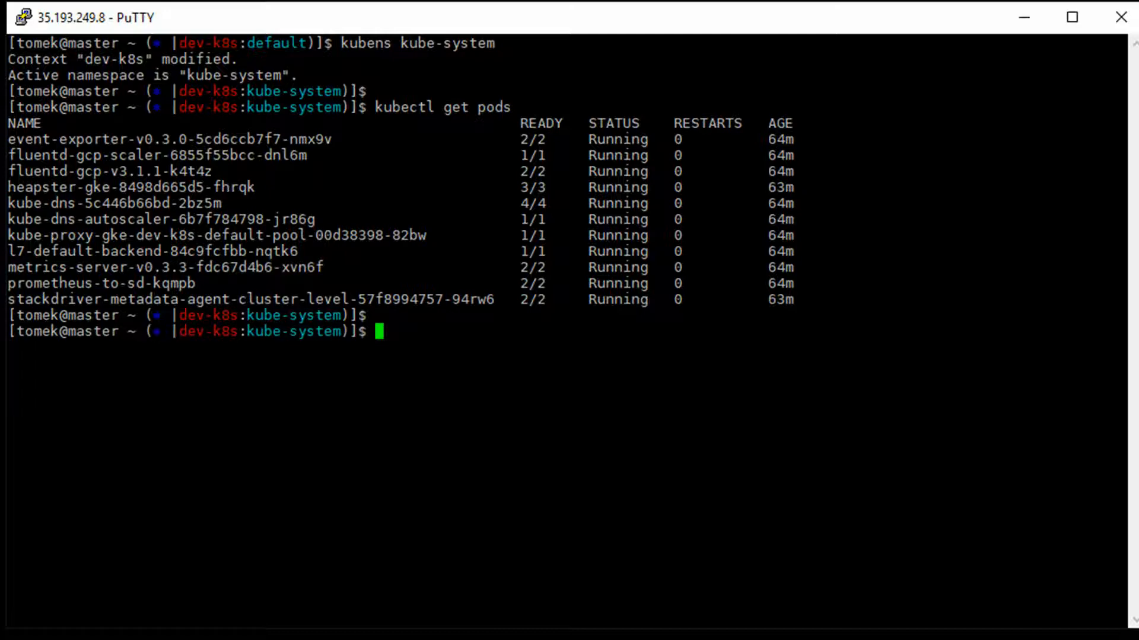
Return to the default namespace, switch context to prod-k8s, reload .bashrc, and clear
type("kubens de")
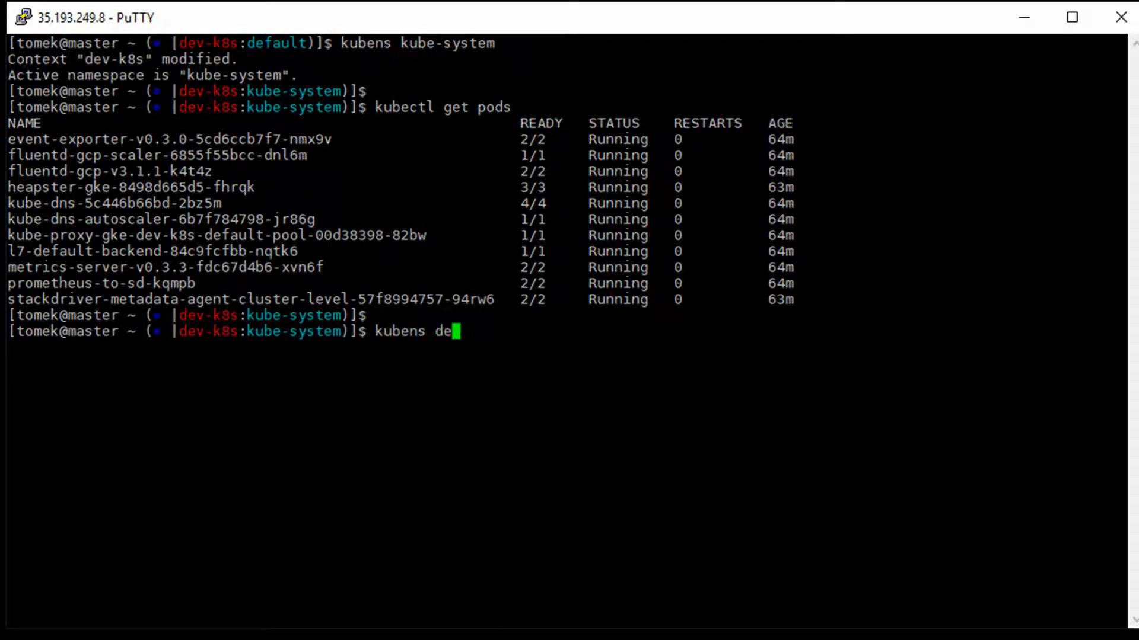
type("fault")
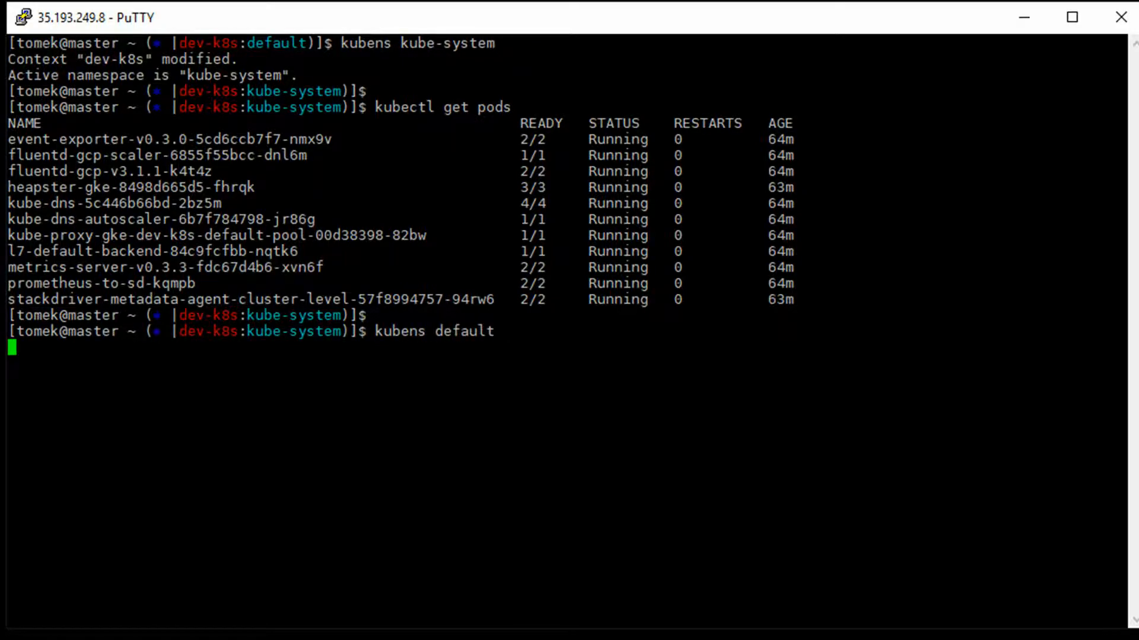
type("kube")
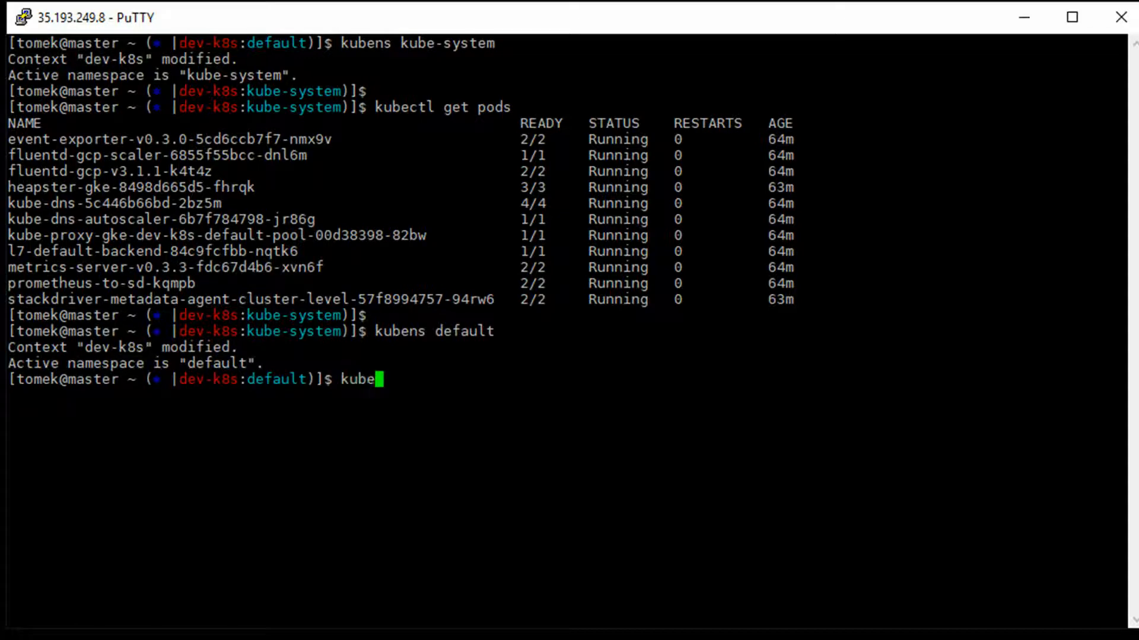
type("ctx")
type("k")
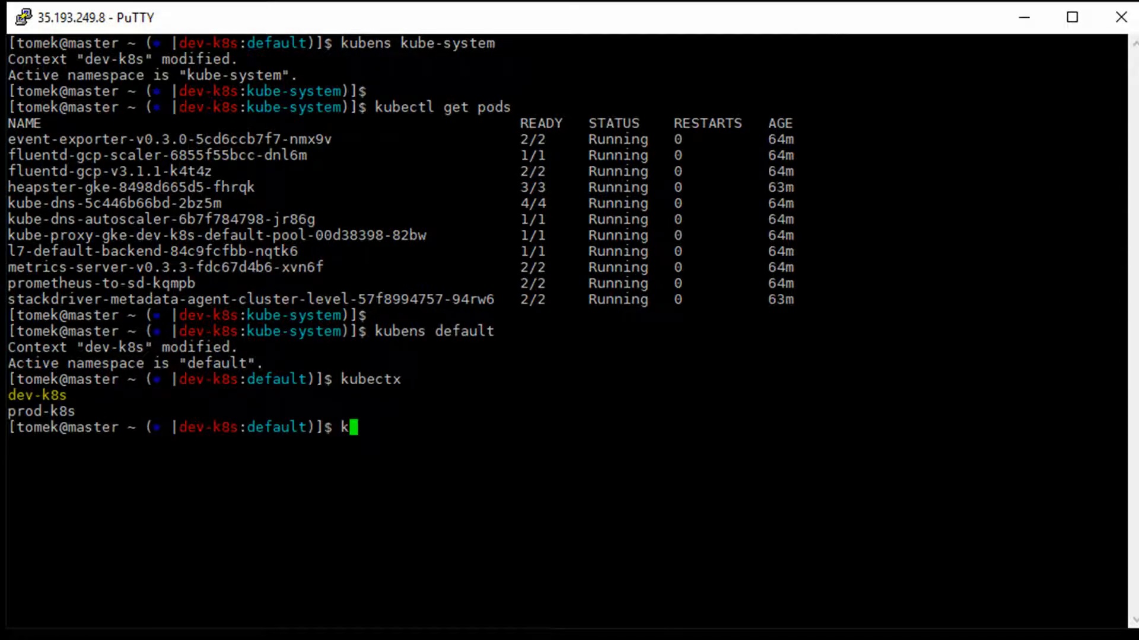
type("ubectx")
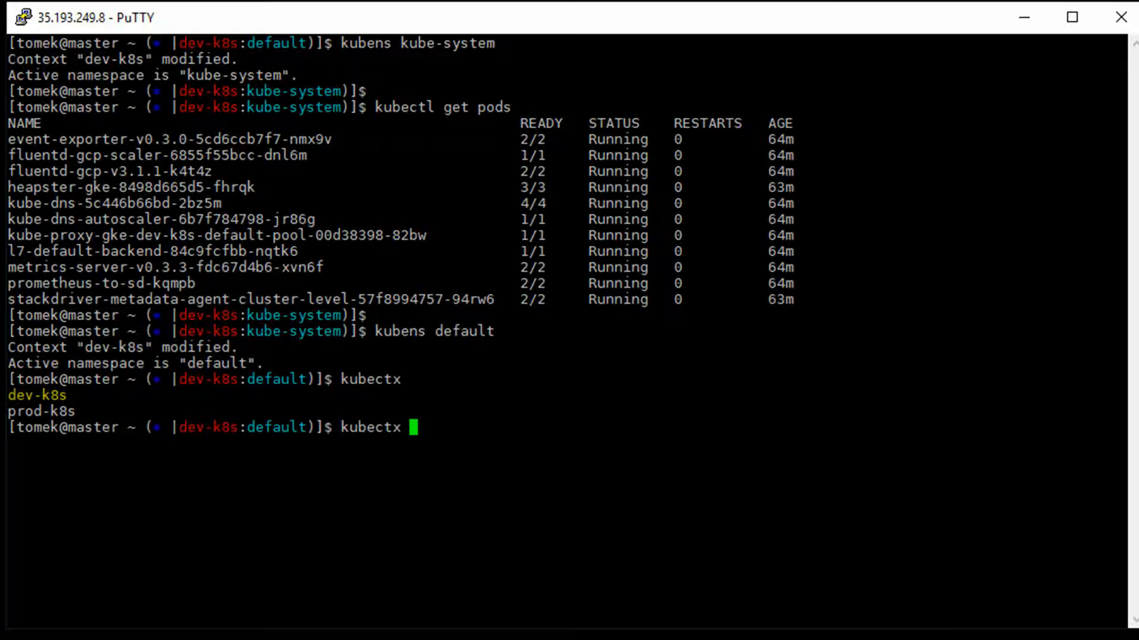
type("prod-k8s")
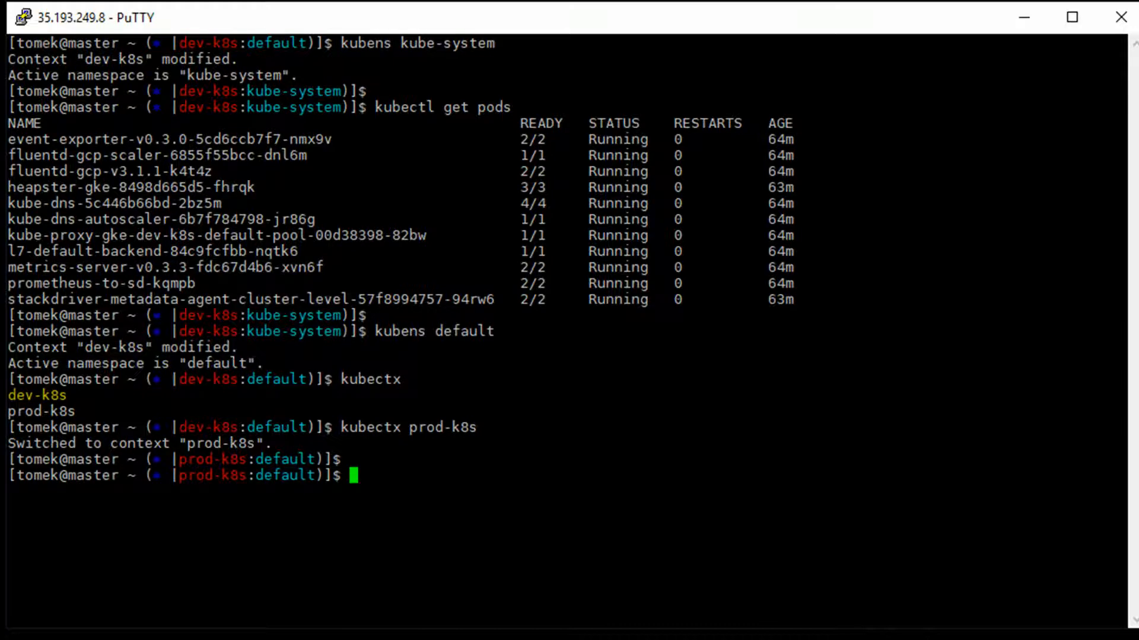
type(". .bashrc")
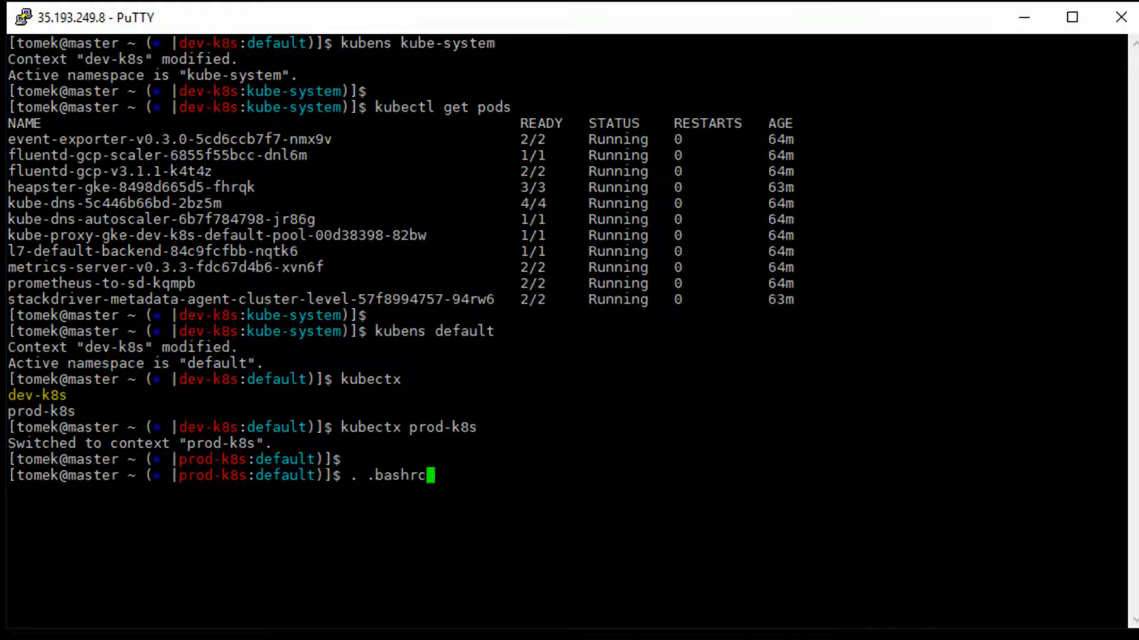
type("clear")
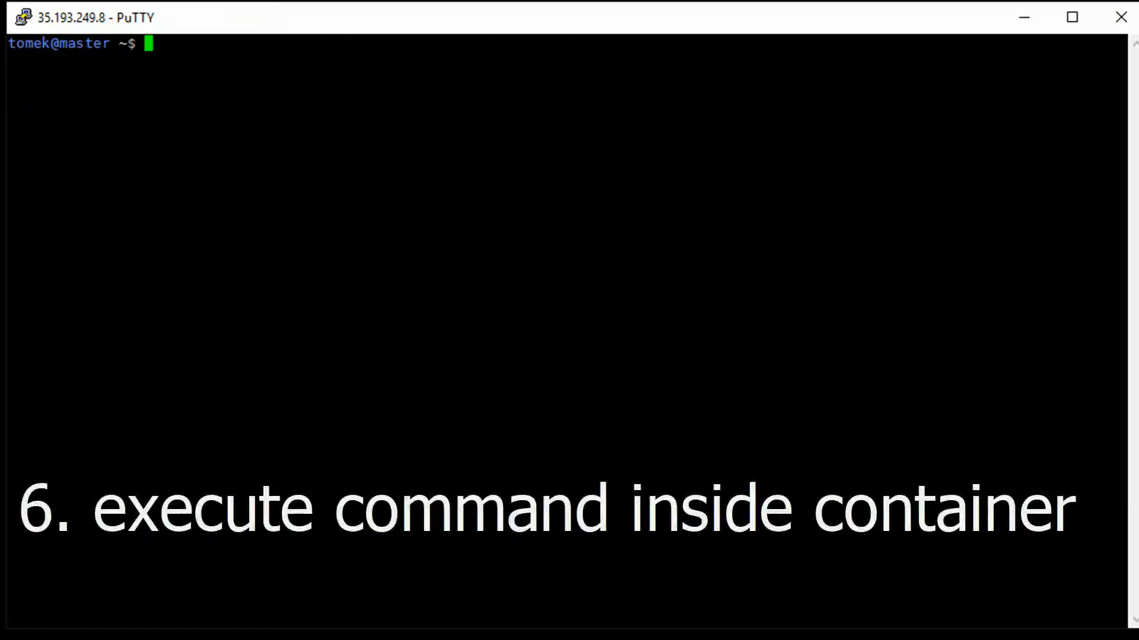
Create an nginx pod from the nginx image and list pods
type("kubectl run n")
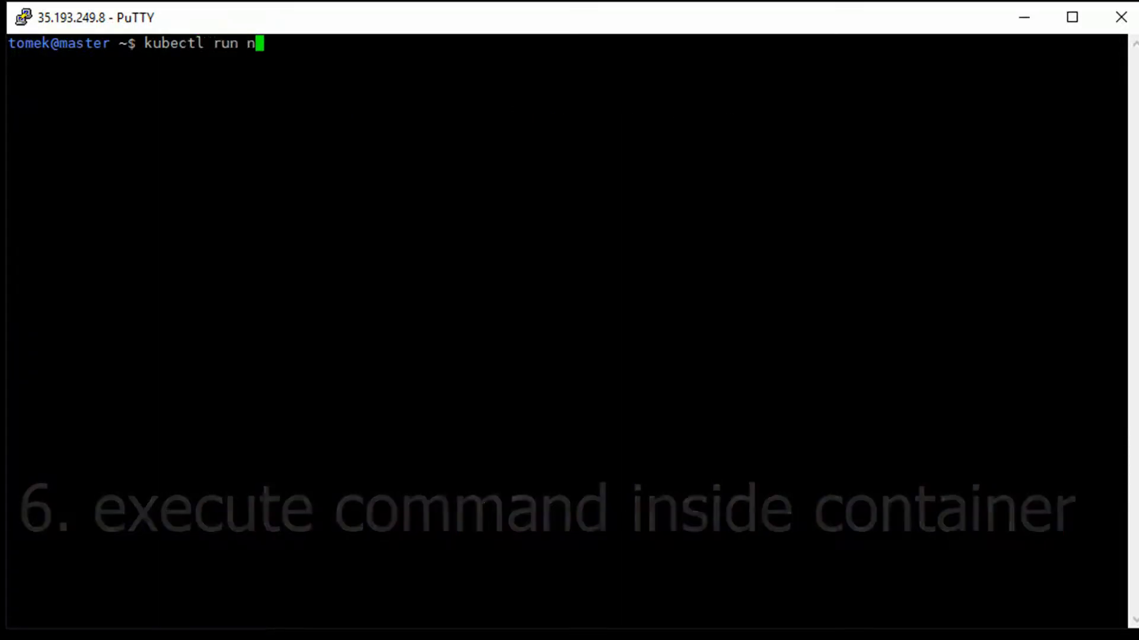
type("ginx --image nginx")
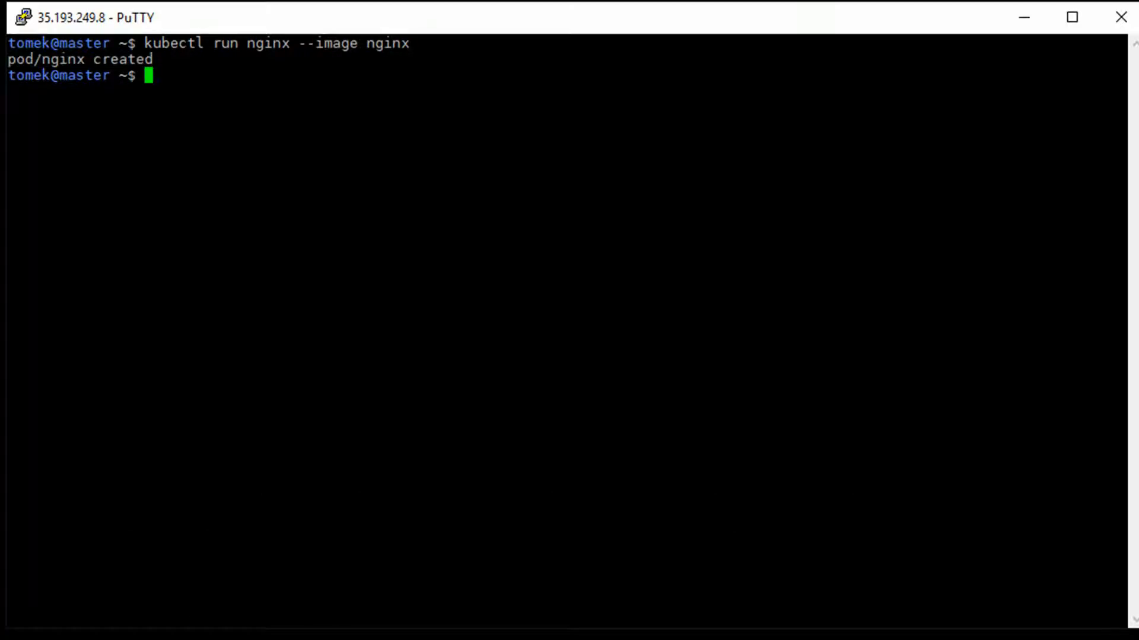
type("kub")
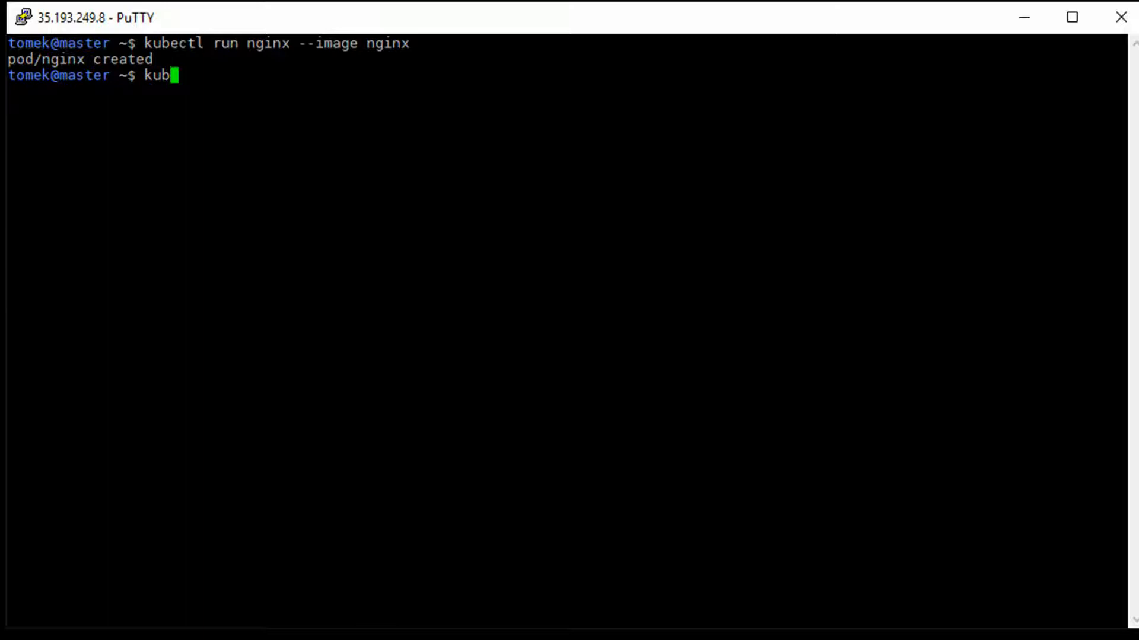
type("ectl get pod")
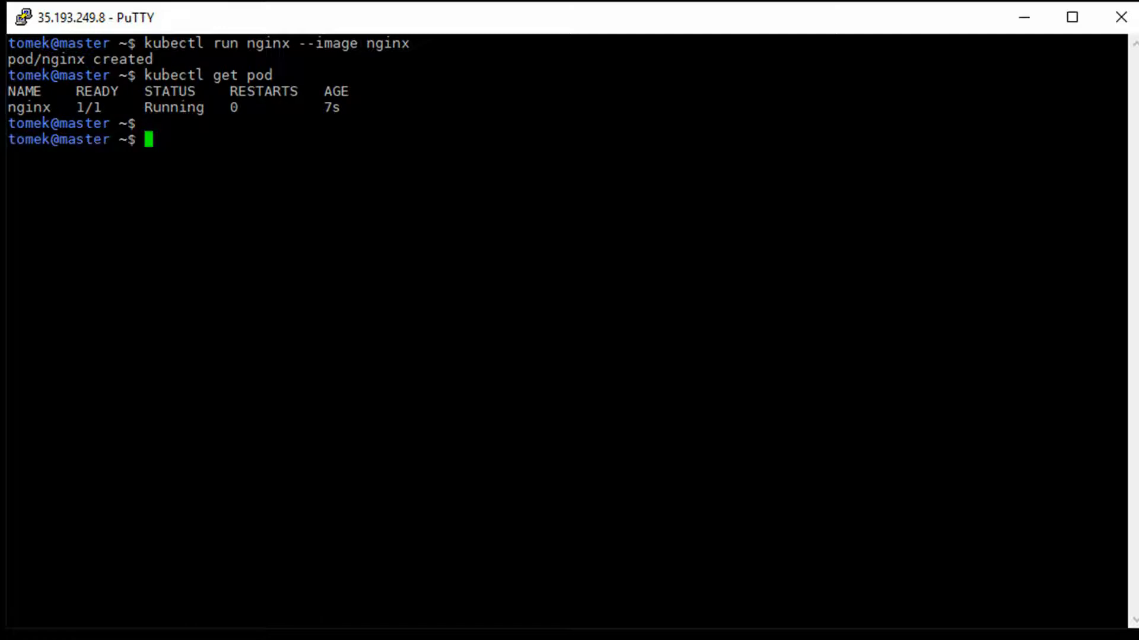
Check 'service nginx status' inside the nginx container via kubectl exec, then clear
type("kubectl e")
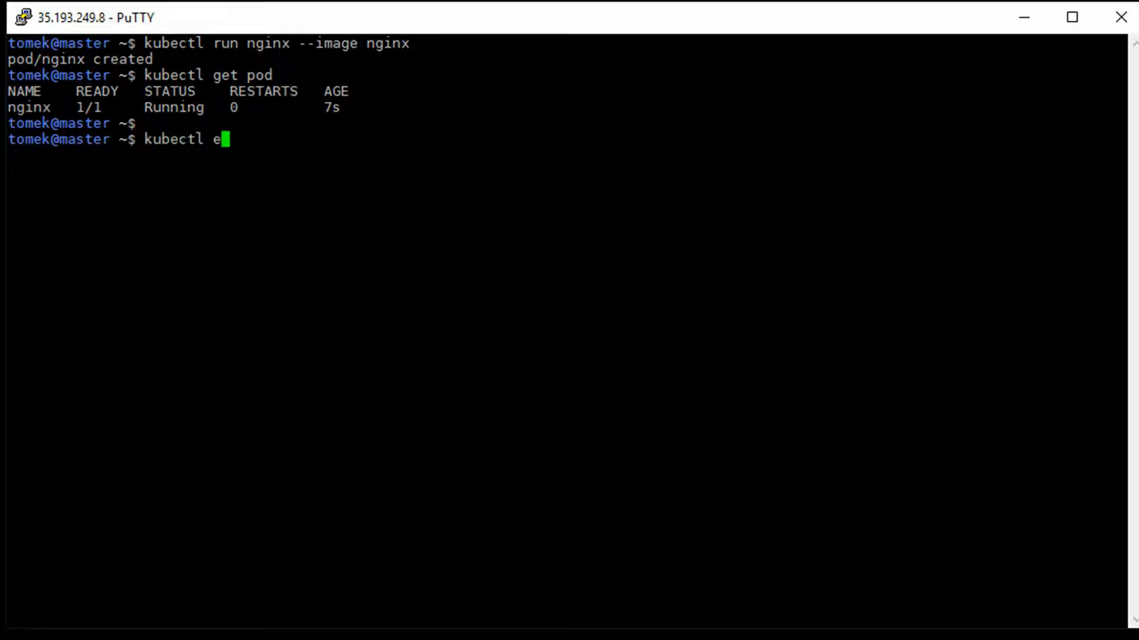
type("xec nginx -- service nginx status")
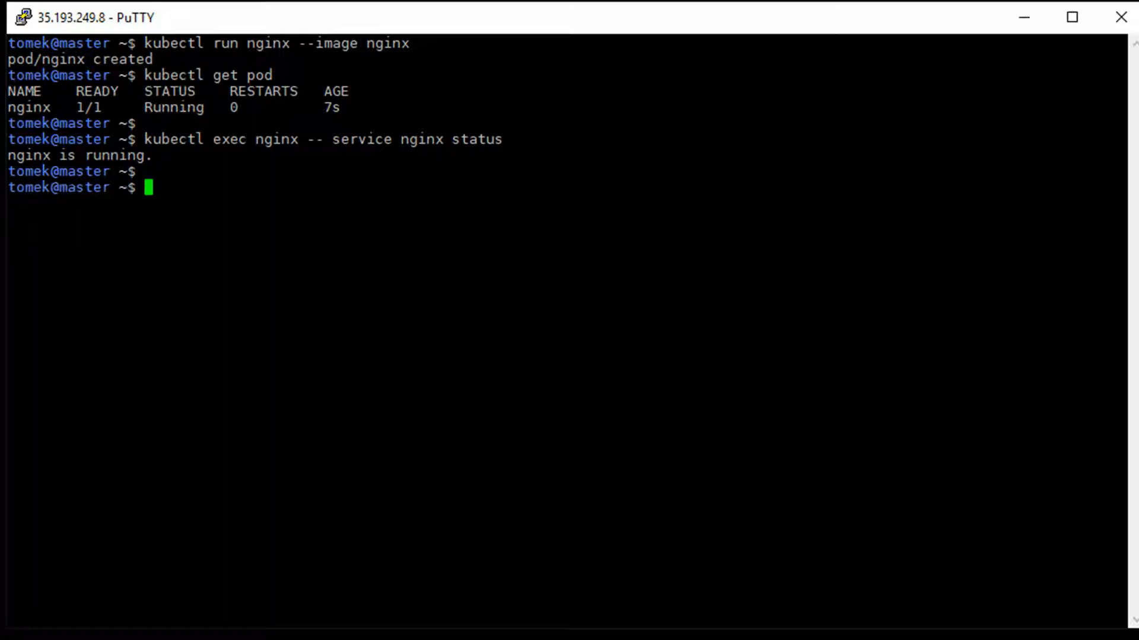
type("clear")
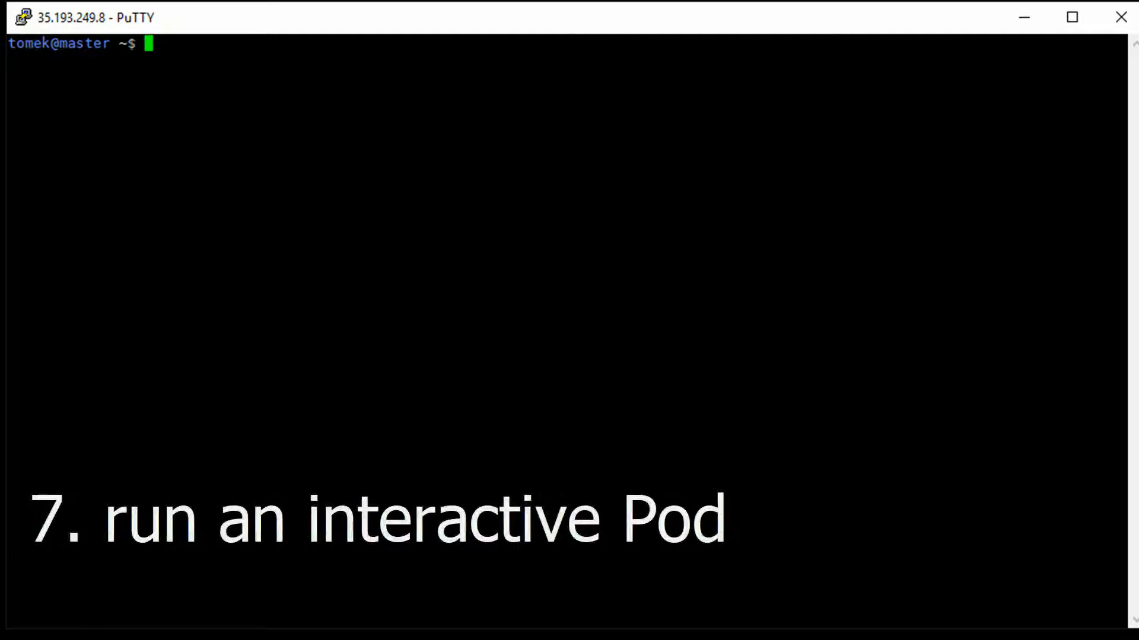
List pods with -o wide to show the nginx pod IP 10.20.0.5
type("kubectl")
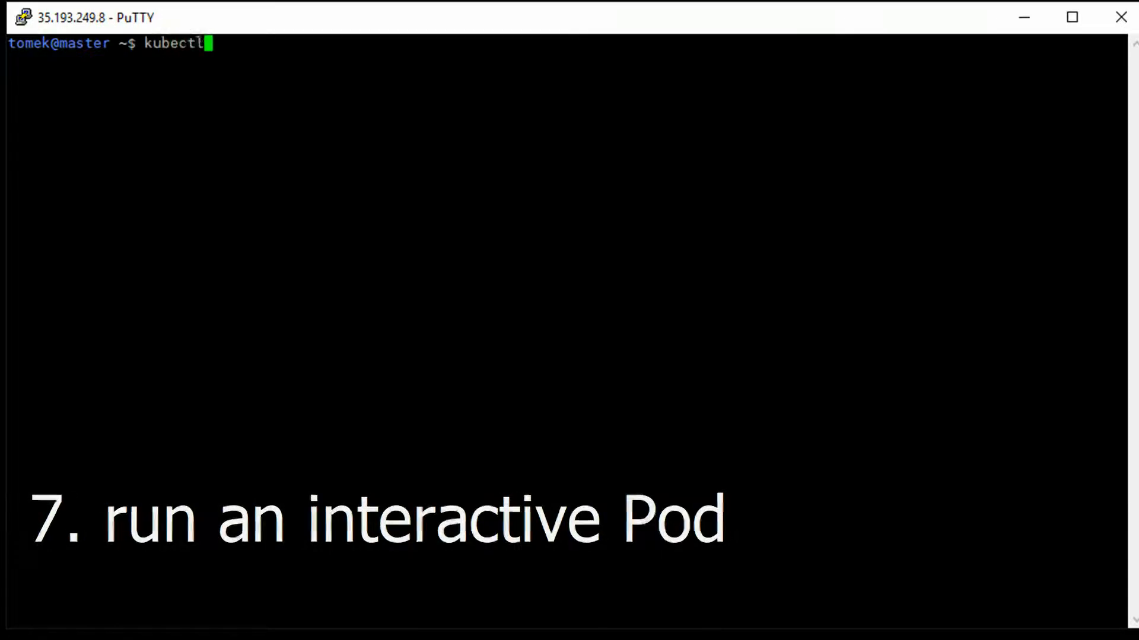
type("get pod")
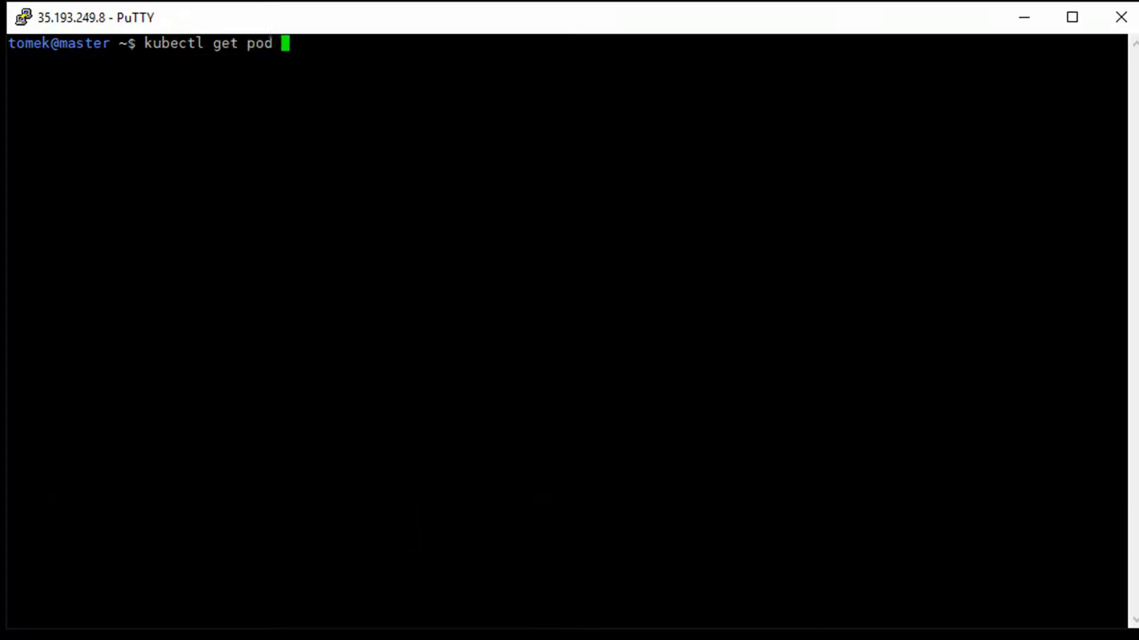
type("-o wide")
type("k")
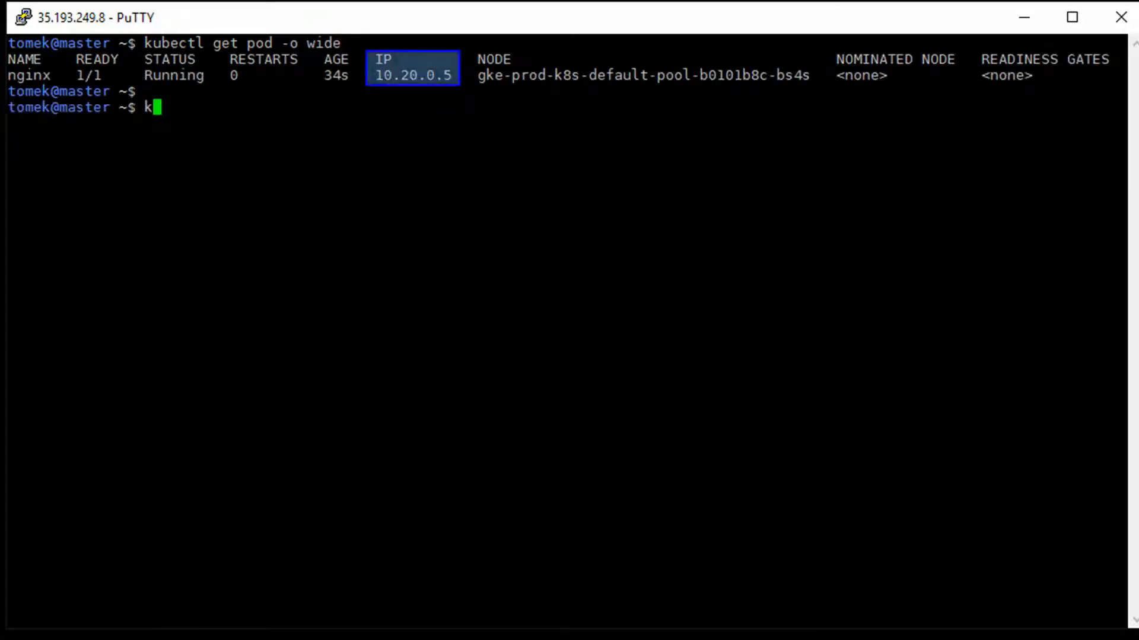
Start a temporary interactive busybox pod (radial/busyboxplus, restart Never) running sh
type("ubectl run")
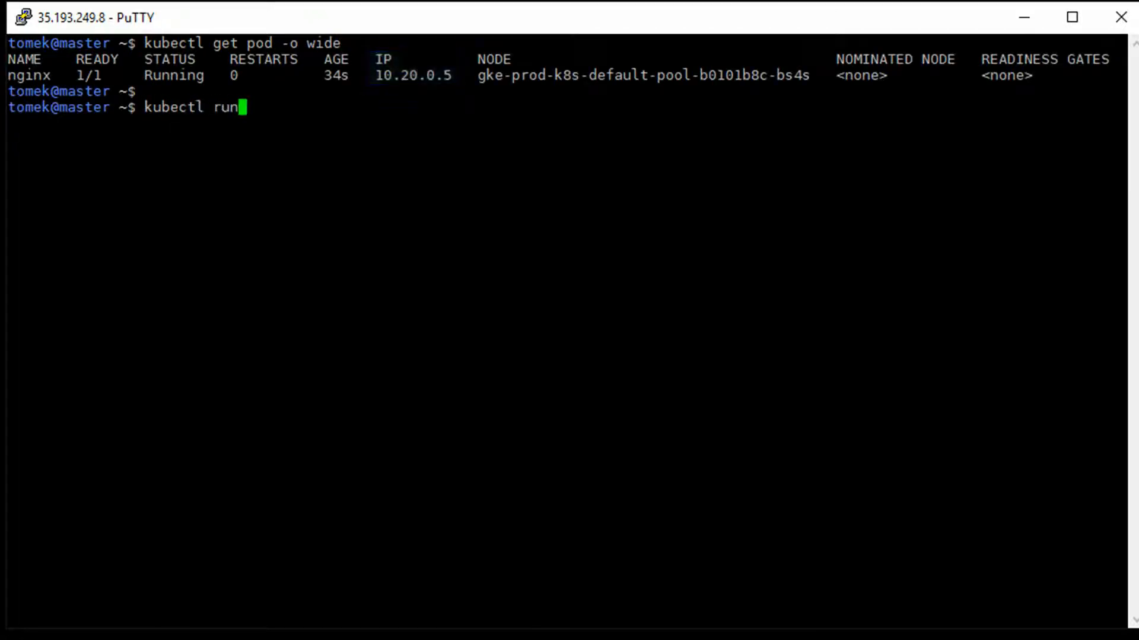
type("-it --rm")
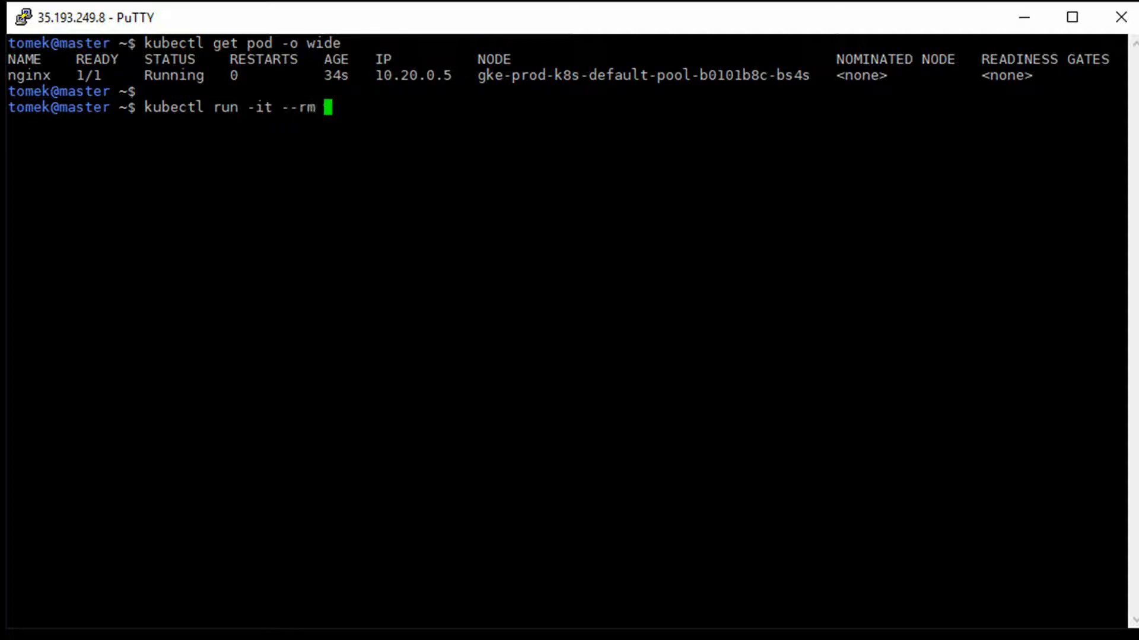
type("busybox --image=r")
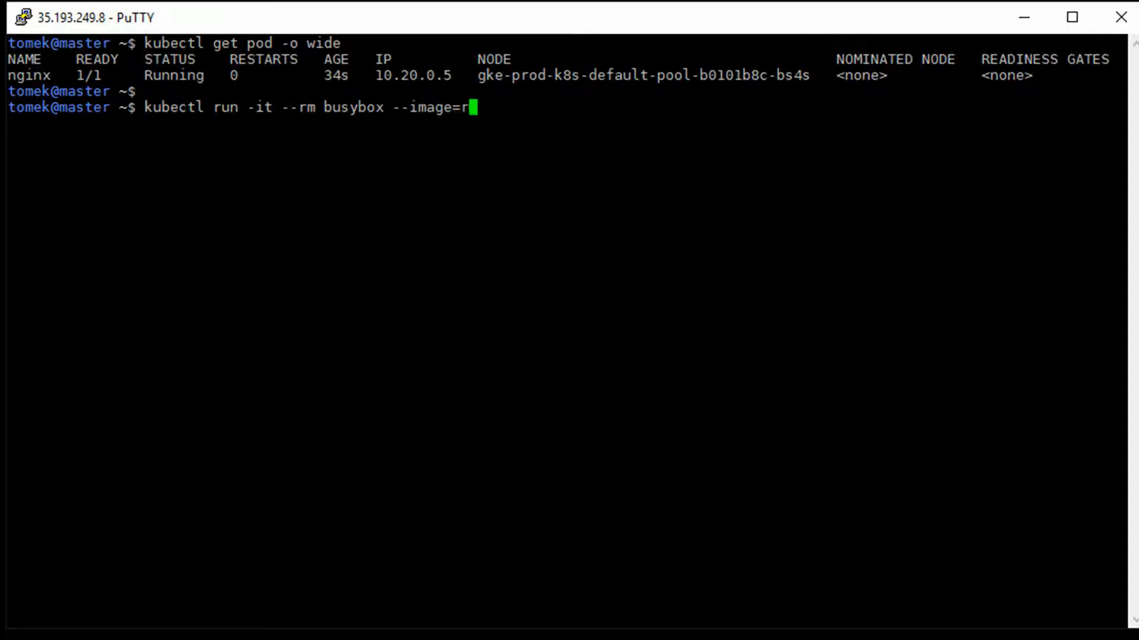
type("adial/busybo")
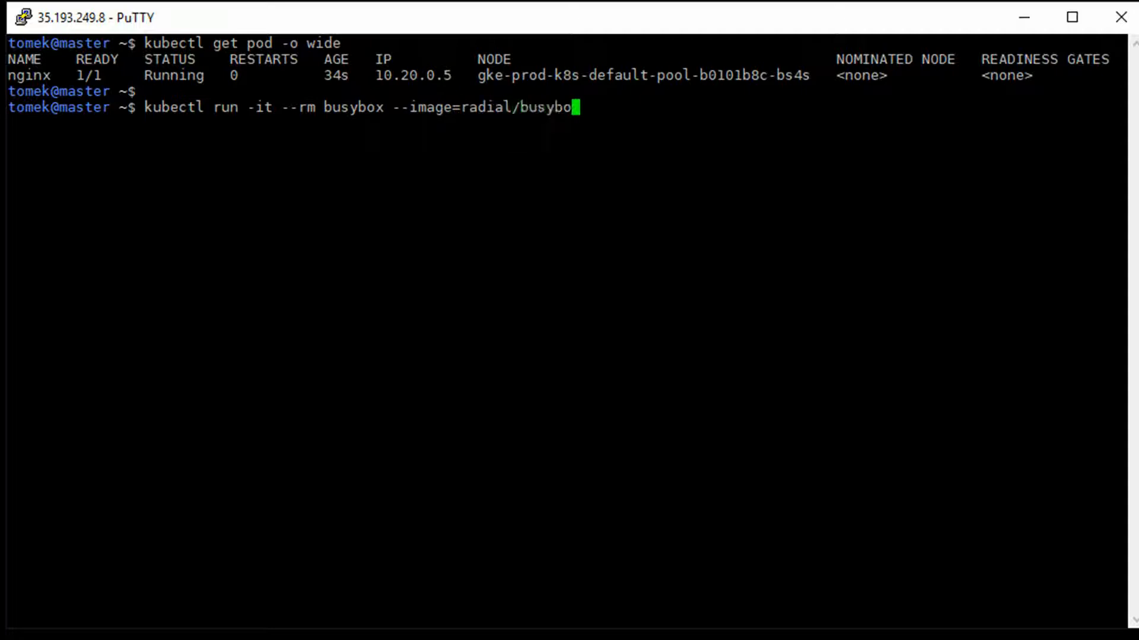
type("plus --restar")
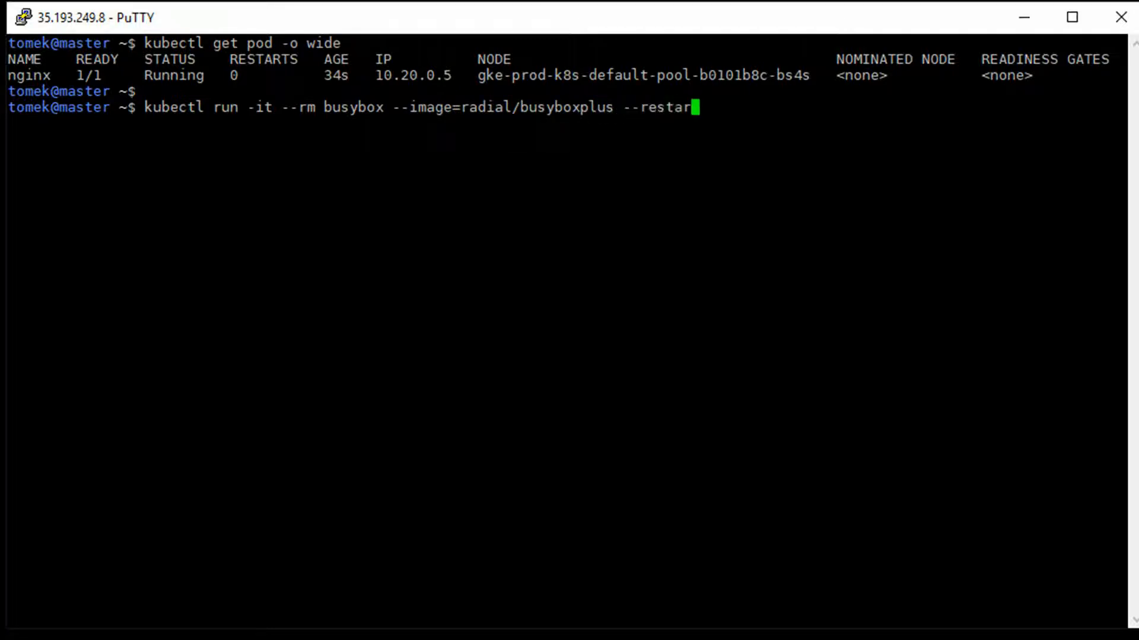
type("t=Never")
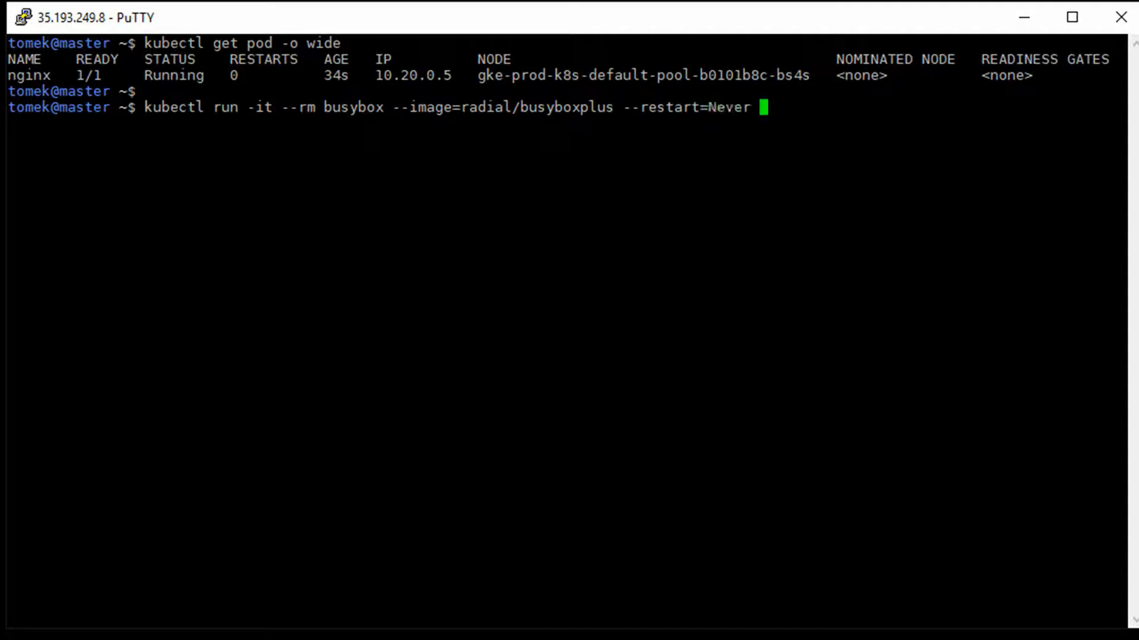
type("-- sh")
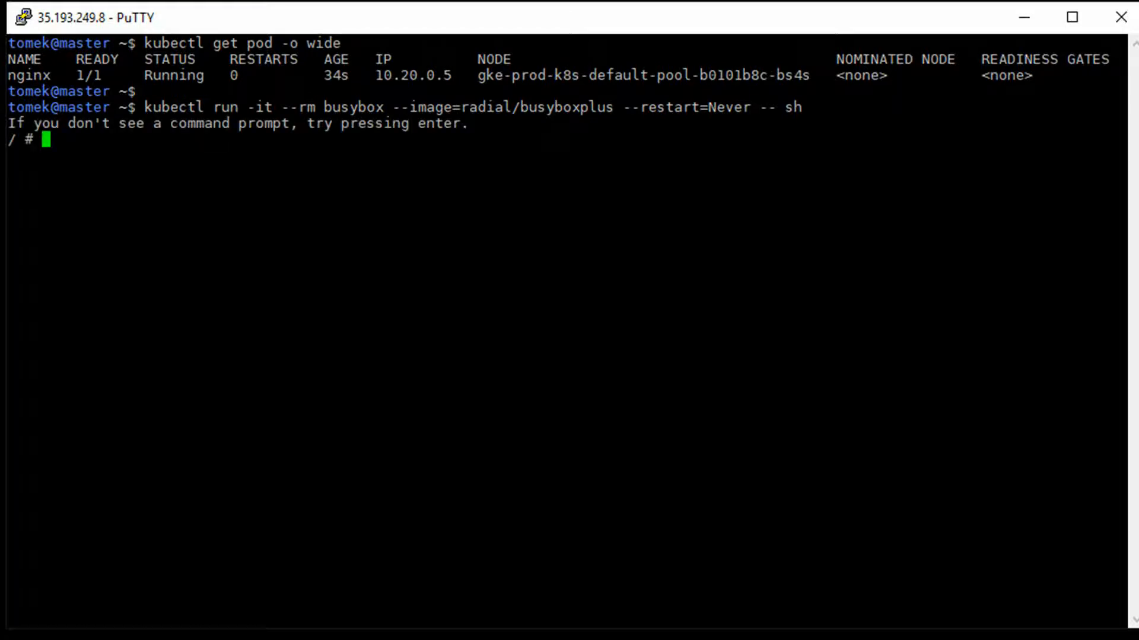
From busybox, ping and curl the nginx pod at 10.20.0.5
type("pi")
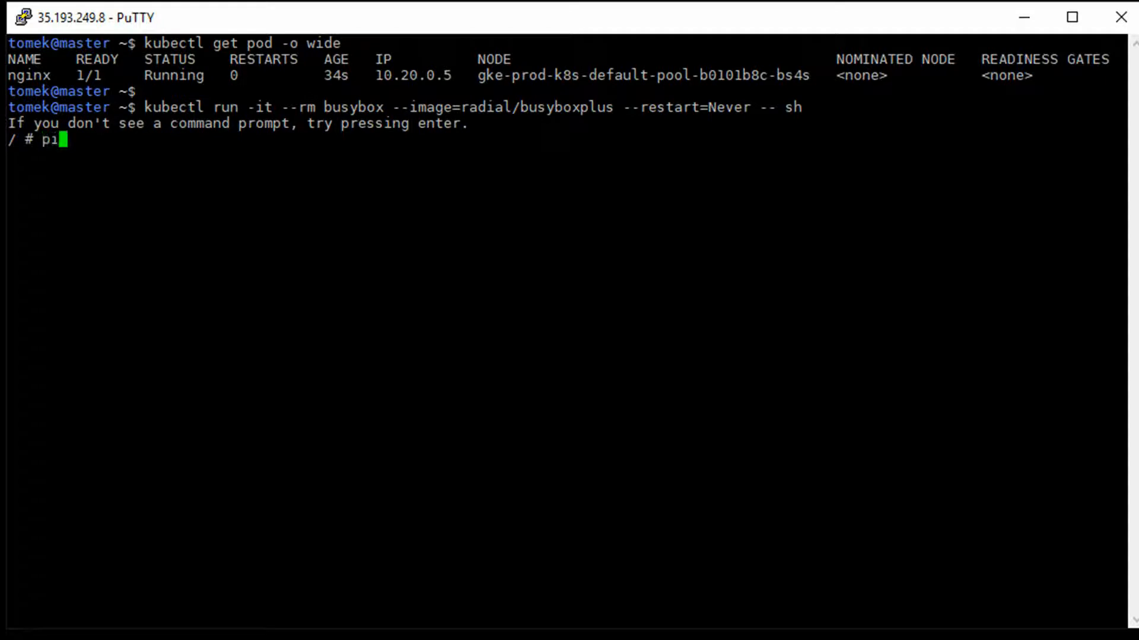
type("ng 10.20.0.5")
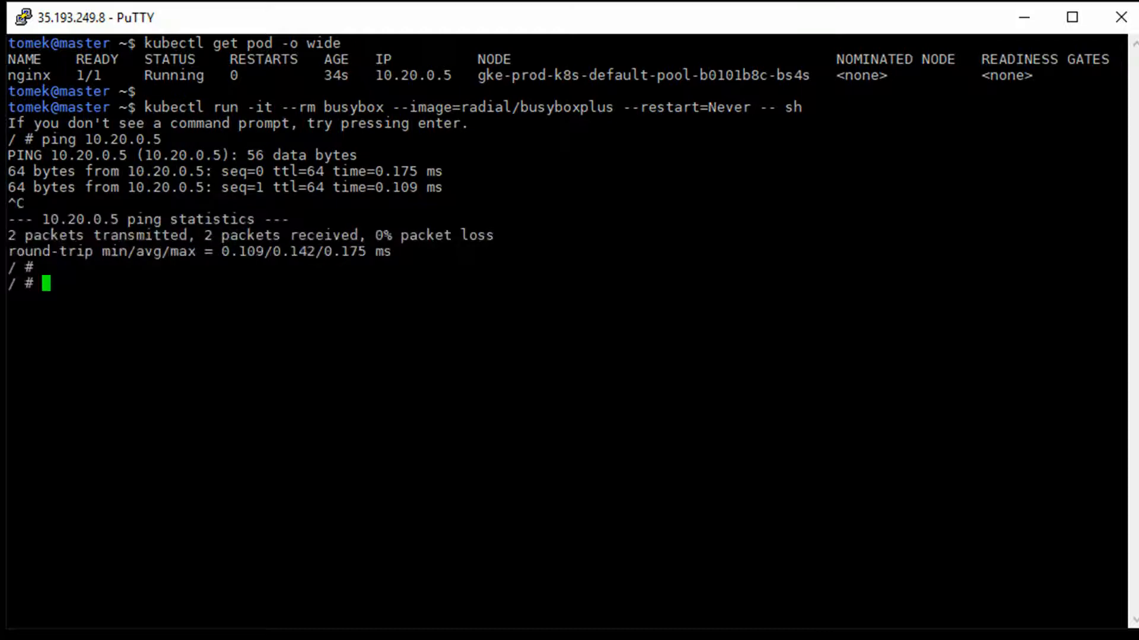
type("curl 10")
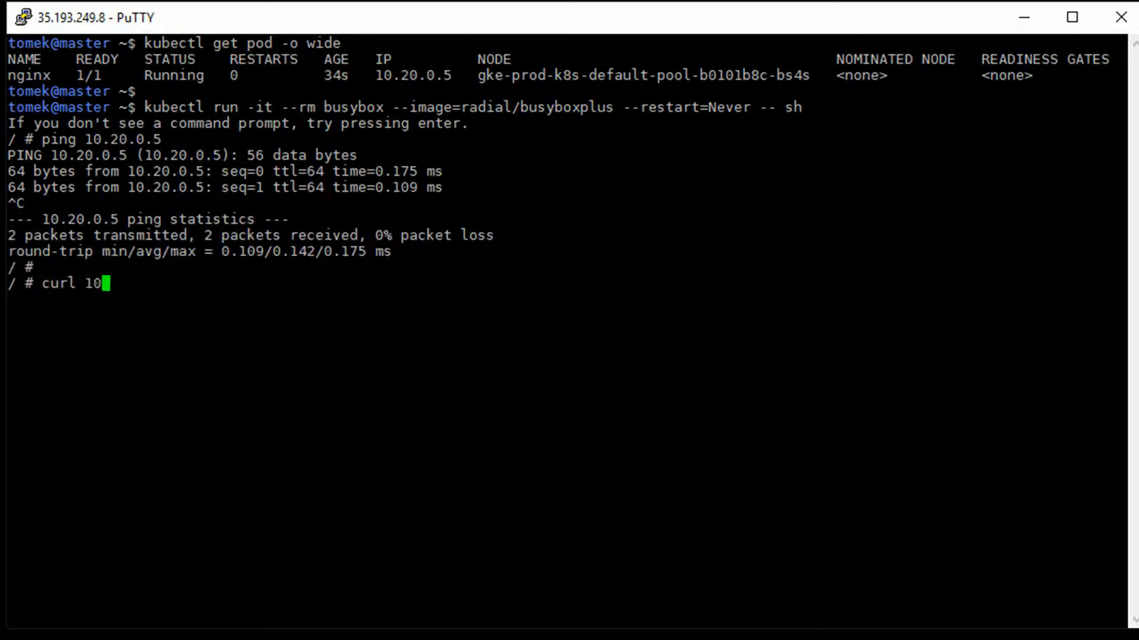
type(".20.0.5")
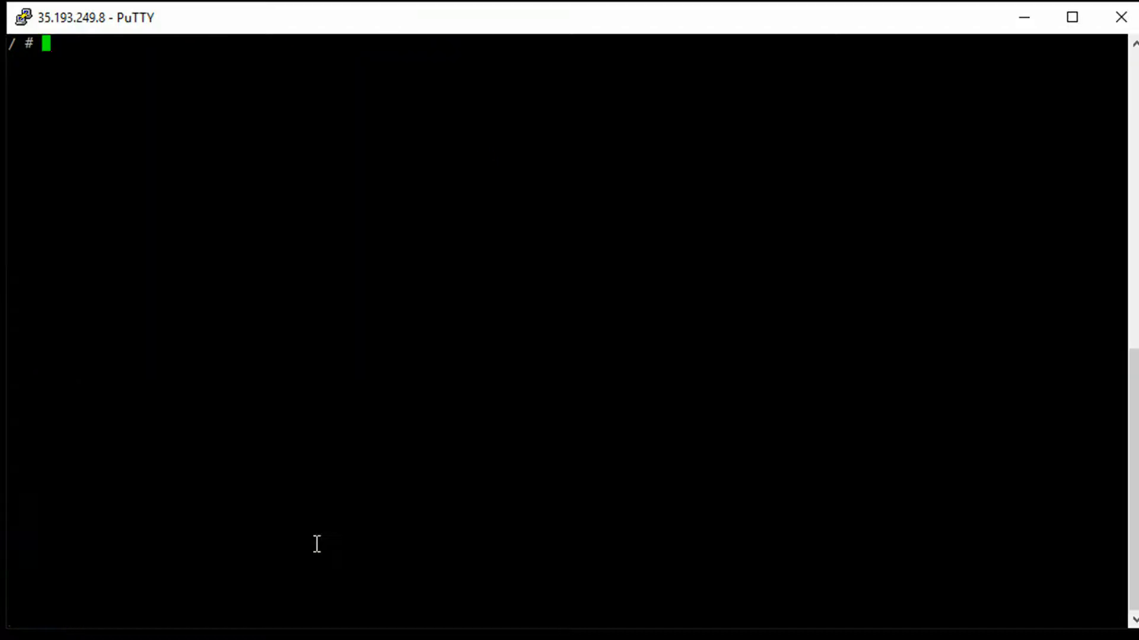
Exit the busybox shell and list pods to confirm it was deleted
type("exit")
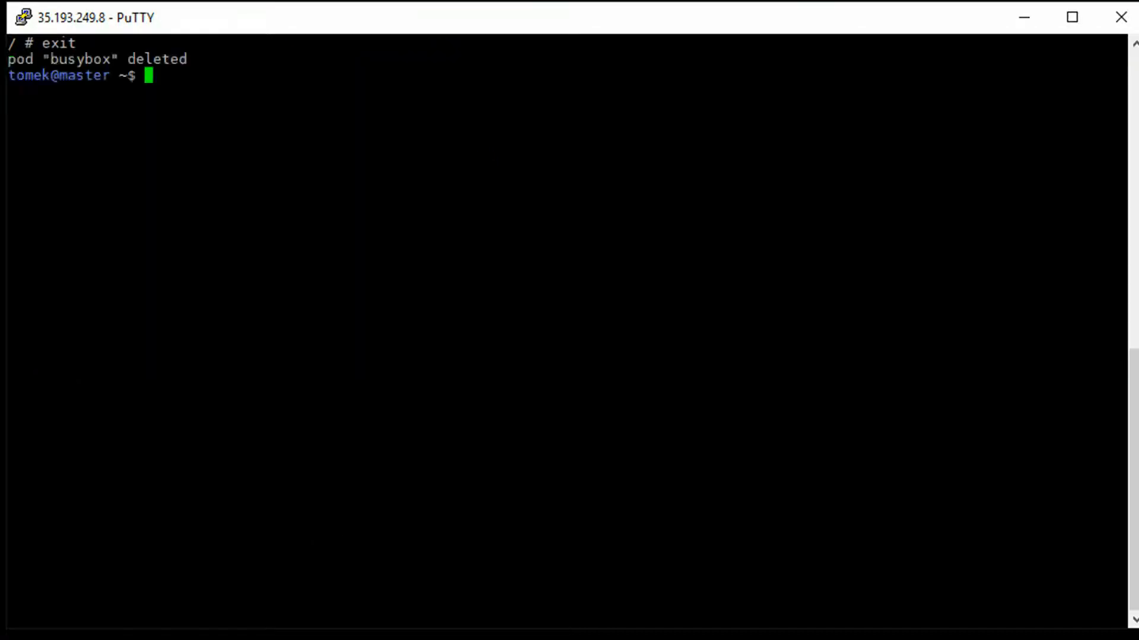
type("kube")
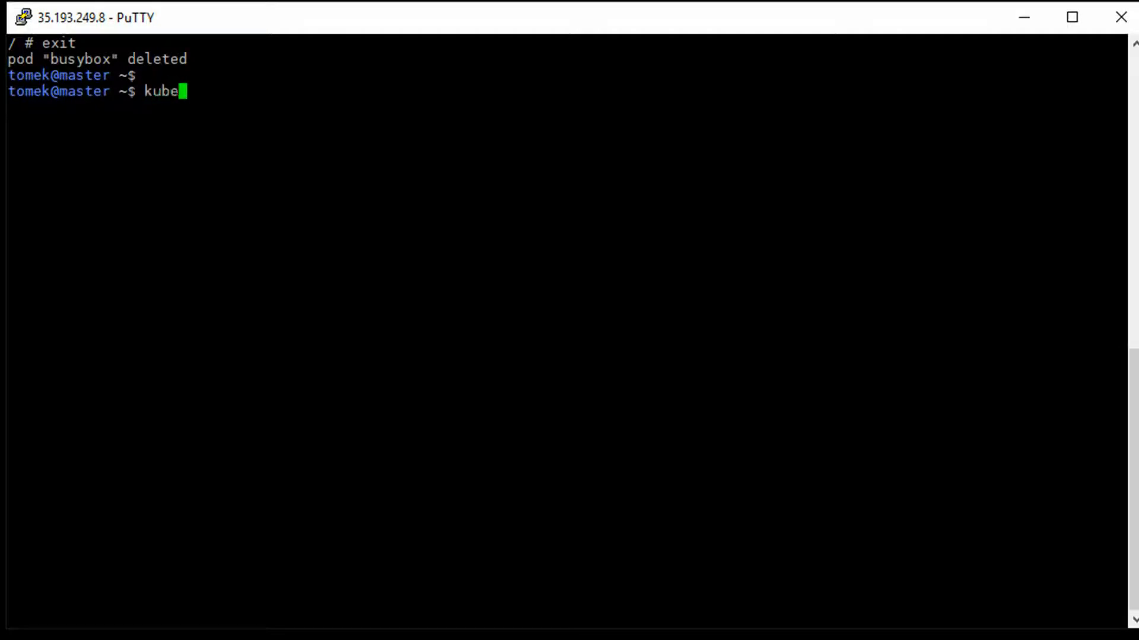
type("ctl get pods")
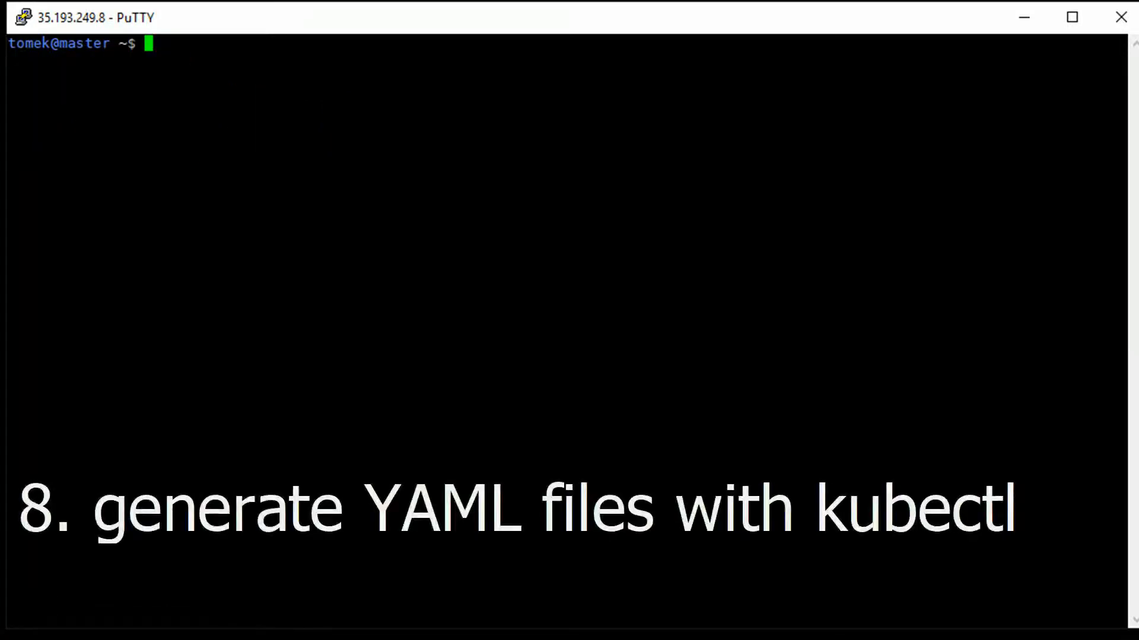
Print a client-side dry-run nginx deployment manifest as YAML
type("kubec")
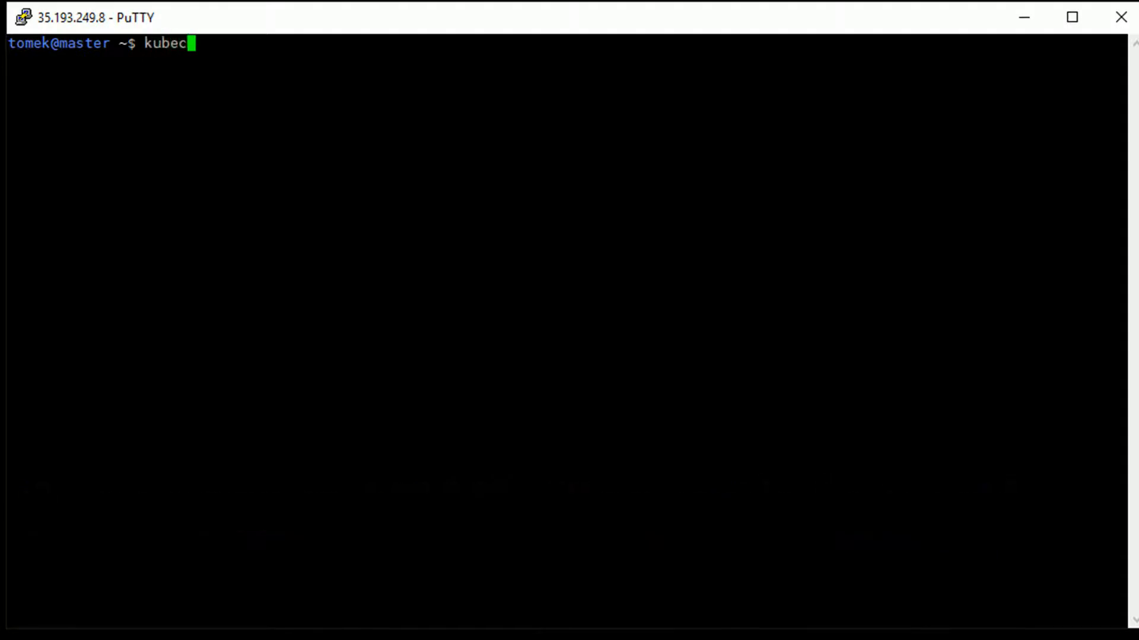
type("tl create dep")
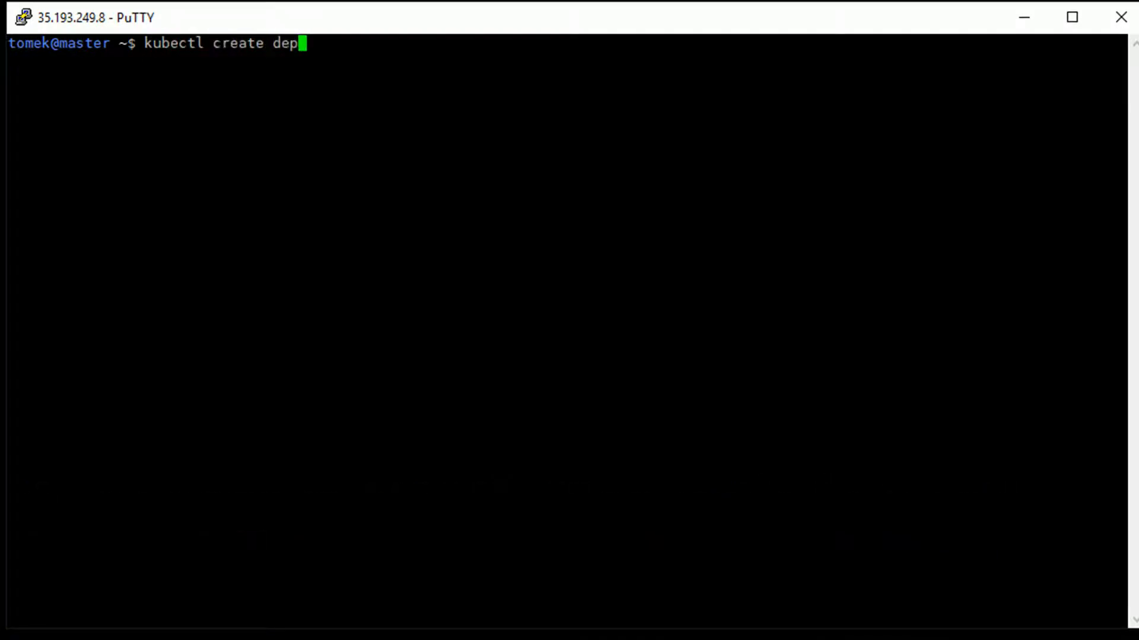
type("loyment nginx")
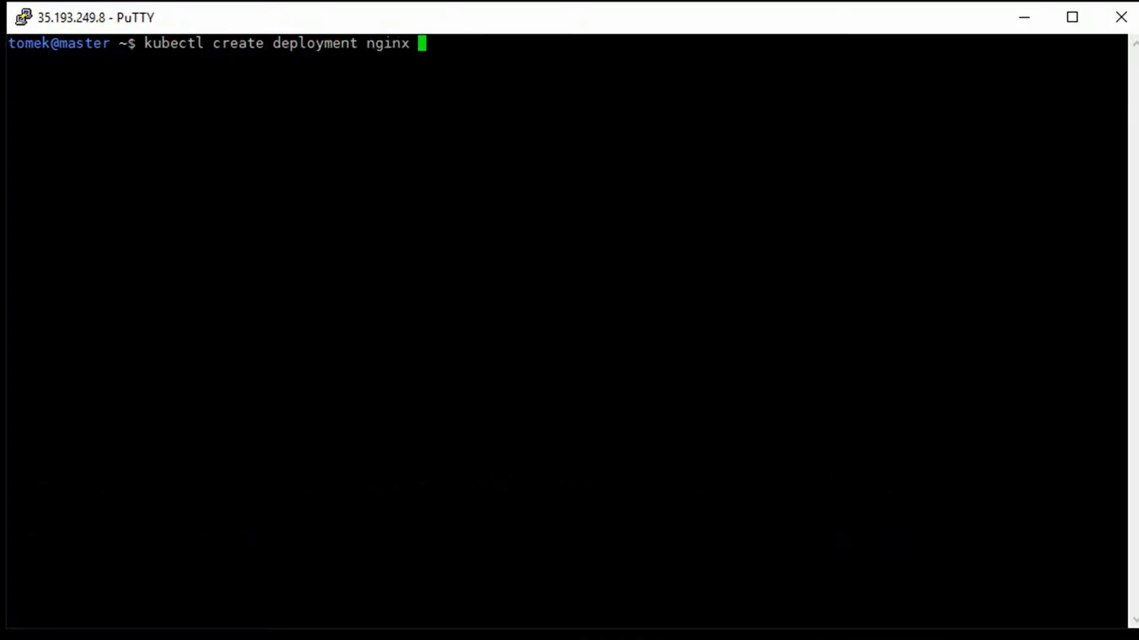
type("--image ng")
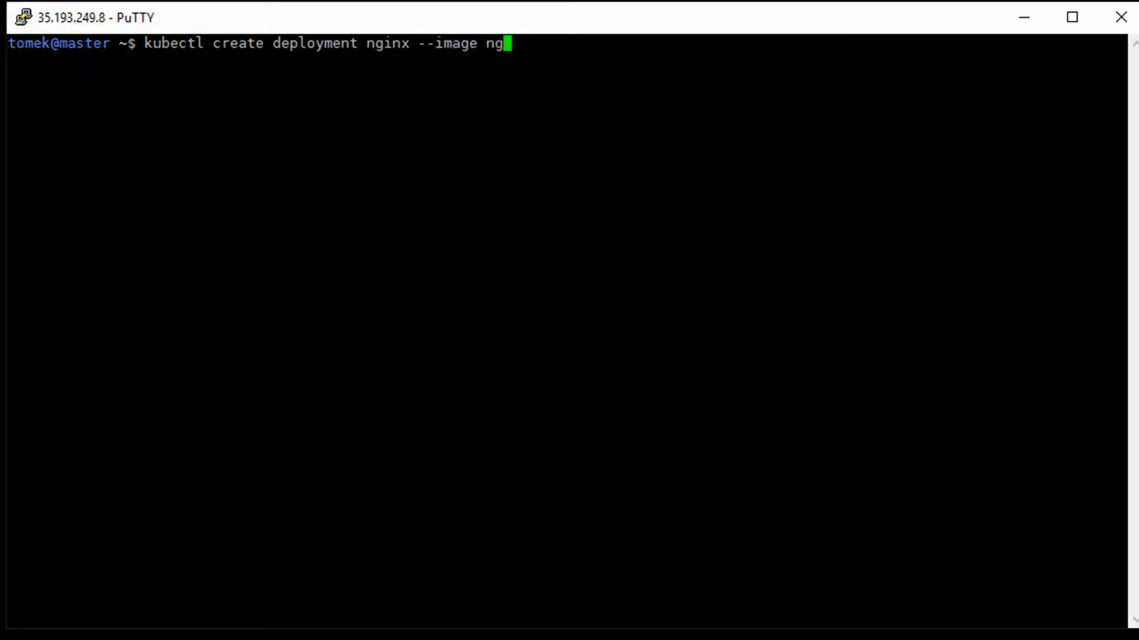
type("inx --dry")
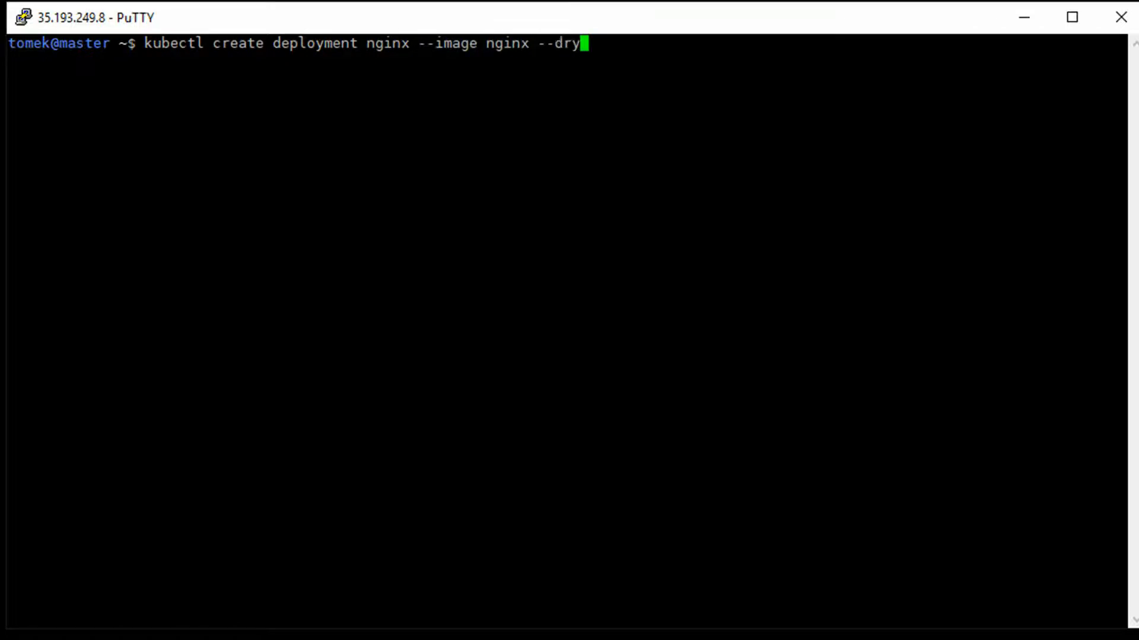
type("-run=cli")
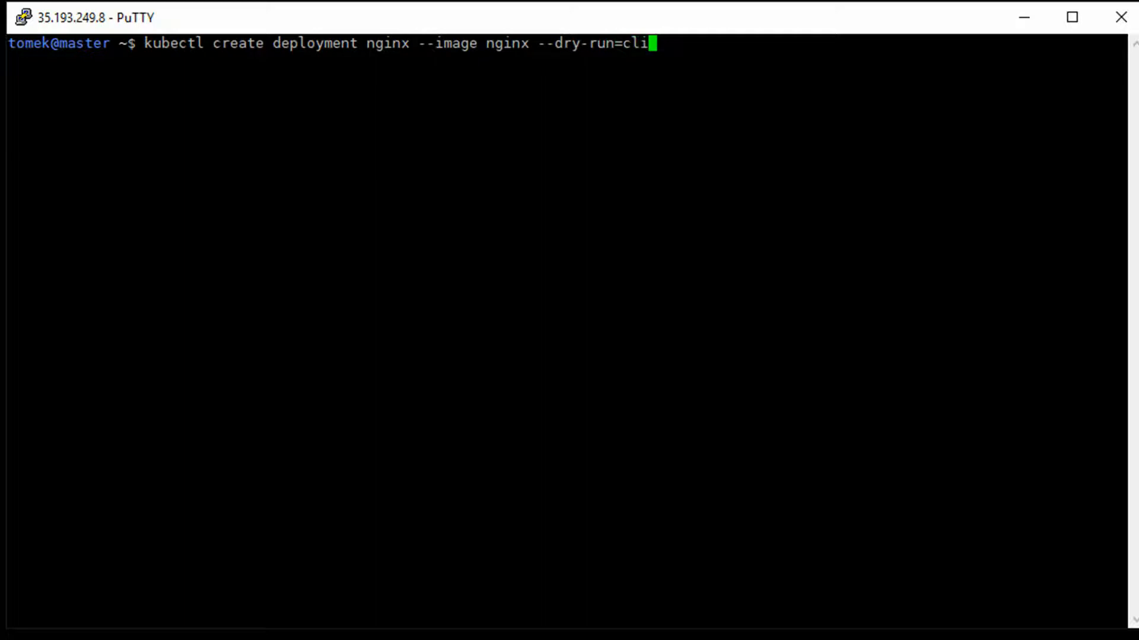
type("ent -o y")
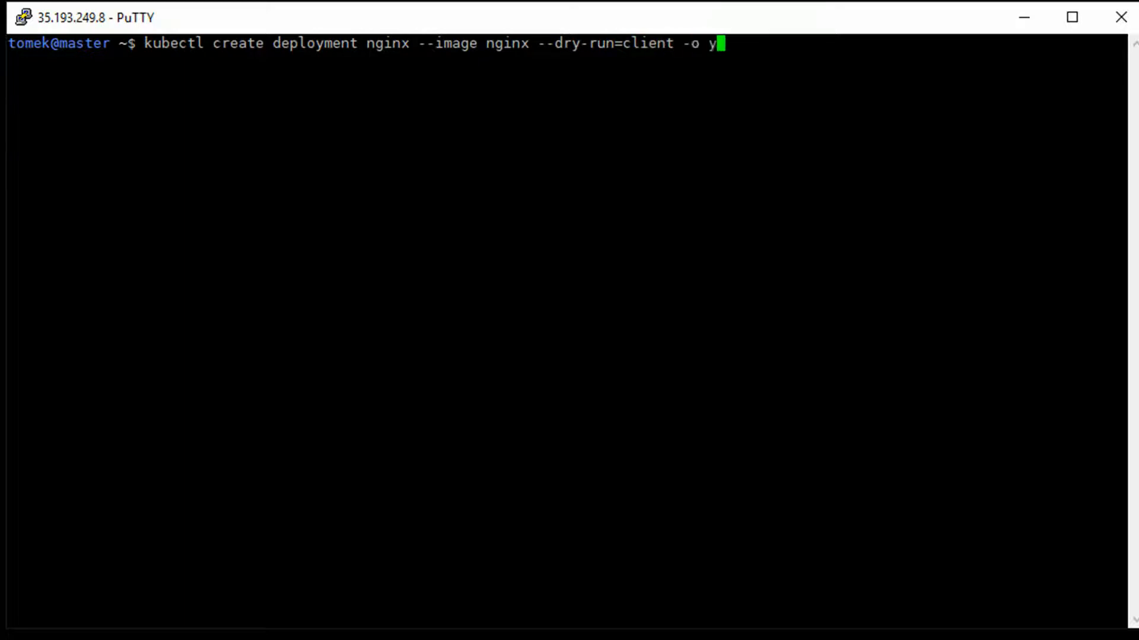
key("Return")
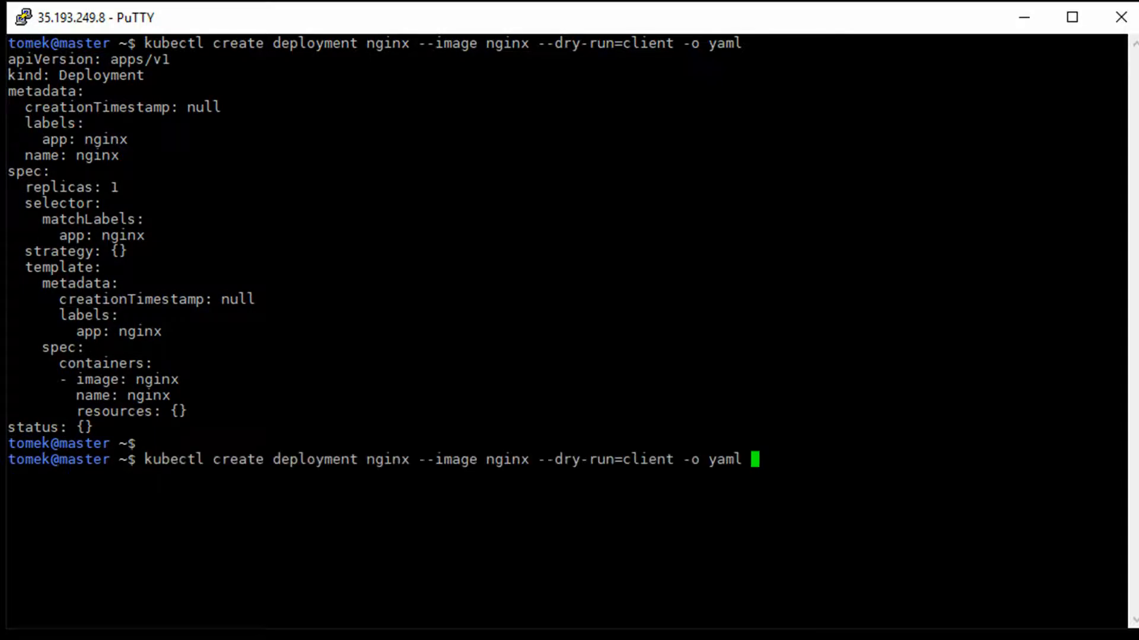
Redirect that manifest into deployment.yaml and list the directory
type("> de")
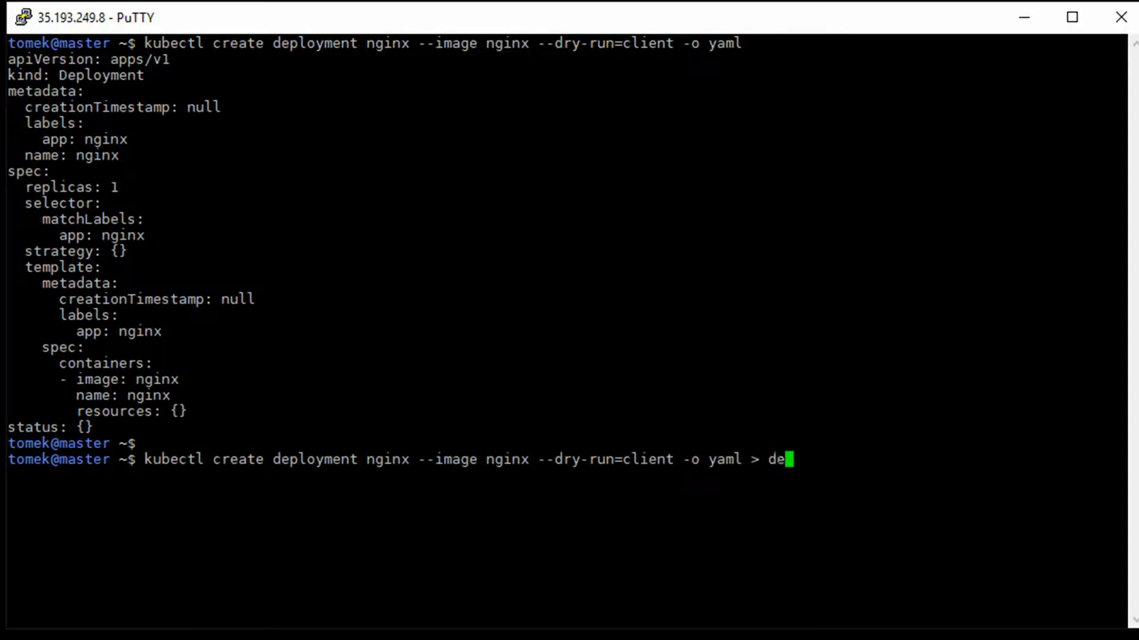
type("ployment.yaml")
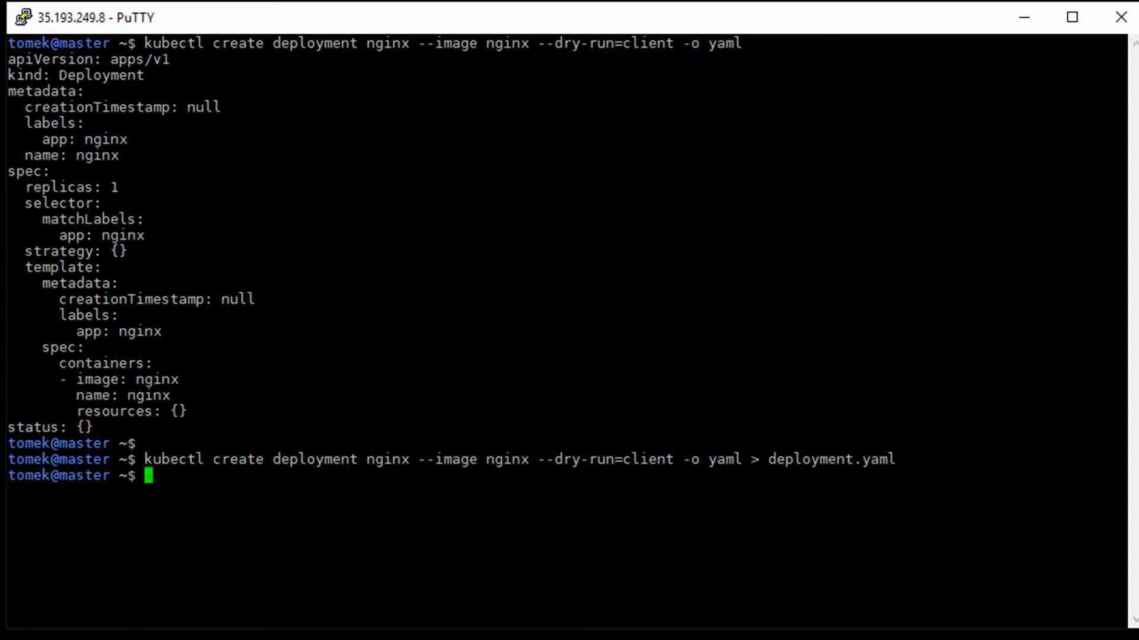
type("ls")
type("cat deployment.yaml")
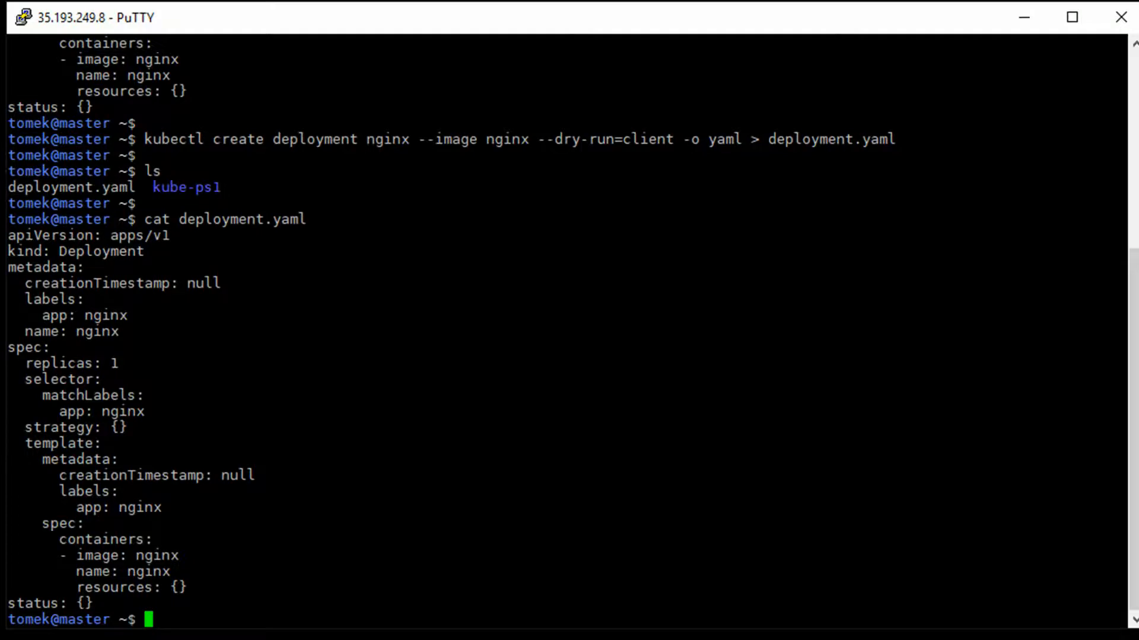
Apply deployment.yaml with kubectl apply -f to create the nginx Deployment, then clear
type("k")
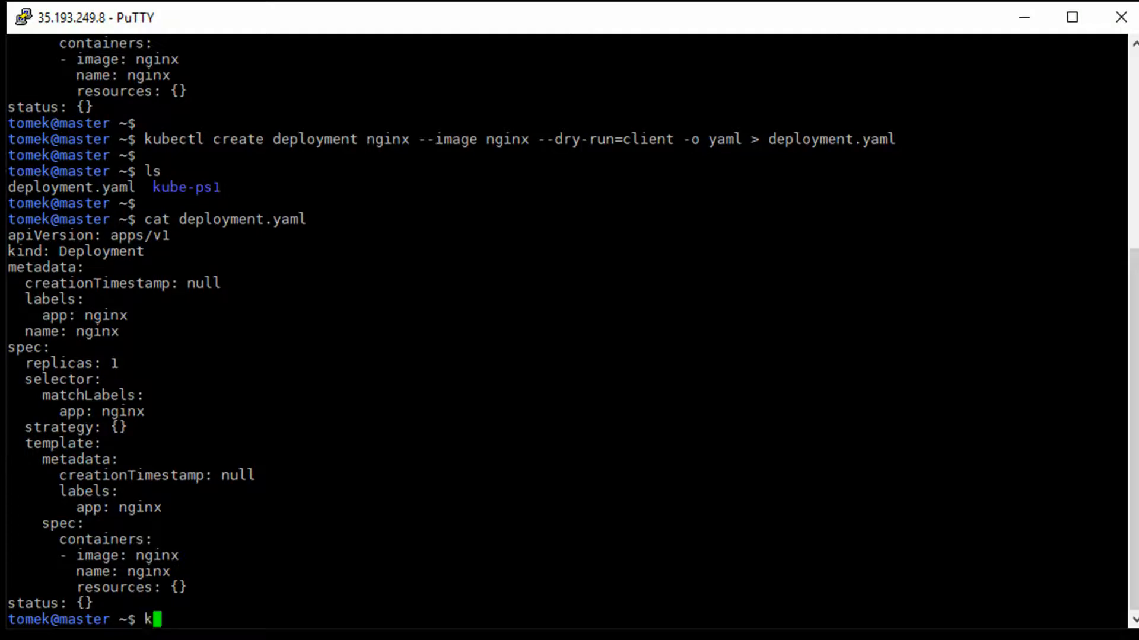
type("ubectl apply")
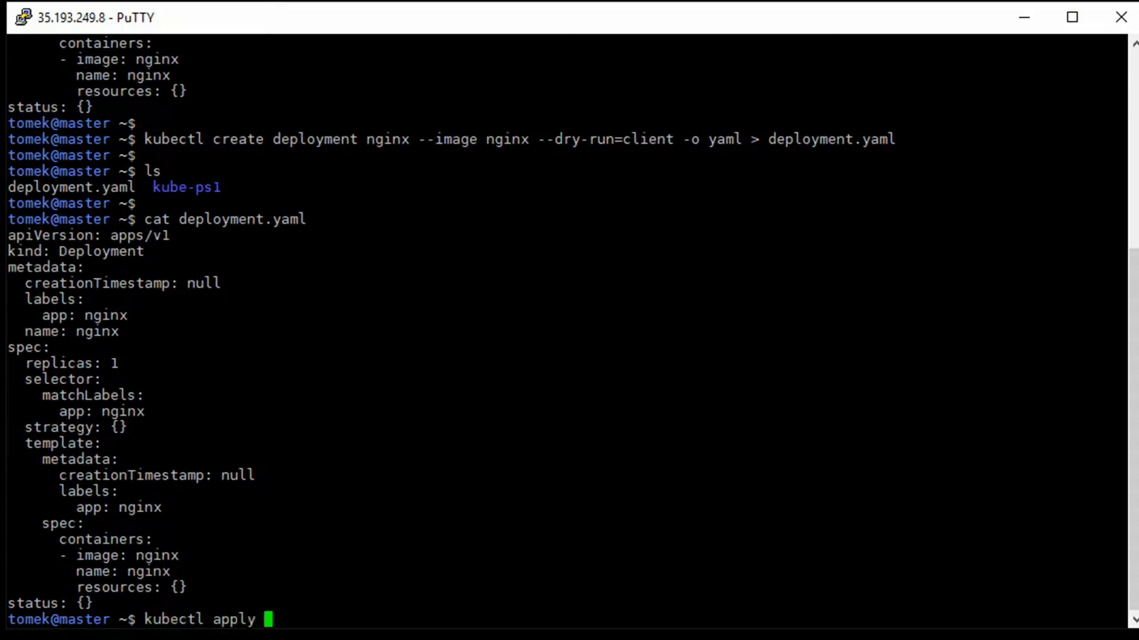
type("-f deployment.yaml")
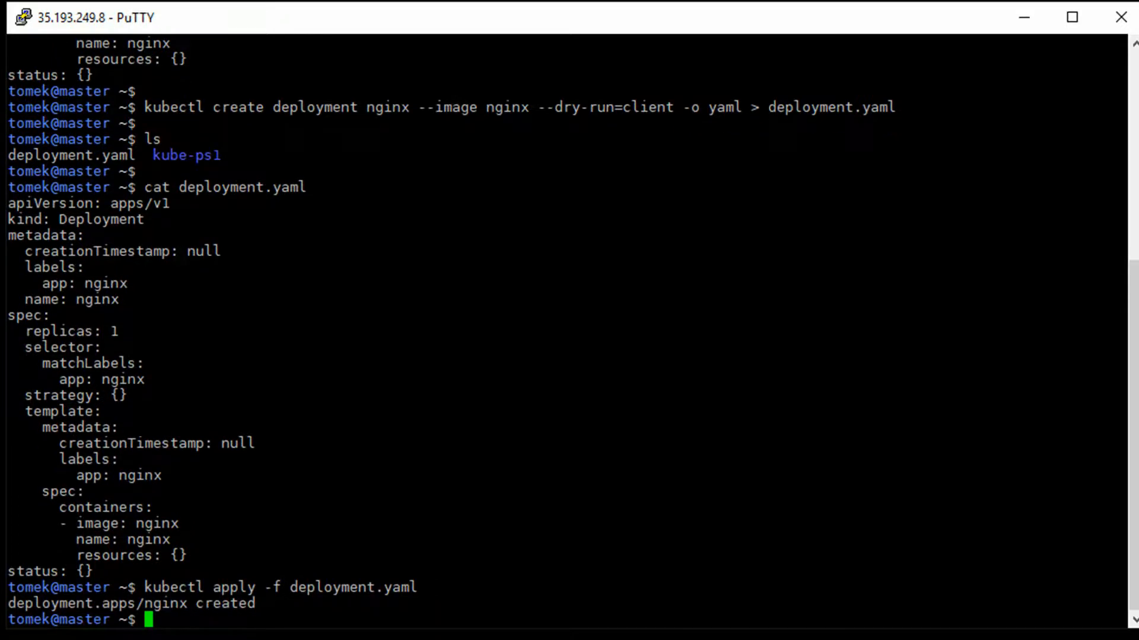
type("c")
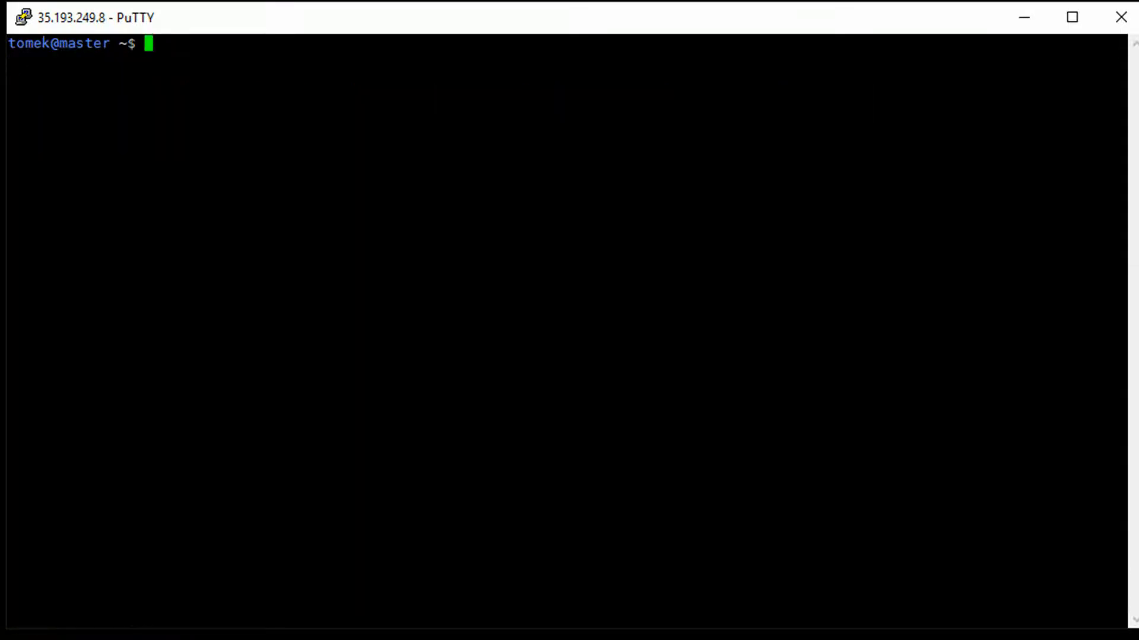
Set replicas to 5 in deployment.yaml, diff it against the cluster, apply, and clear
type("vim de")
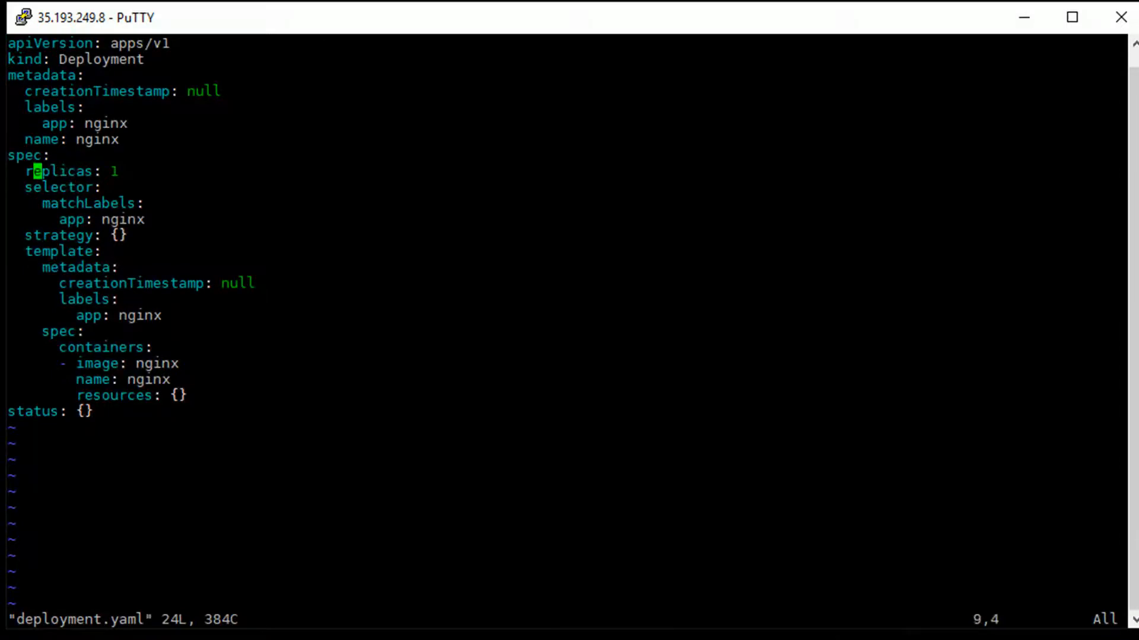
type("5")
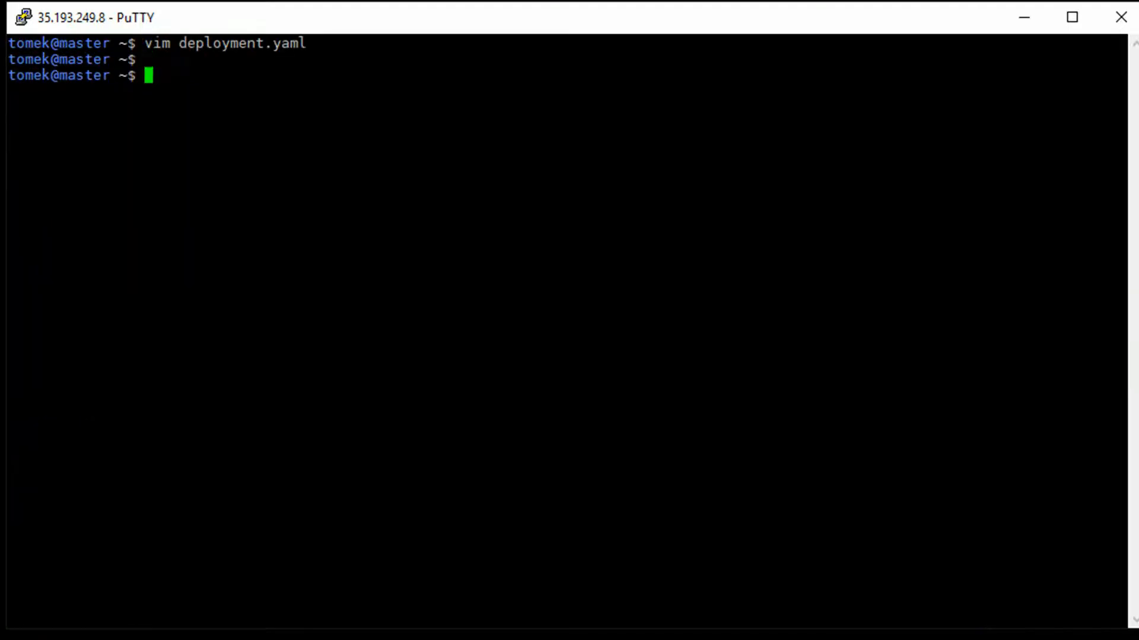
type("kubectl diff")
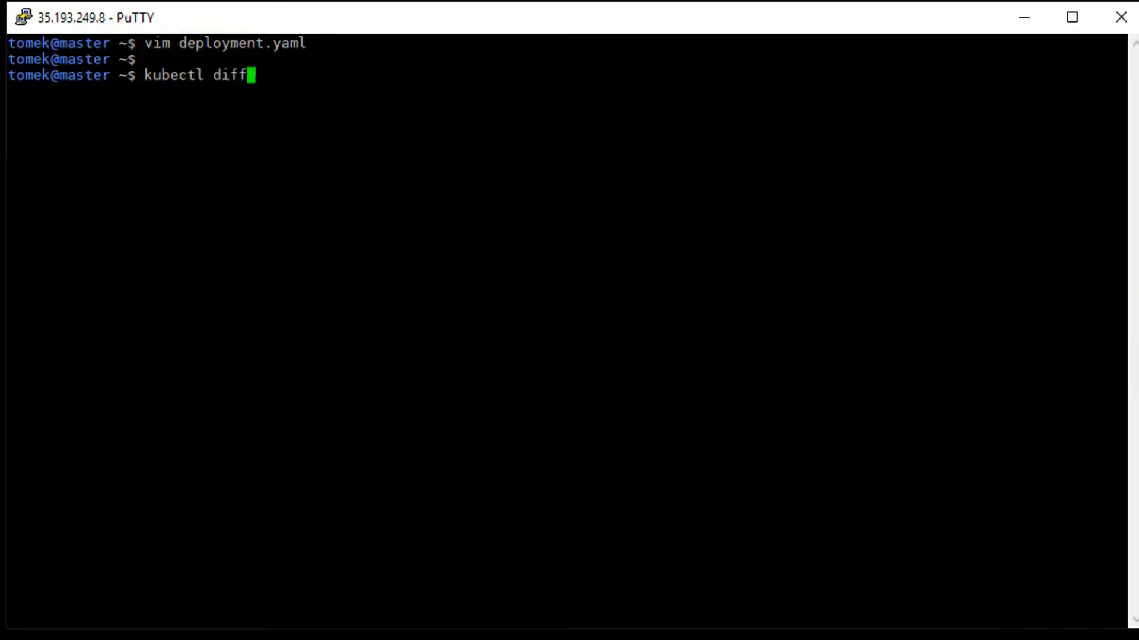
type("-f deployment.yaml")
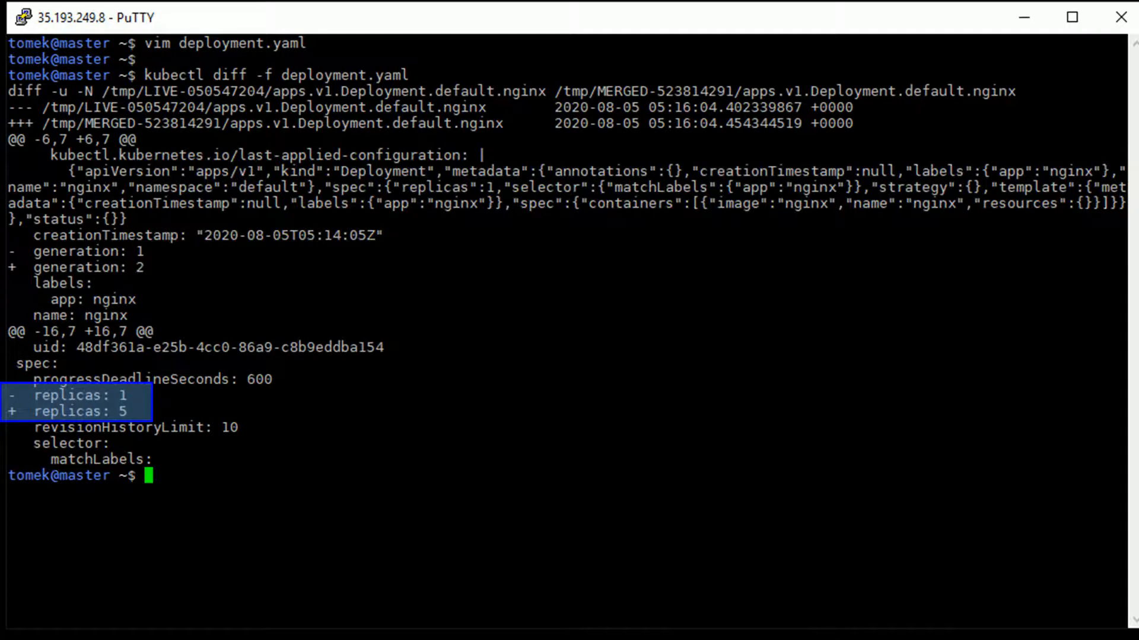
type("kubectl apply -f deployment.yaml")
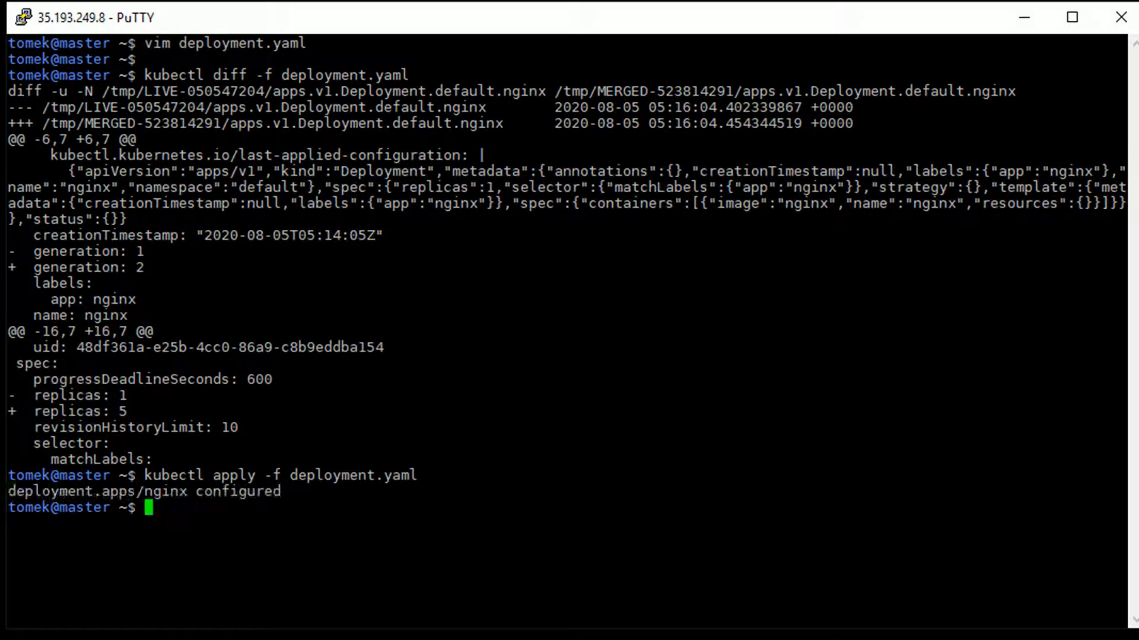
type("clear")
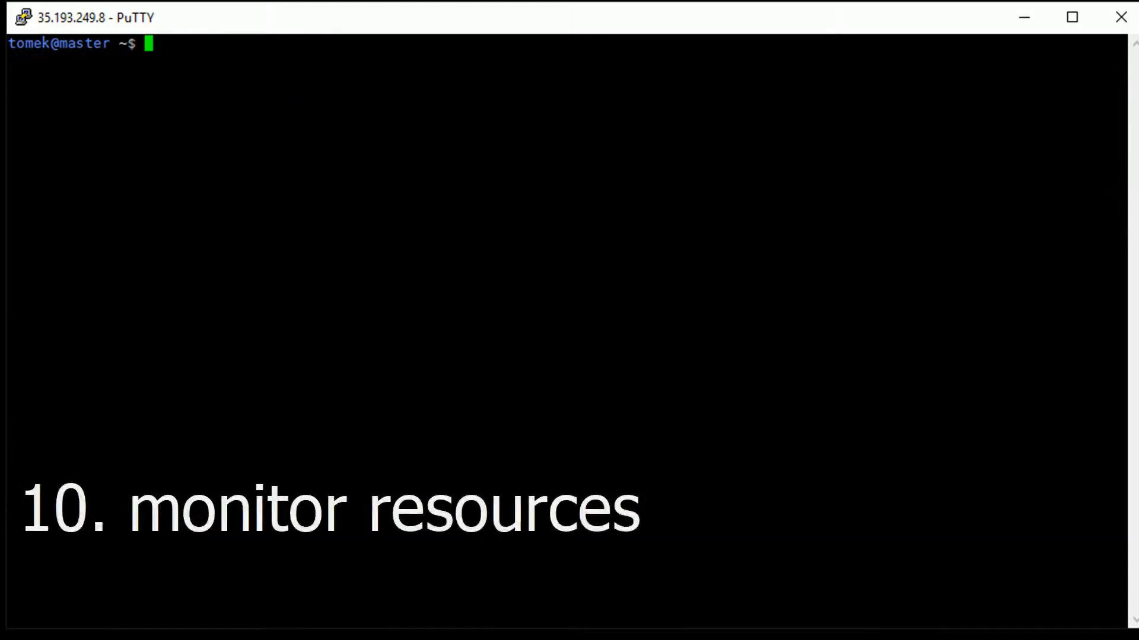
Show kubectl top usage for nodes, pods, and pods across all namespaces
type("kubectl top")
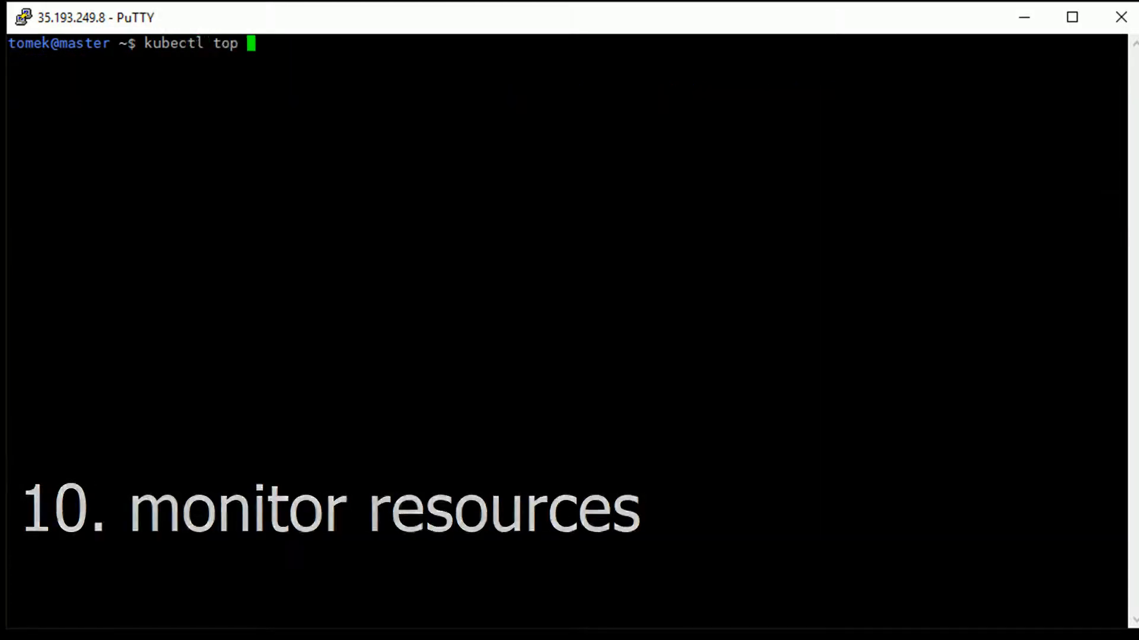
type("node")
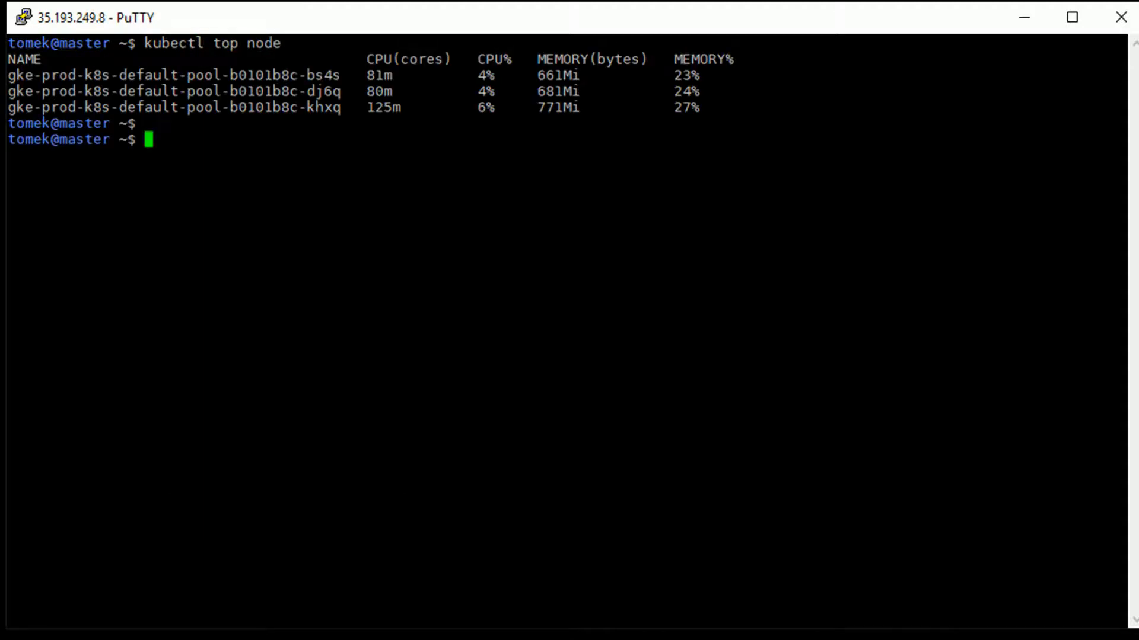
type("kubectl top pod")
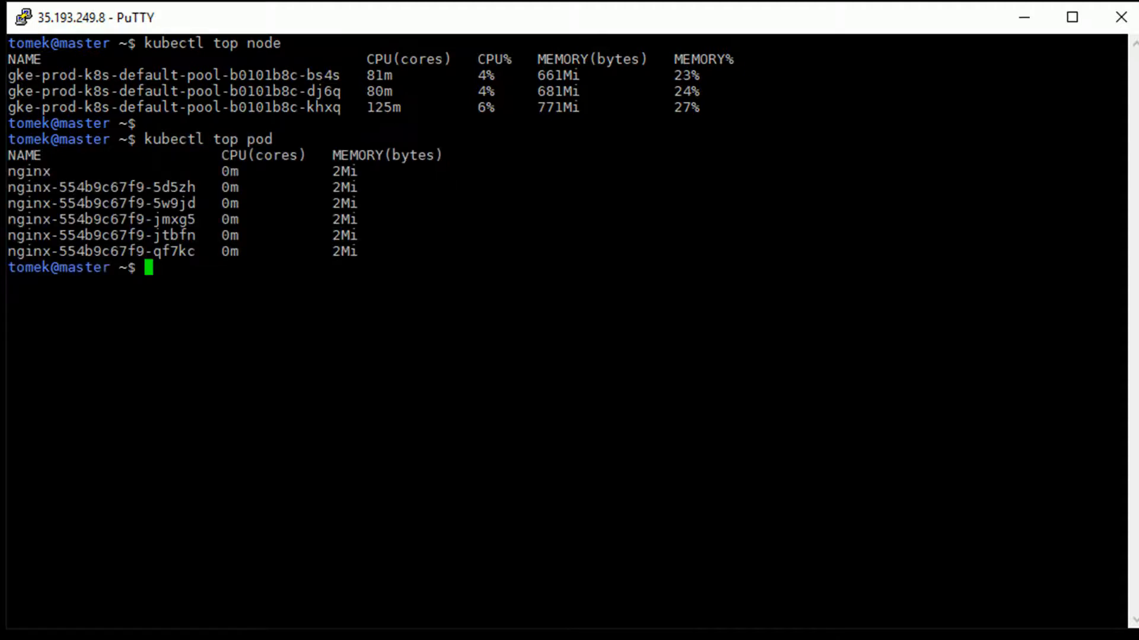
type("kubectl top pod")
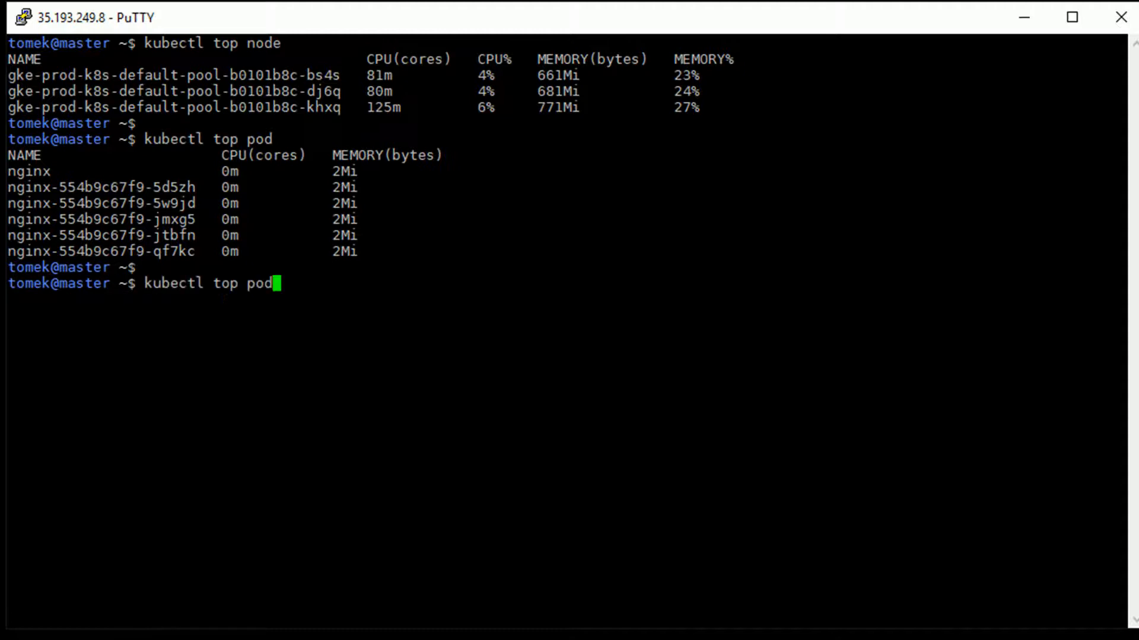
type("--all-namespaces")
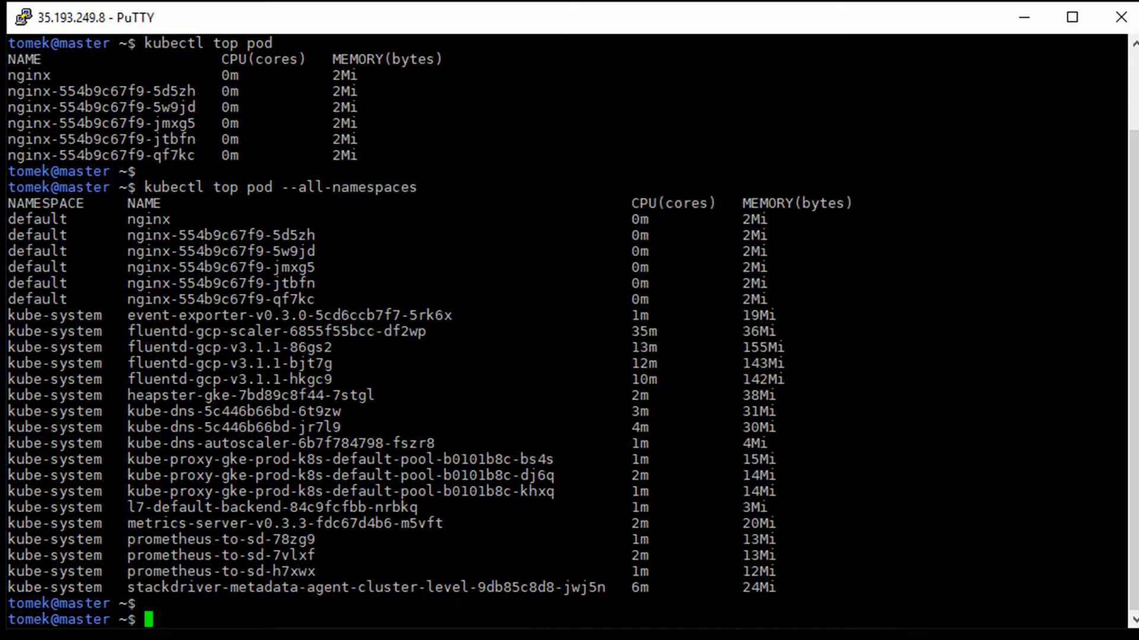
Define alias ktp for 'kubectl top pod --all-namespaces', then clear
type("alias k")
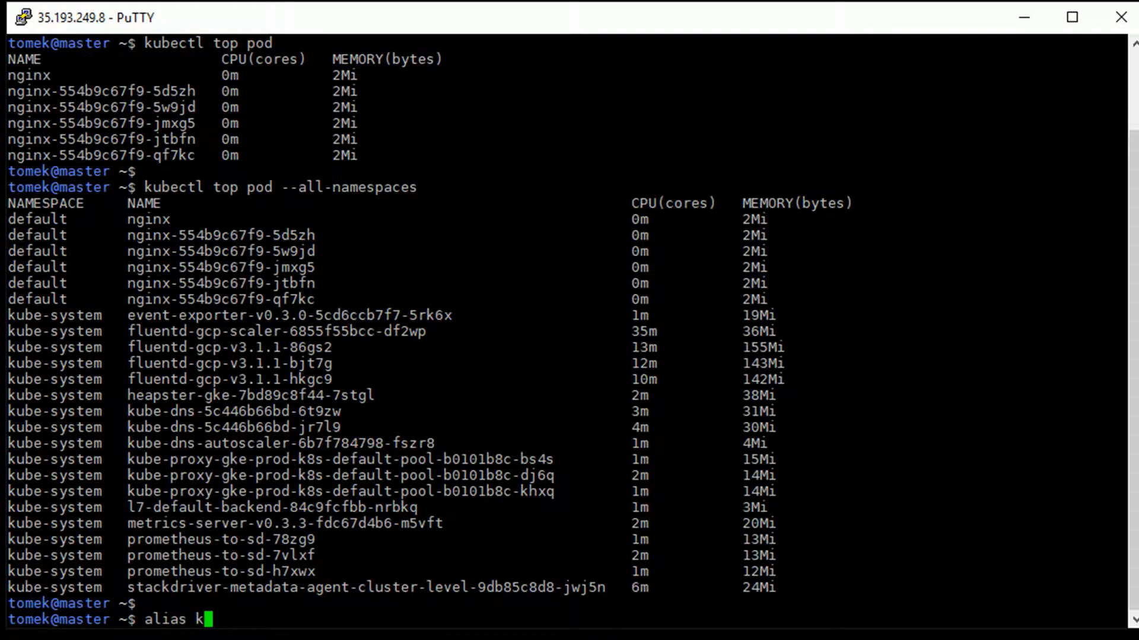
type("tp='")
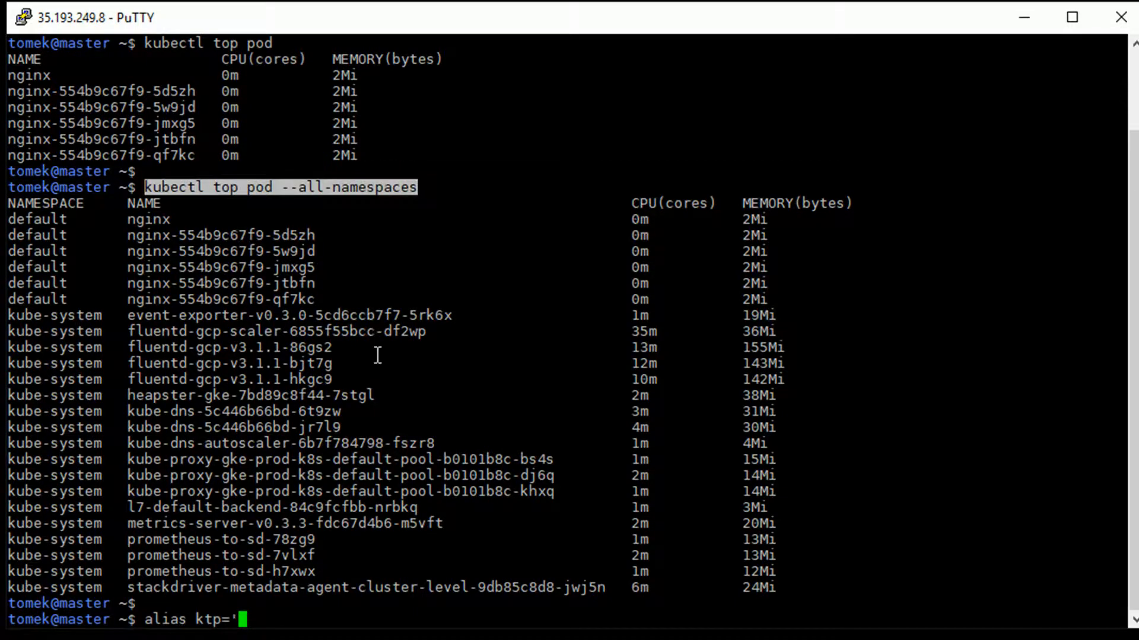
type("kubectl top pod --all-namespaces'")
type("ktp")
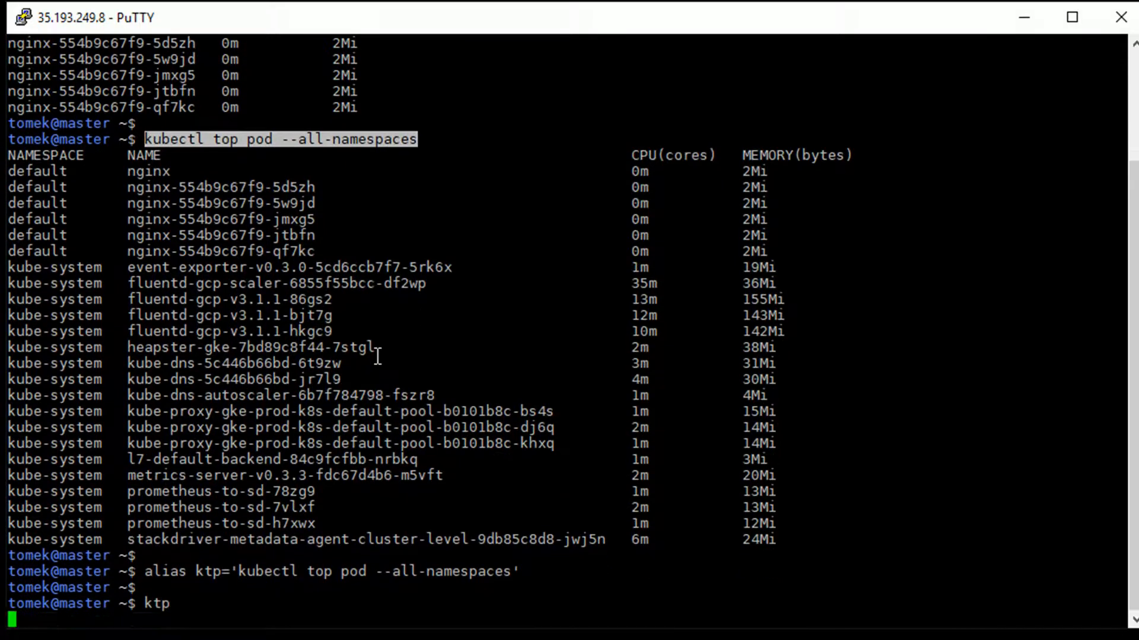
type("clear")
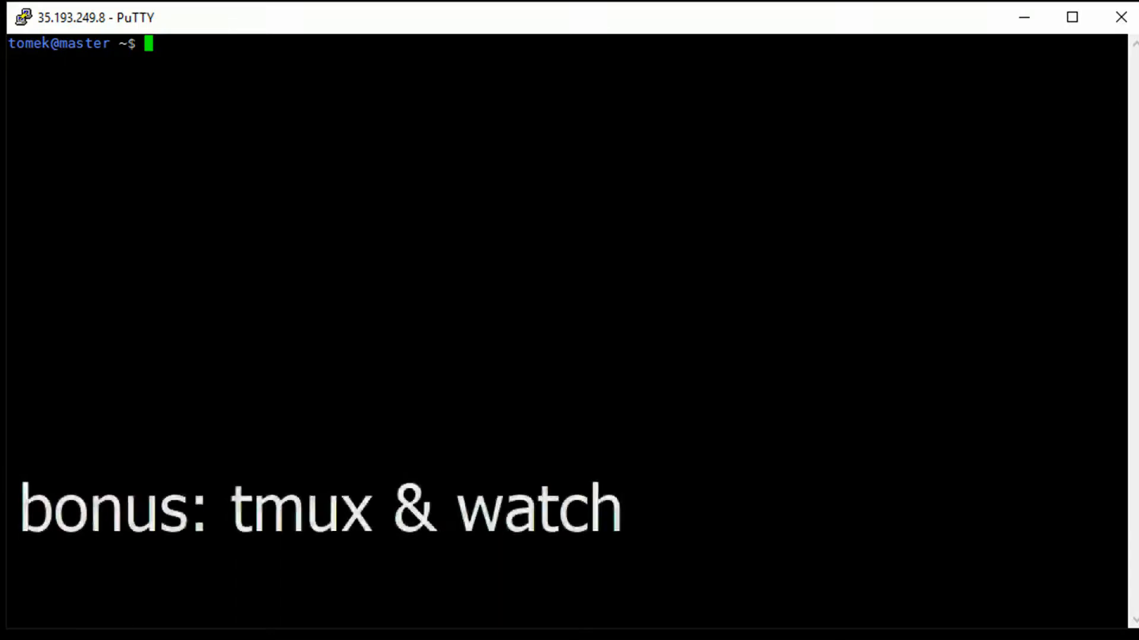
Switch from the tmux wiki in Chrome back to the PuTTY terminal
left_click(200, 620)
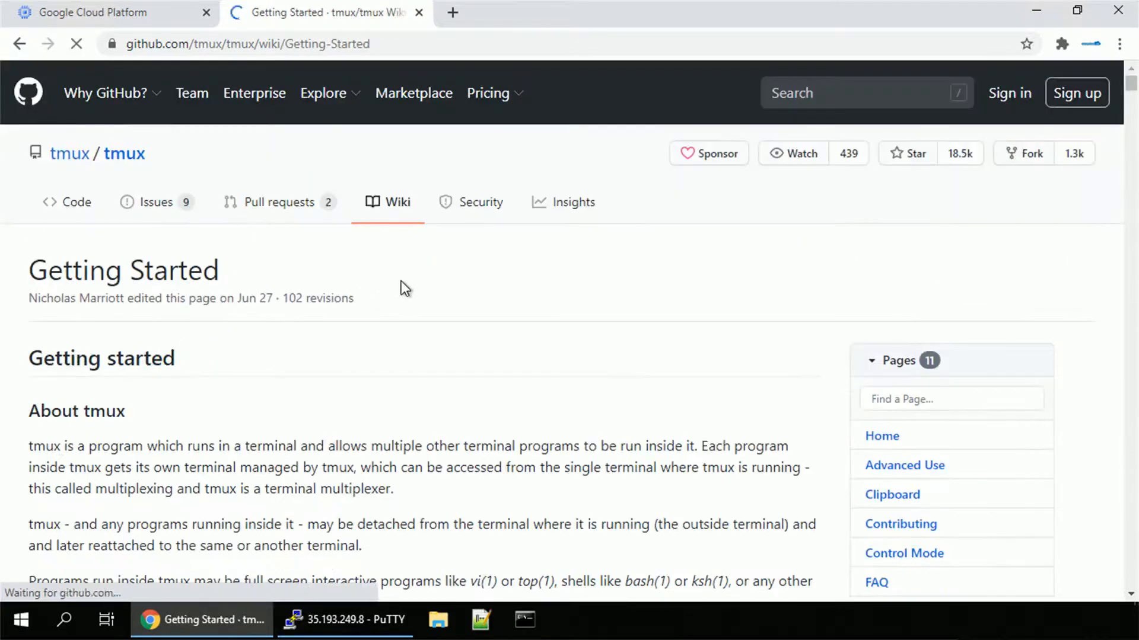
left_click(345, 619)
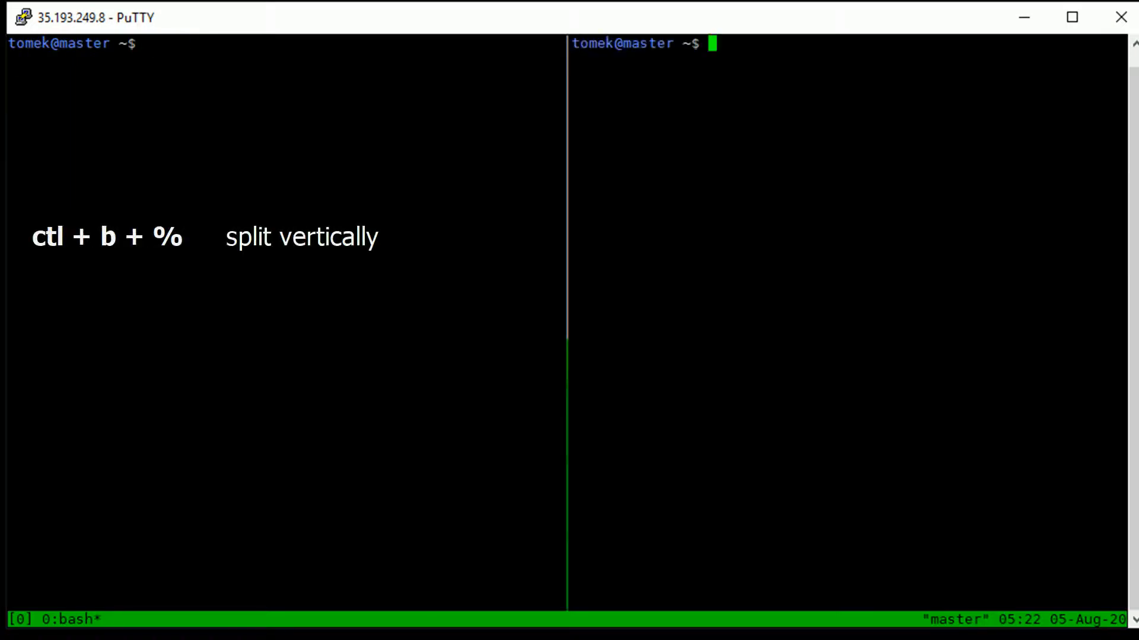
Exit a pane, run uptime, echo "this will be main one", and zoom that pane
type("exit")
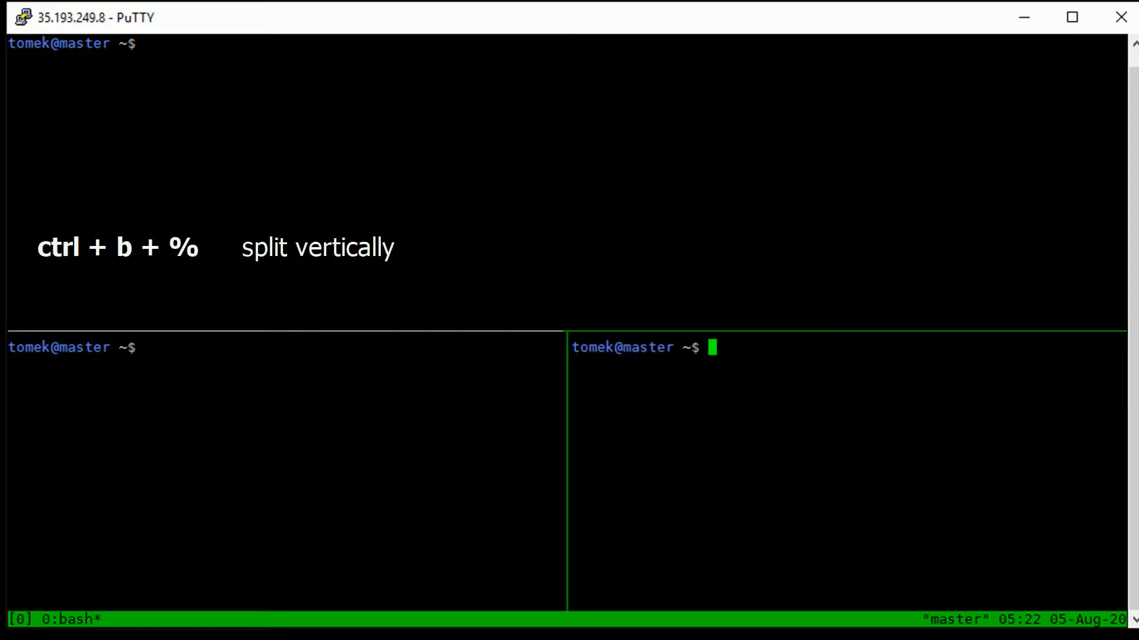
type("uptime")
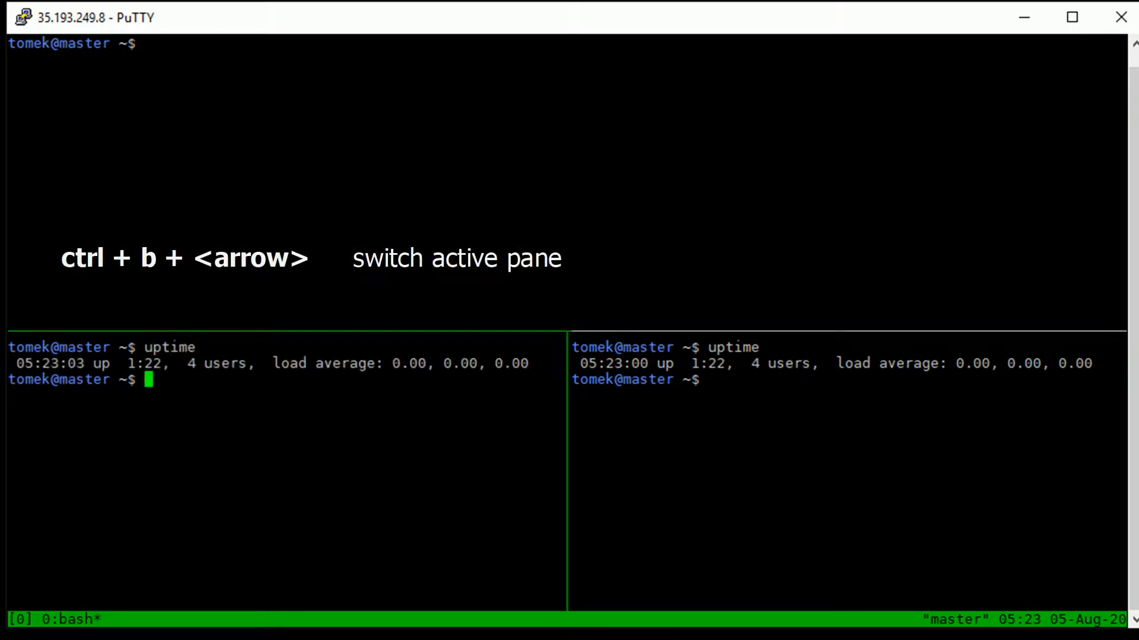
type("ech")
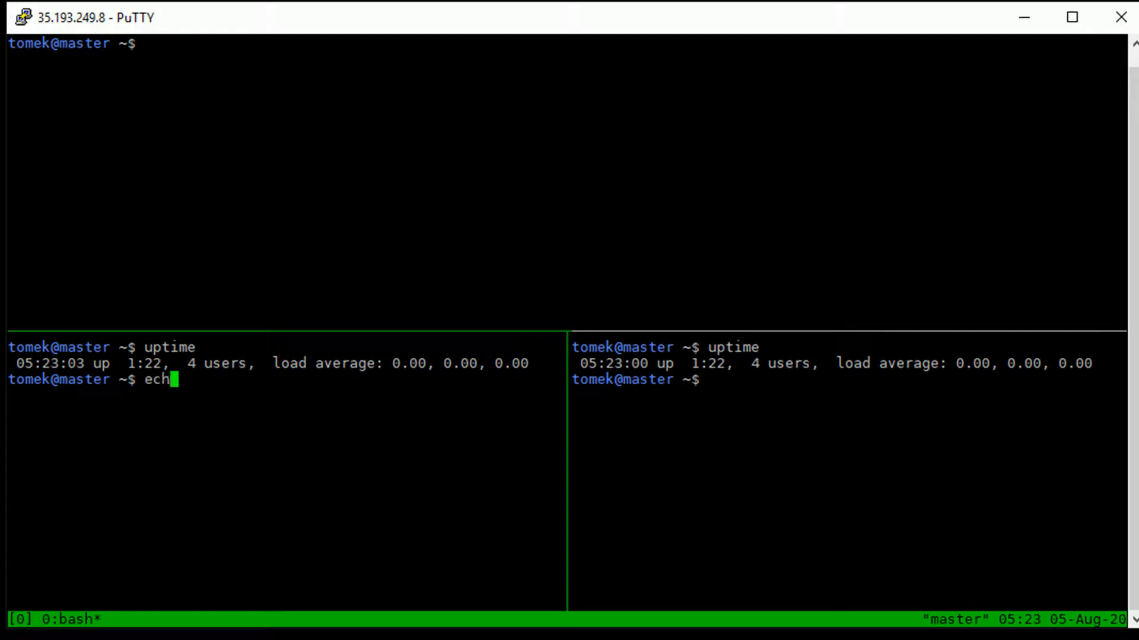
type("o \"this will be")
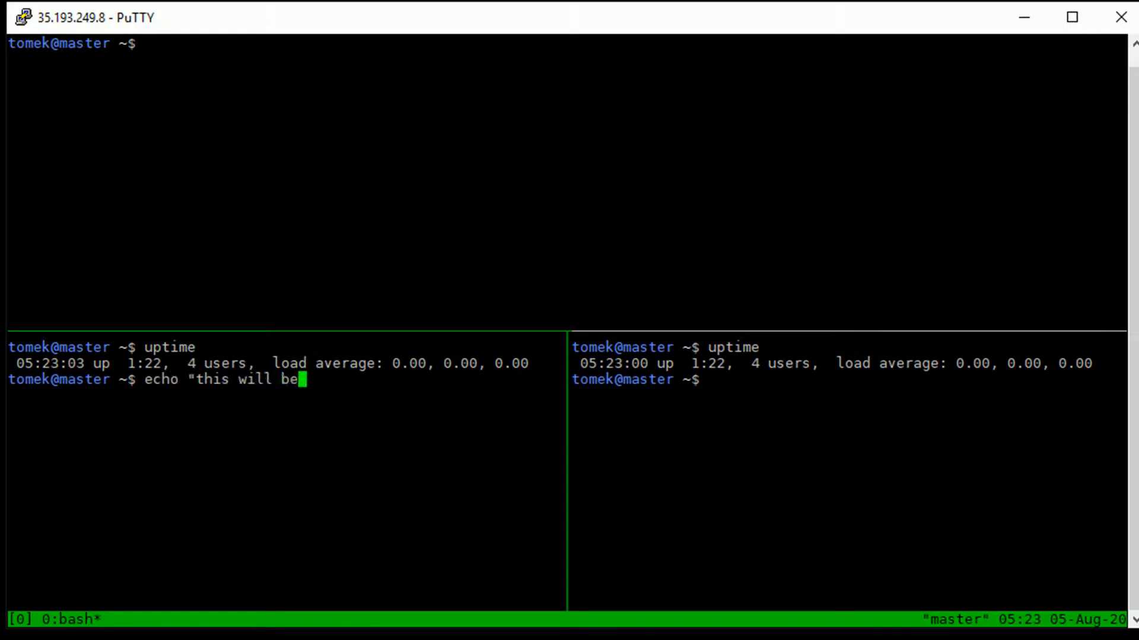
type("main one")
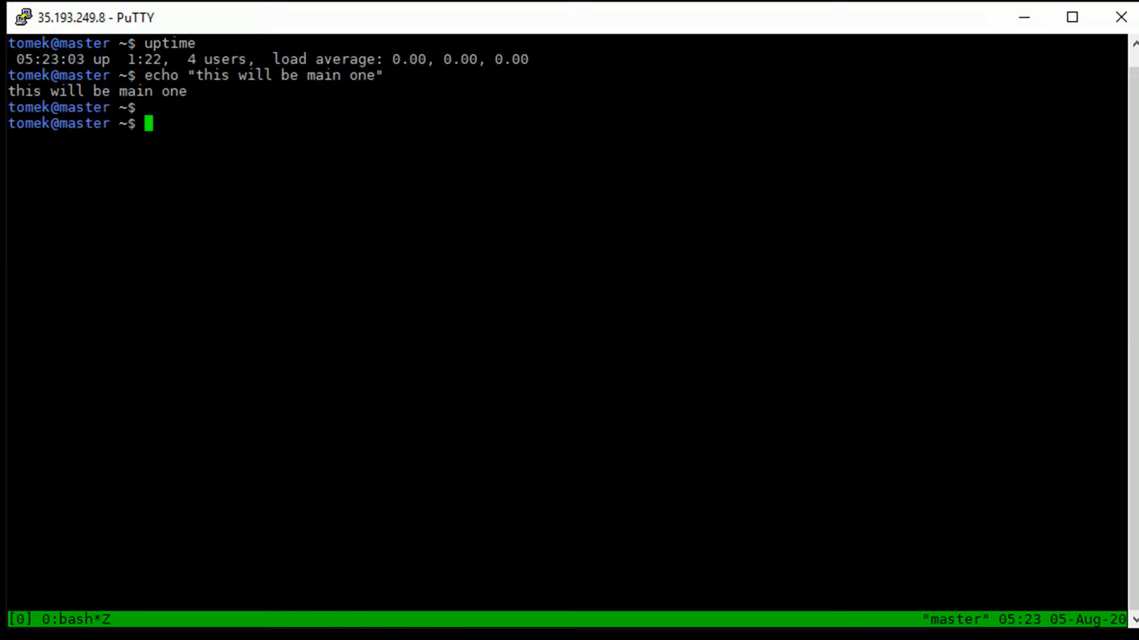
Echo "this is cool", unzoom to three panes, and enable tmux mouse with set -g mouse on
type("echo \"this is cool\"")
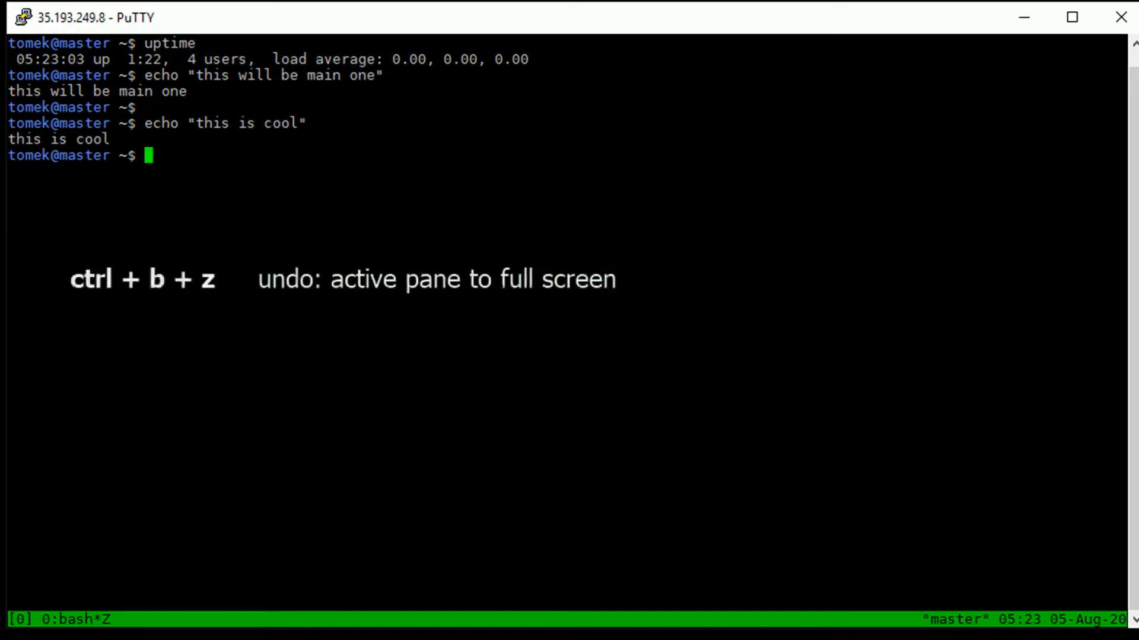
key("ctrl+b z")
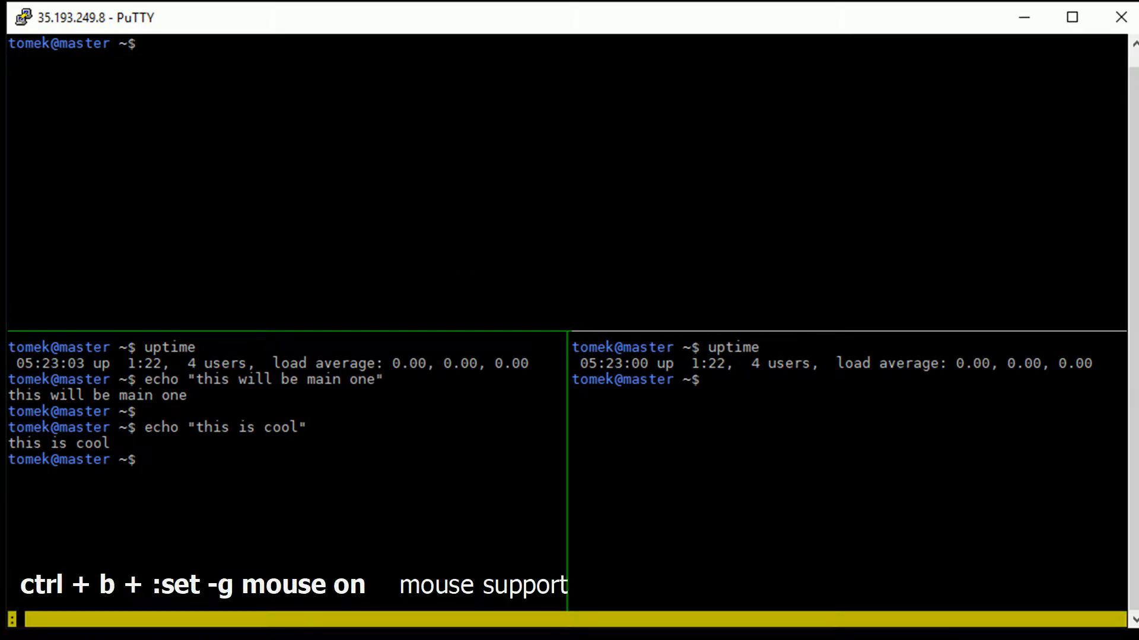
type(":set -g mouse")
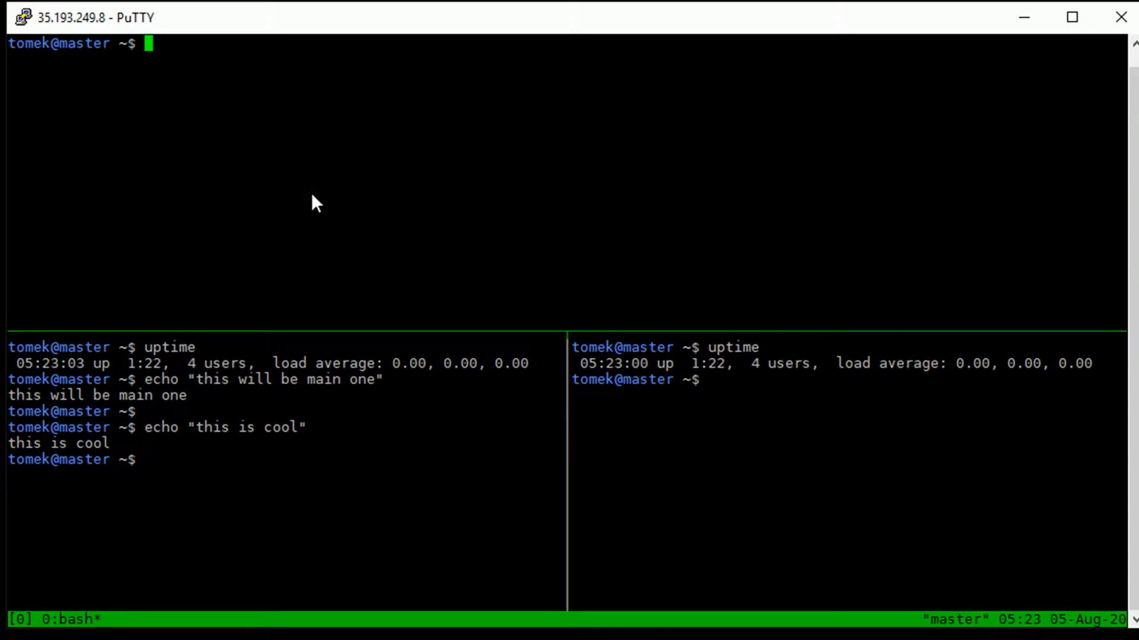
Echo "nice!" in the top pane, exit the bottom panes, and re-split into two stacked panes
type("echo \"nice!")
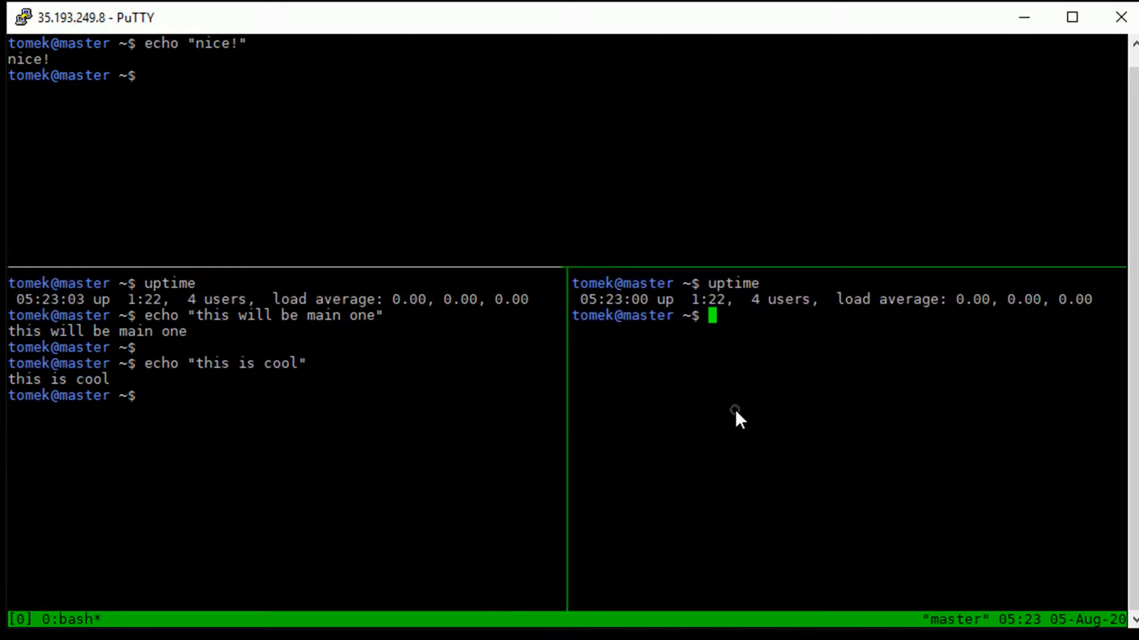
type("exit")
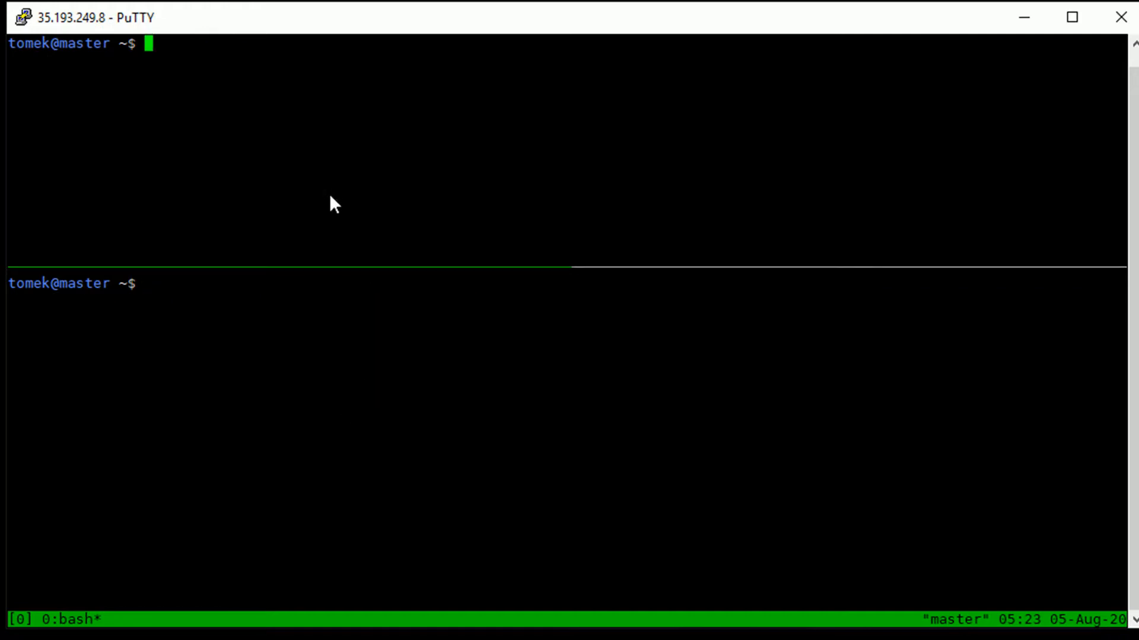
Run watch -n1 kubectl get all in the top pane to monitor the nginx deployment
type("watch -n1")
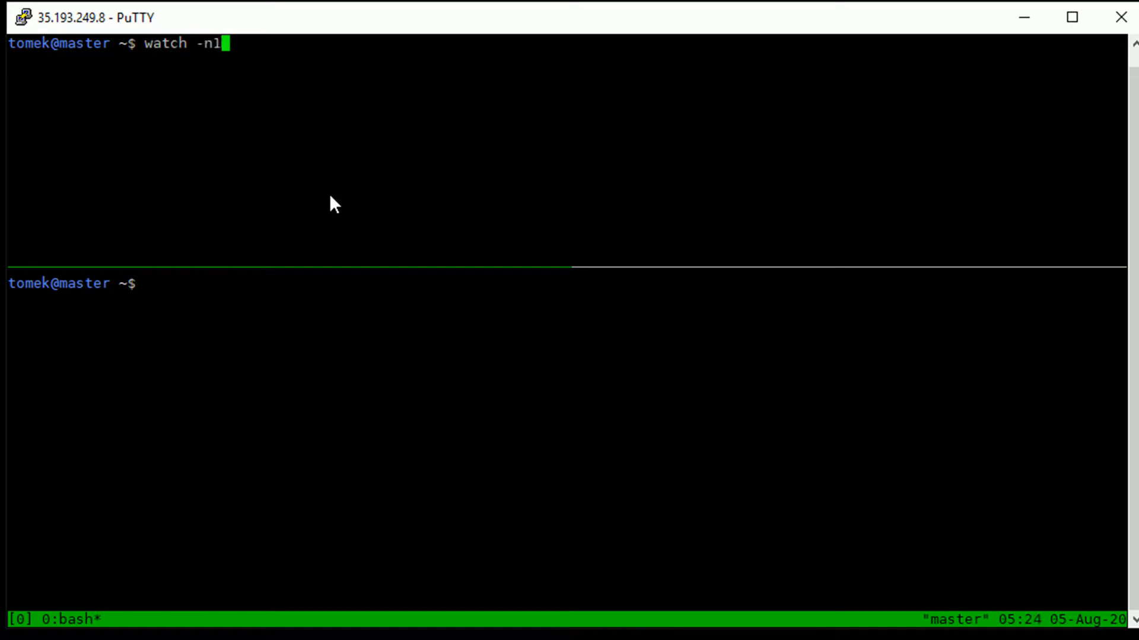
type("kubectl get")
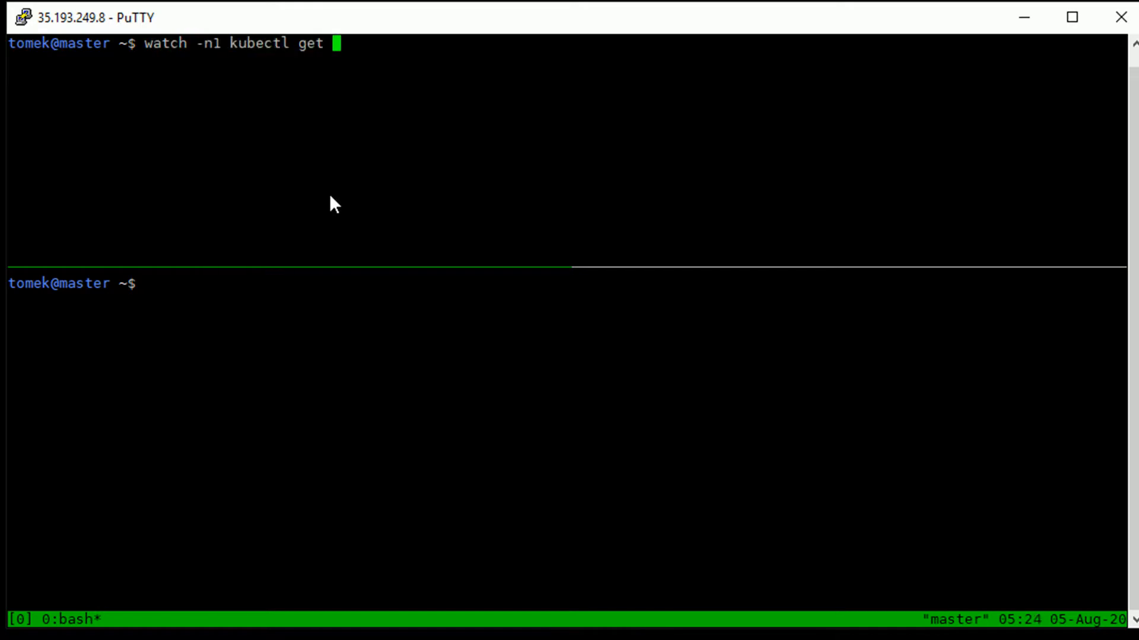
type("al")
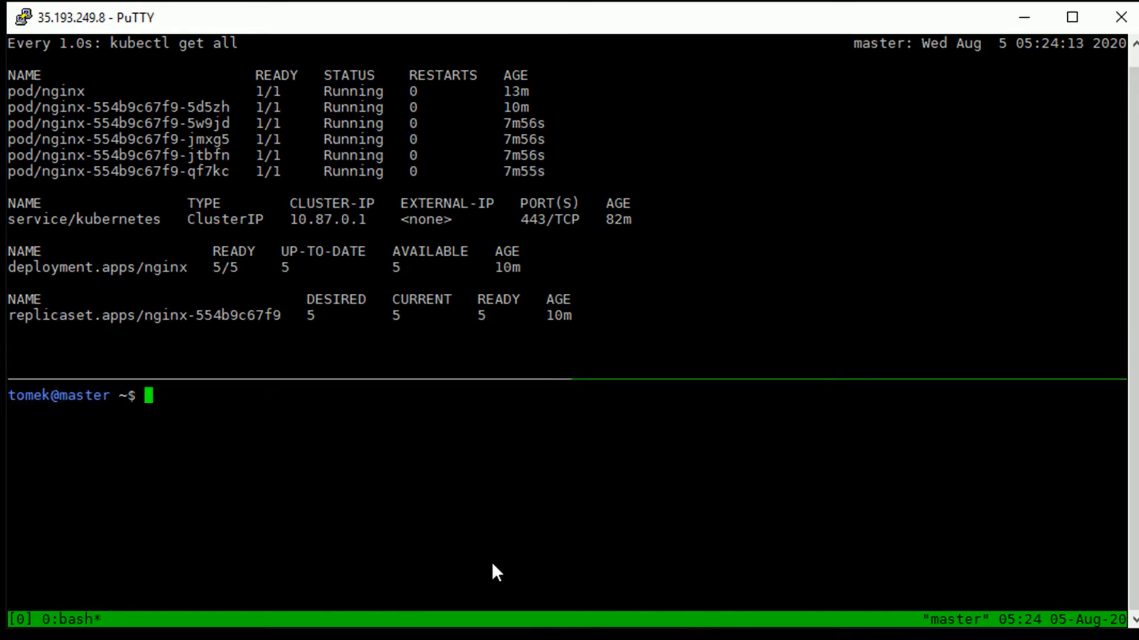
Run kubectl scale deployment nginx --replicas=2, then begin typing kubectl delete deployment nginx
type("kubectl")
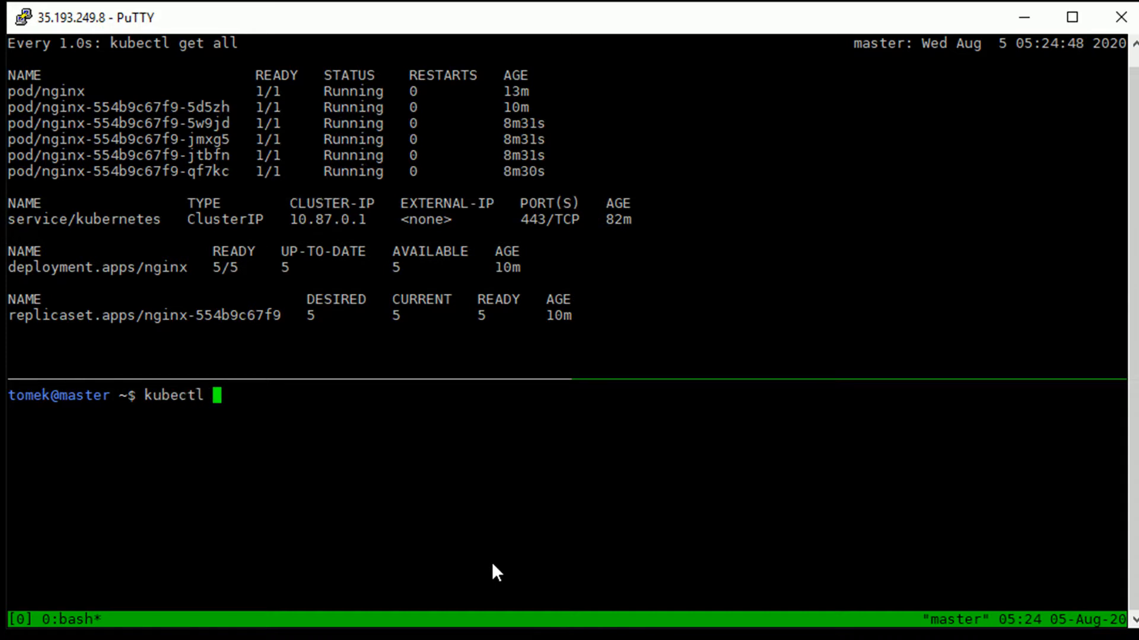
type("scale deploy")
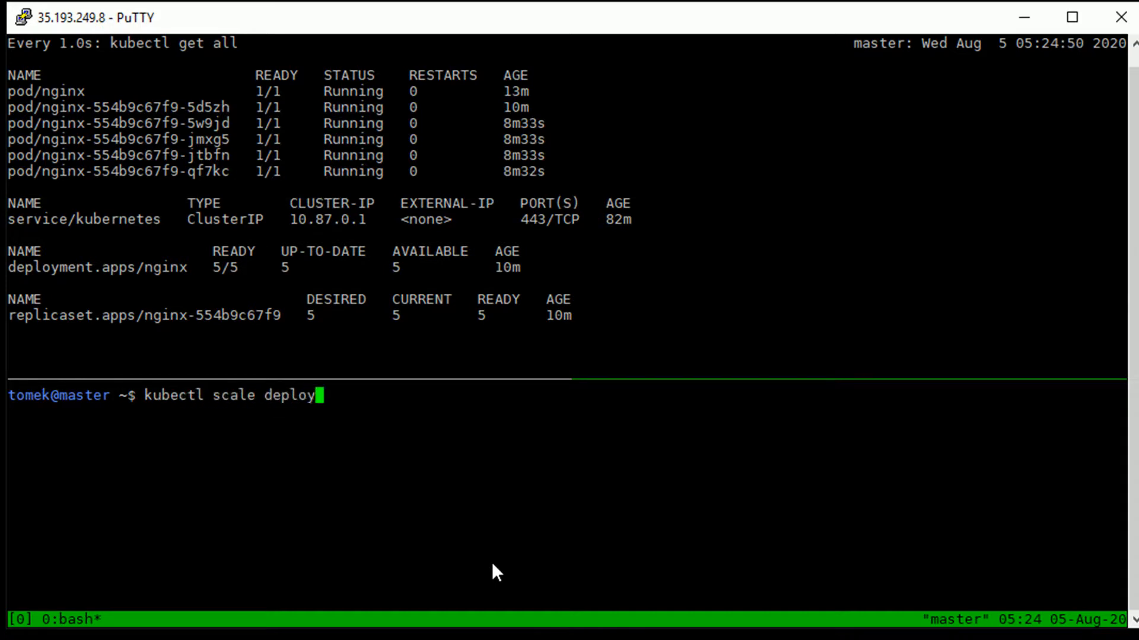
type("ment nginx")
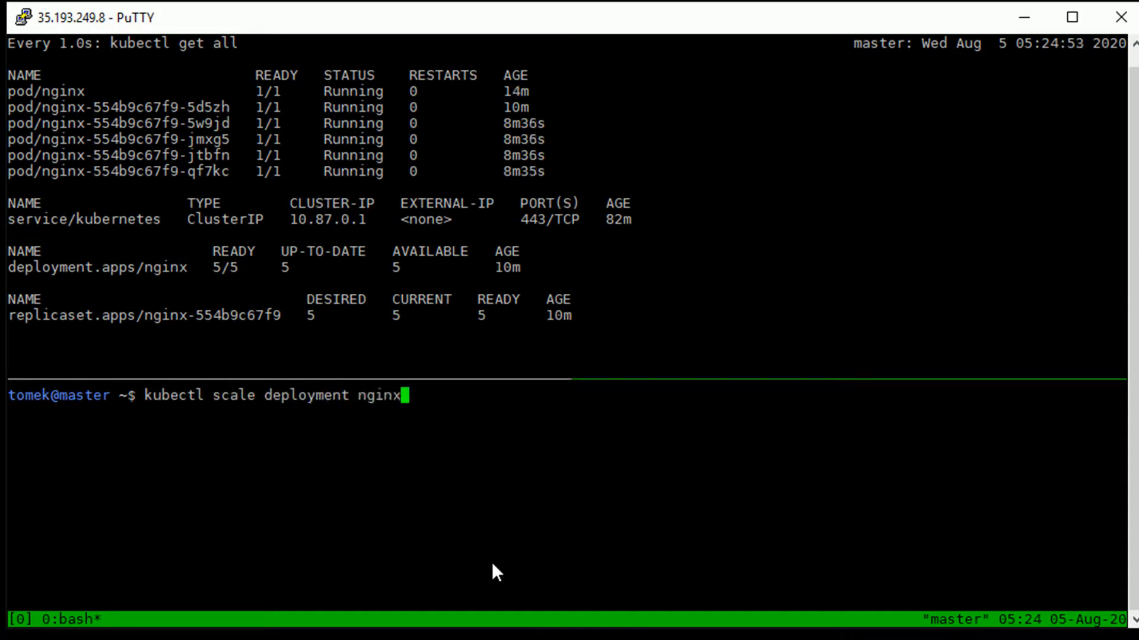
type("--replicas=")
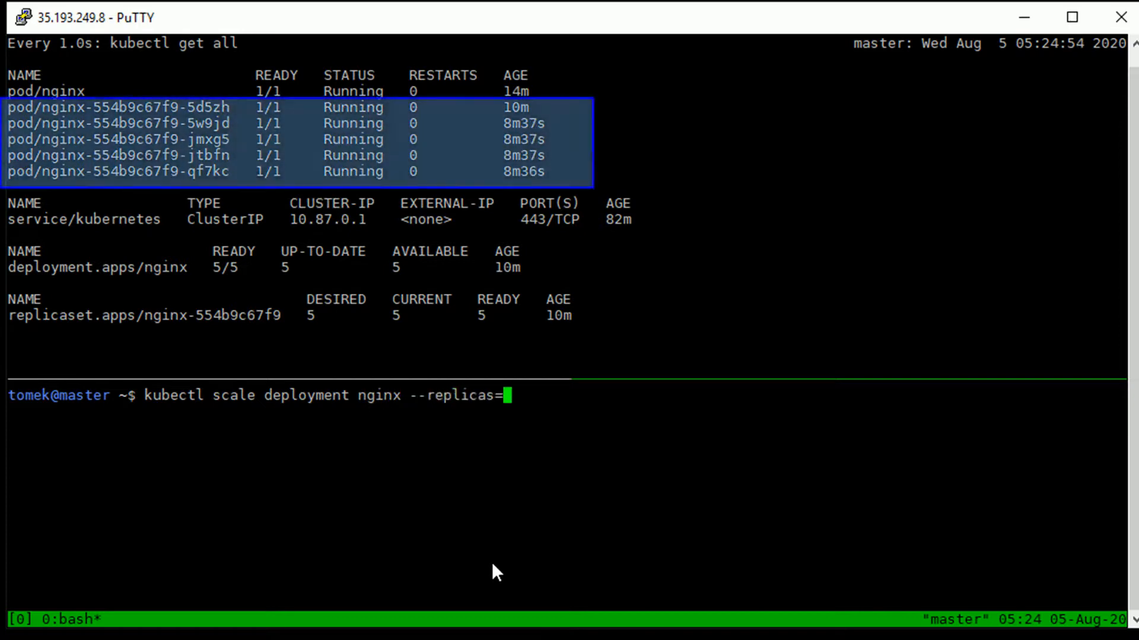
type("2")
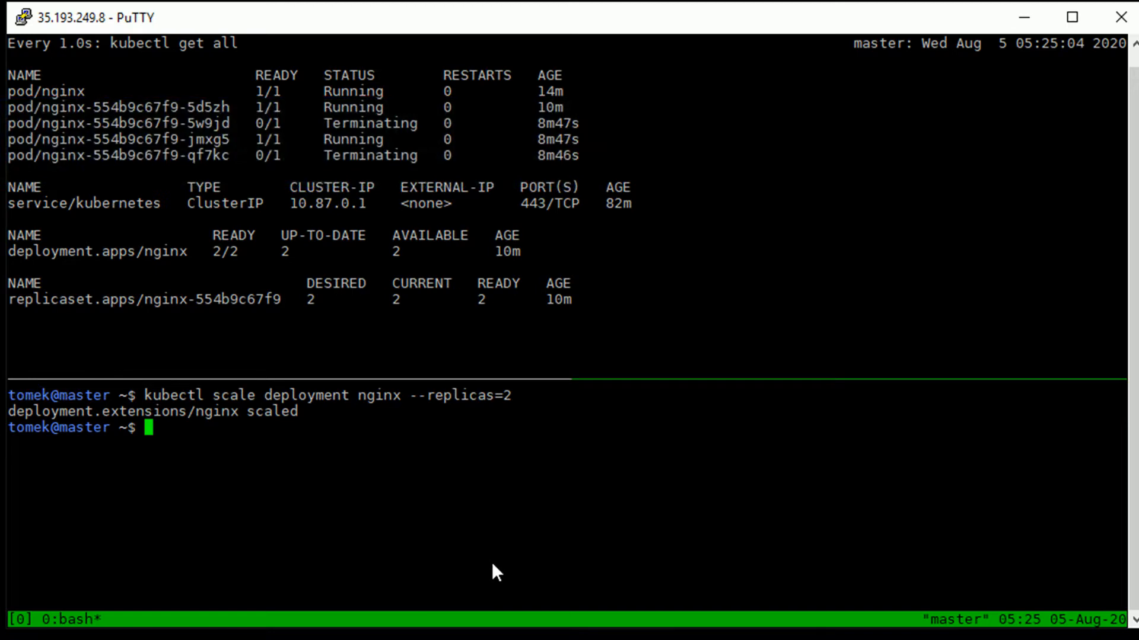
type("kubectl delete deplo")
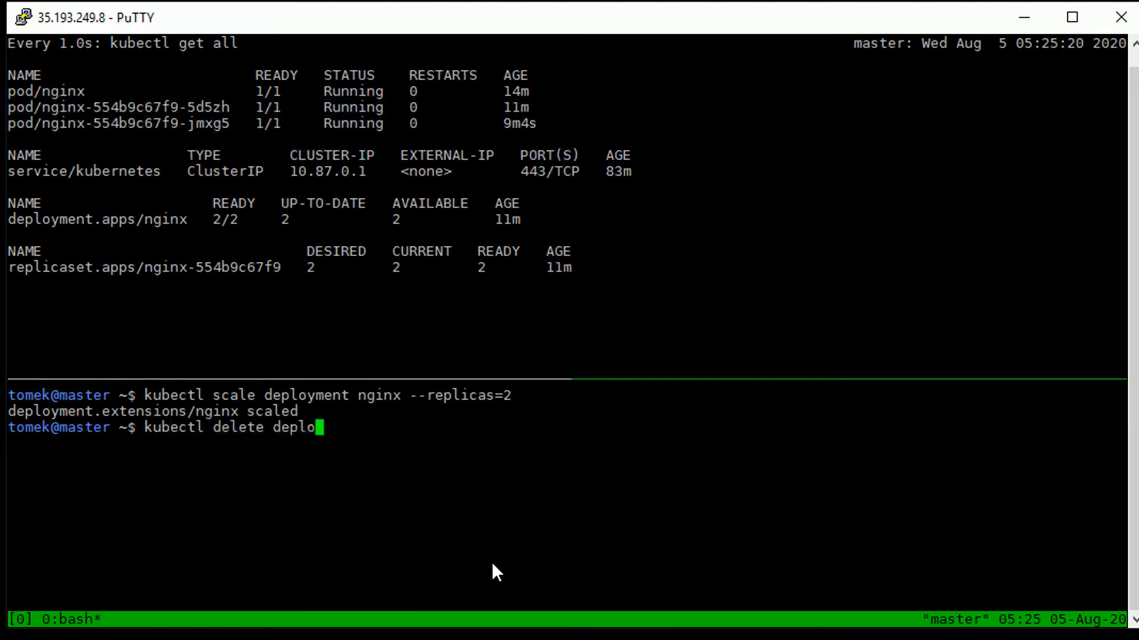
type("yment ngi")
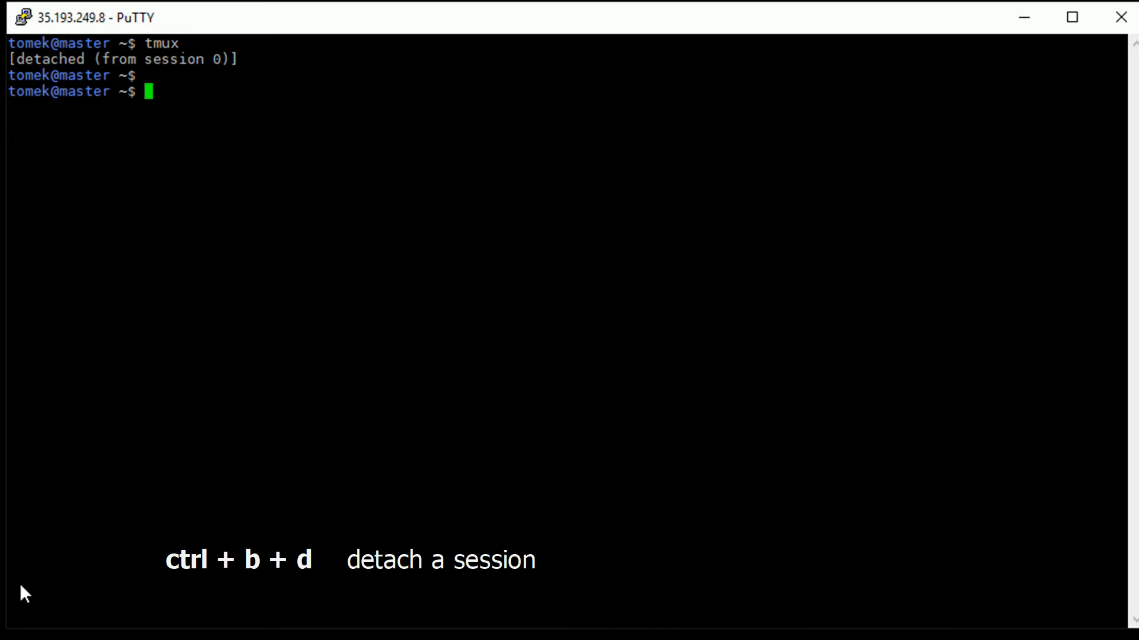
Delete the nginx deployment, detach and reattach tmux, then switch to the Chrome tmux wiki
type("tmux")
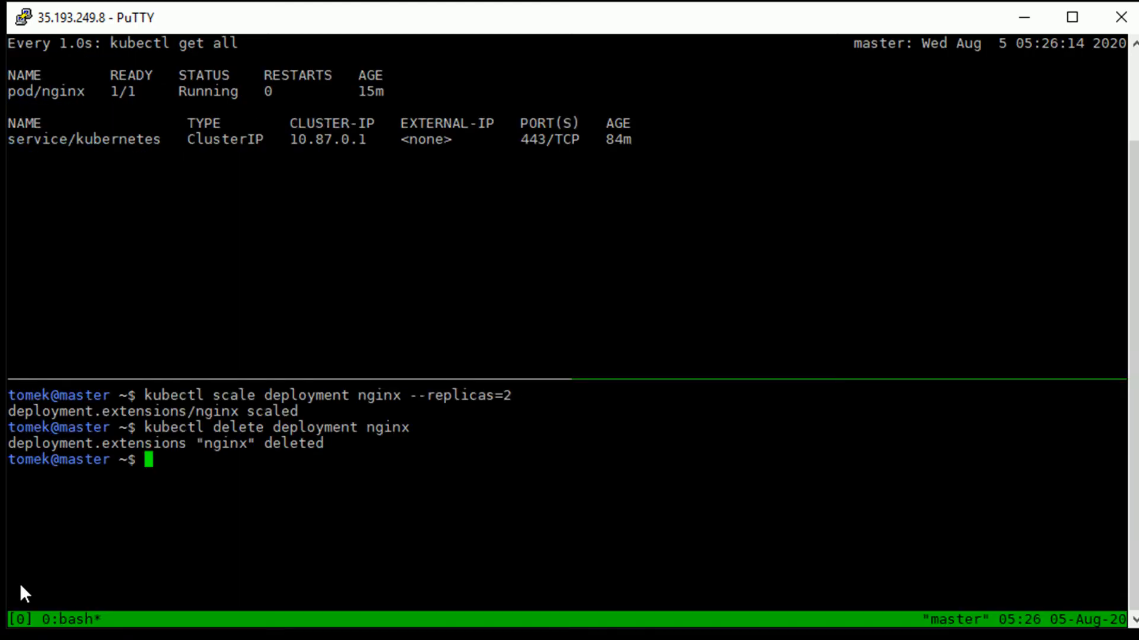
type("etting-Started")
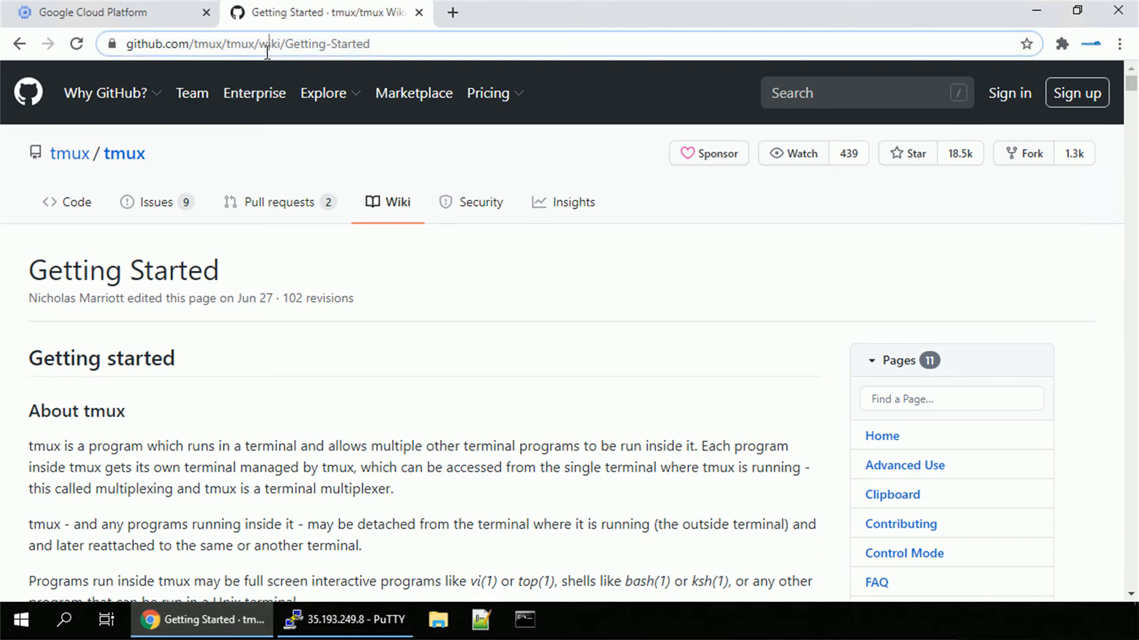
Enter youtube in Chrome's address bar to open the storagefreak Kubernetes channel
type("youtube.com/c/storagefreak")
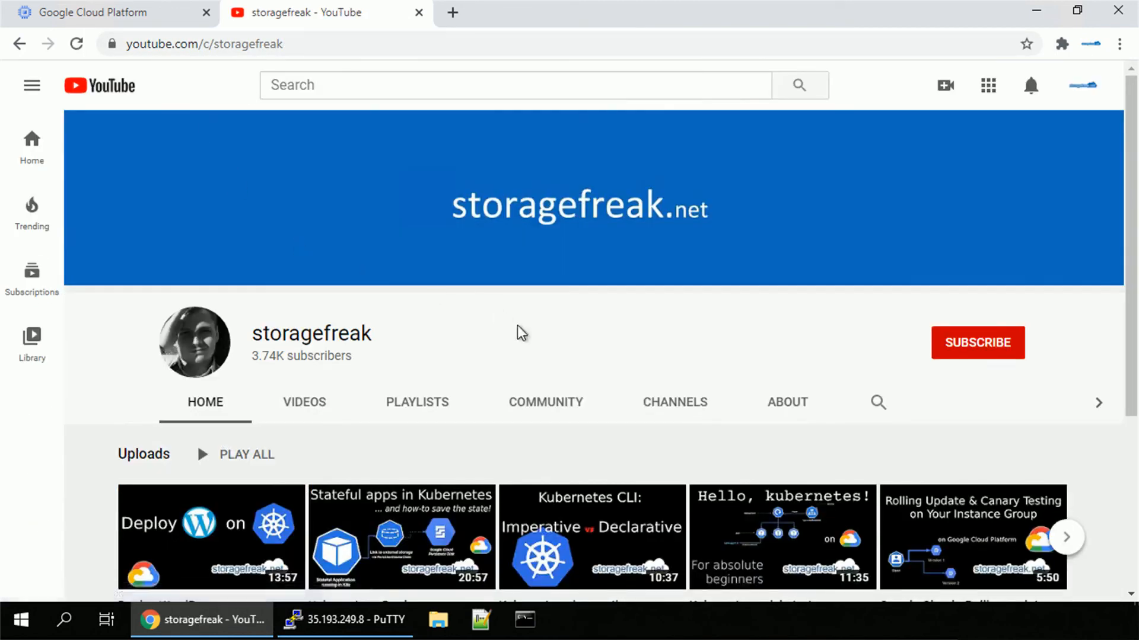
mouse_move(528, 329)
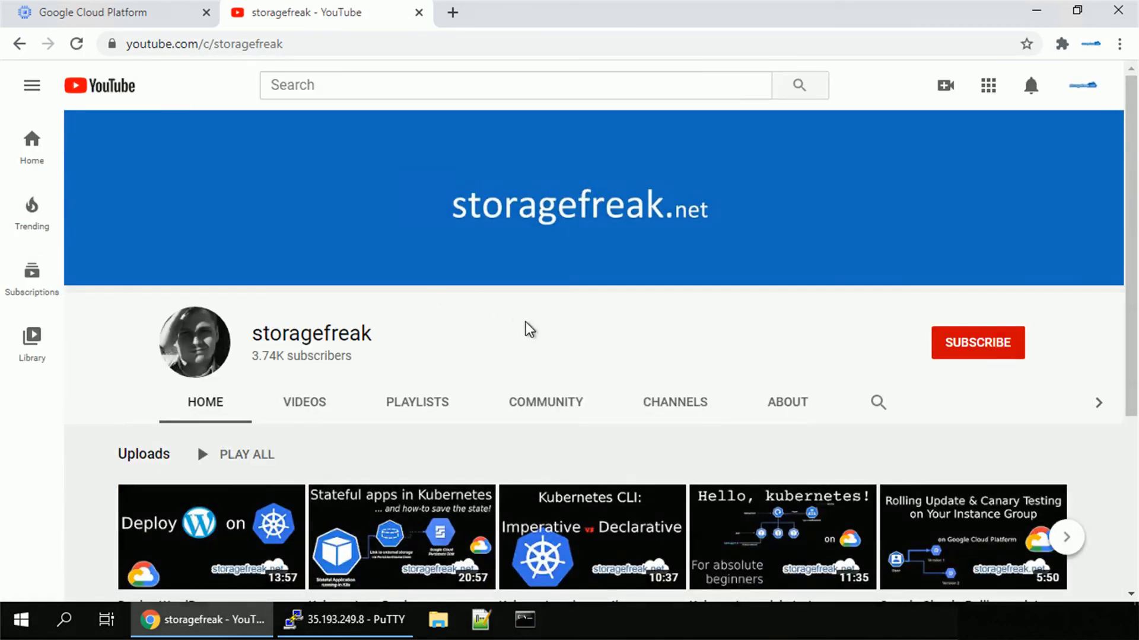